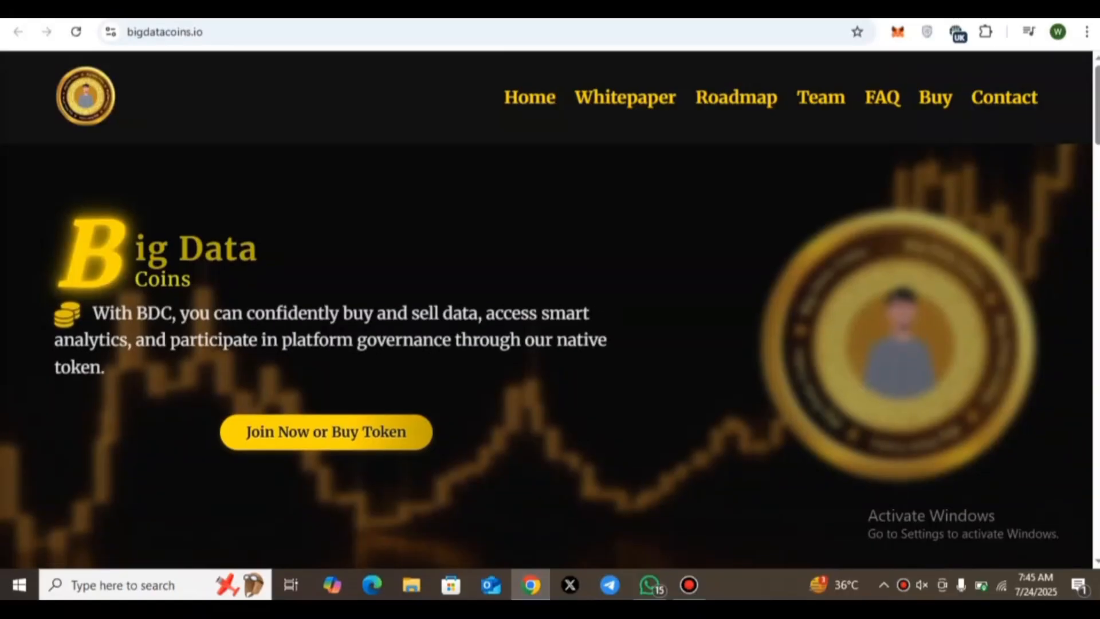
- Browse the t.me/bdcmobile_bot page and start the BDC bot
scroll("down", 3)
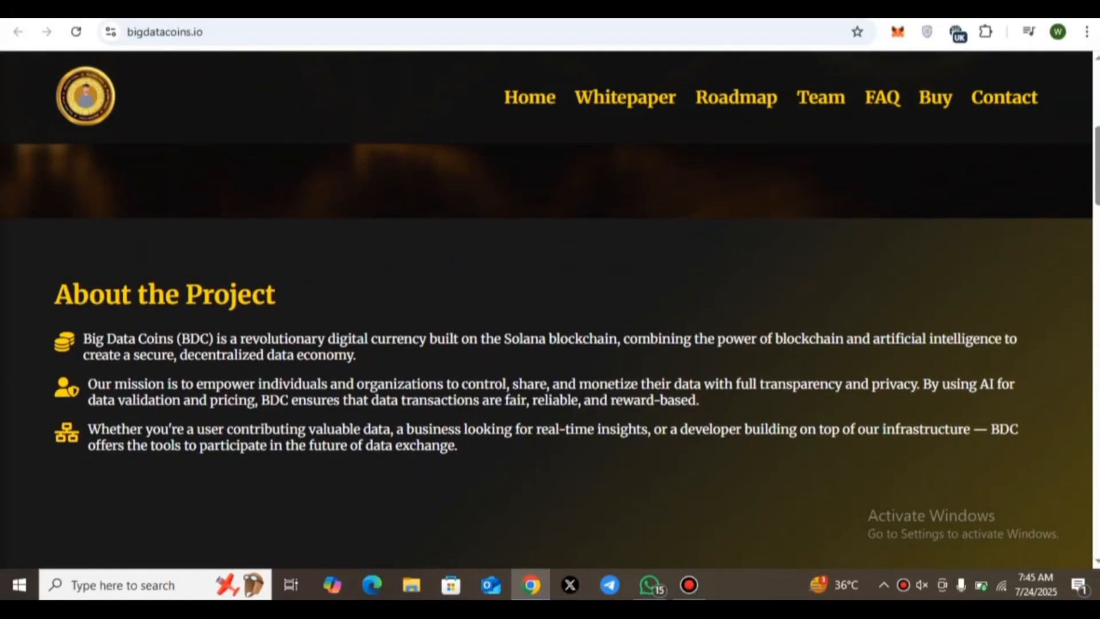
scroll("down", 3)
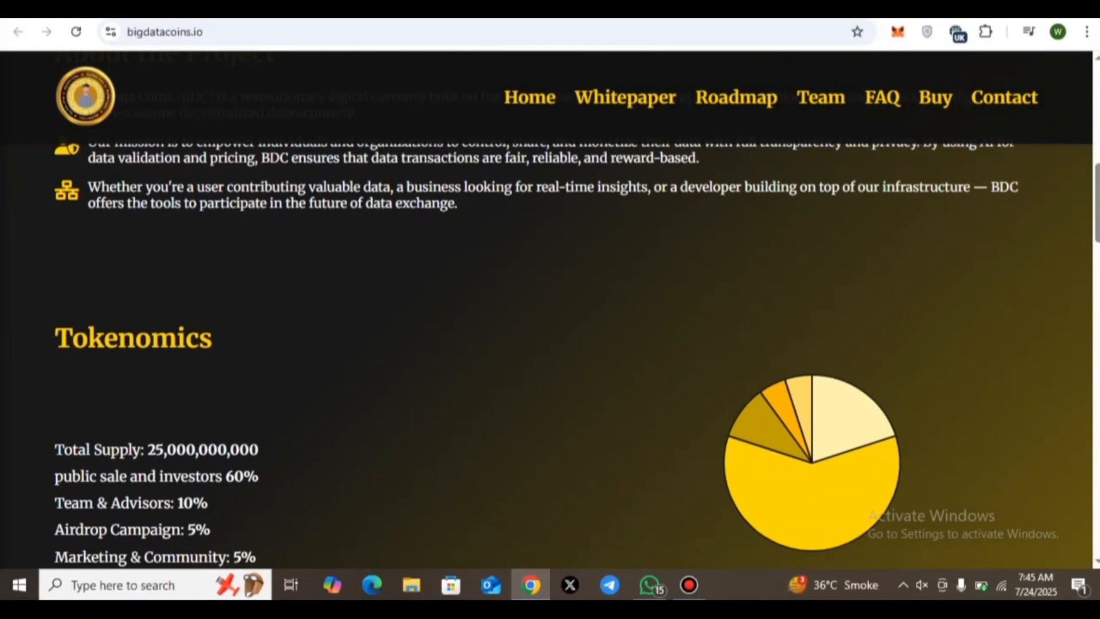
scroll("up", 3)
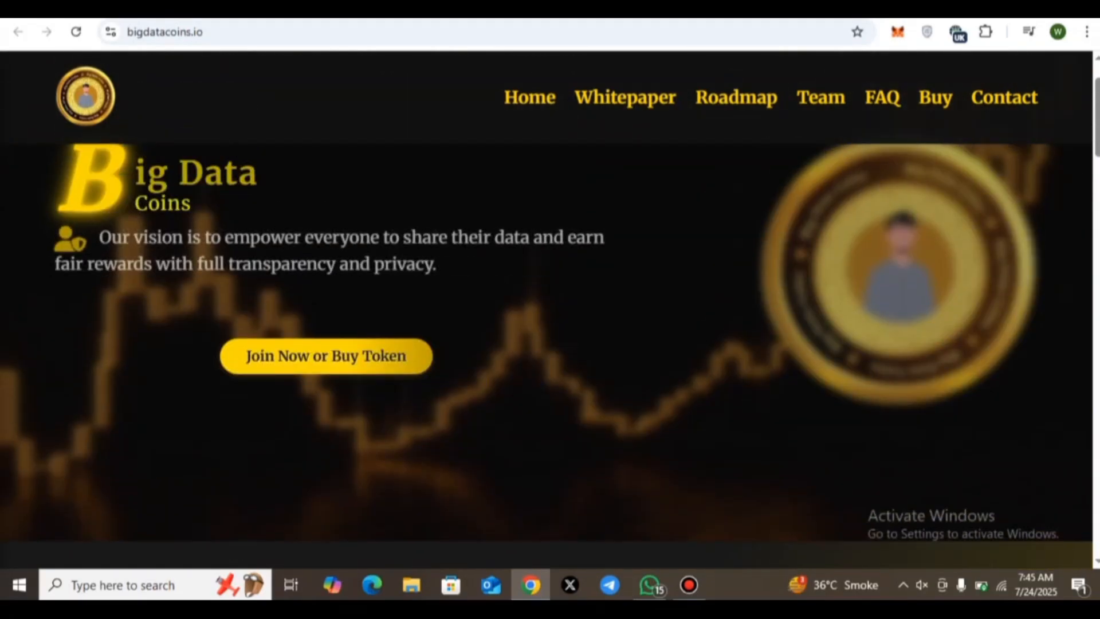
scroll("down", 3)
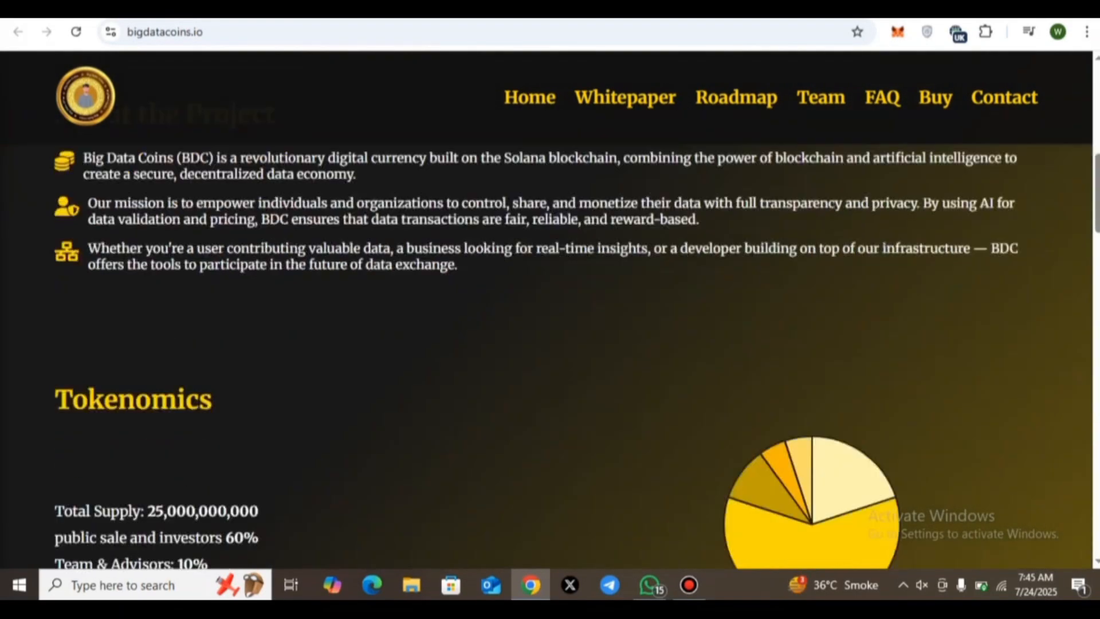
scroll("up", 3)
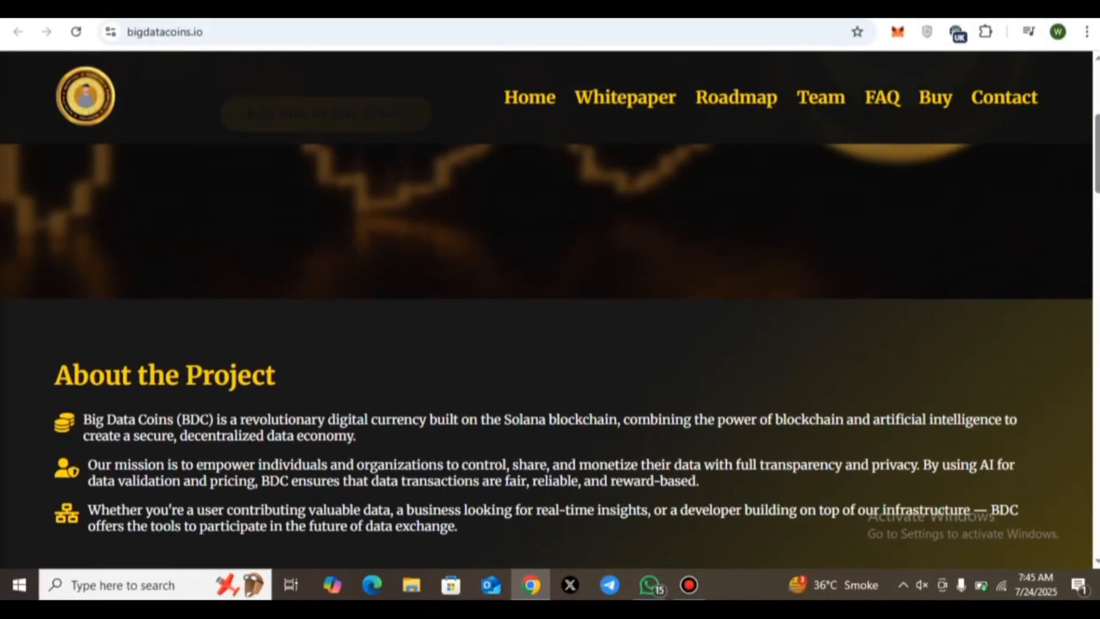
scroll("up", 3)
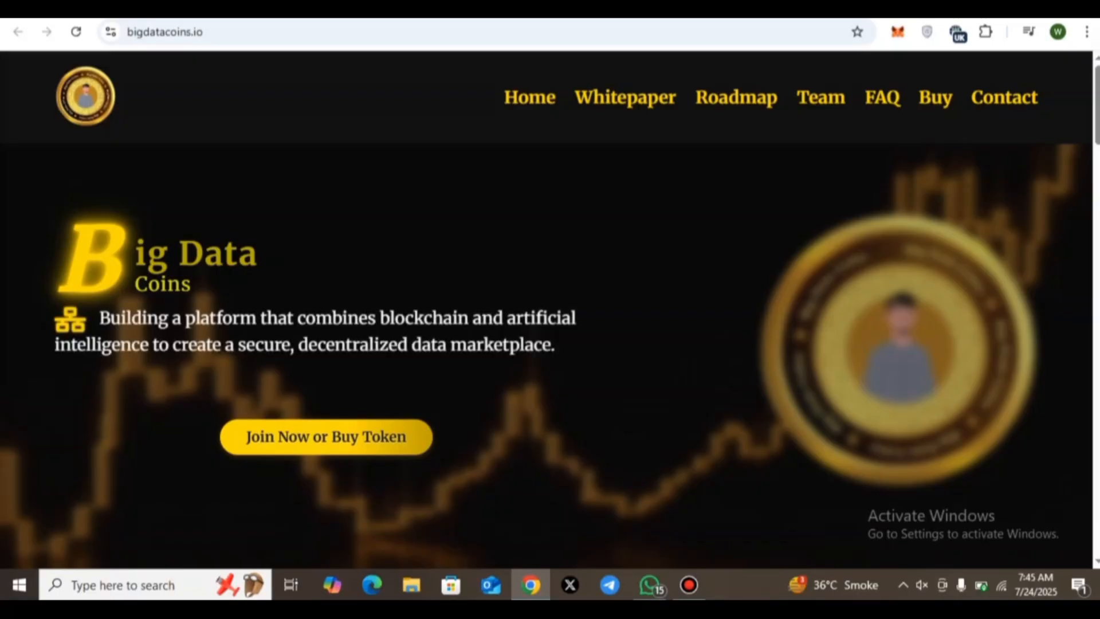
scroll("down", 3)
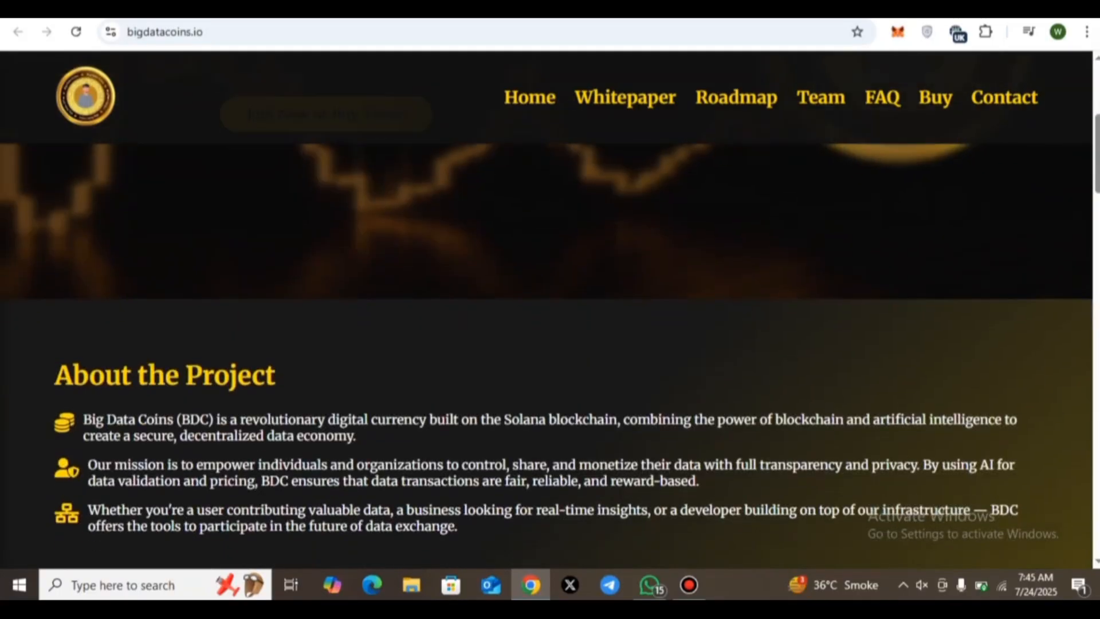
scroll("down", 3)
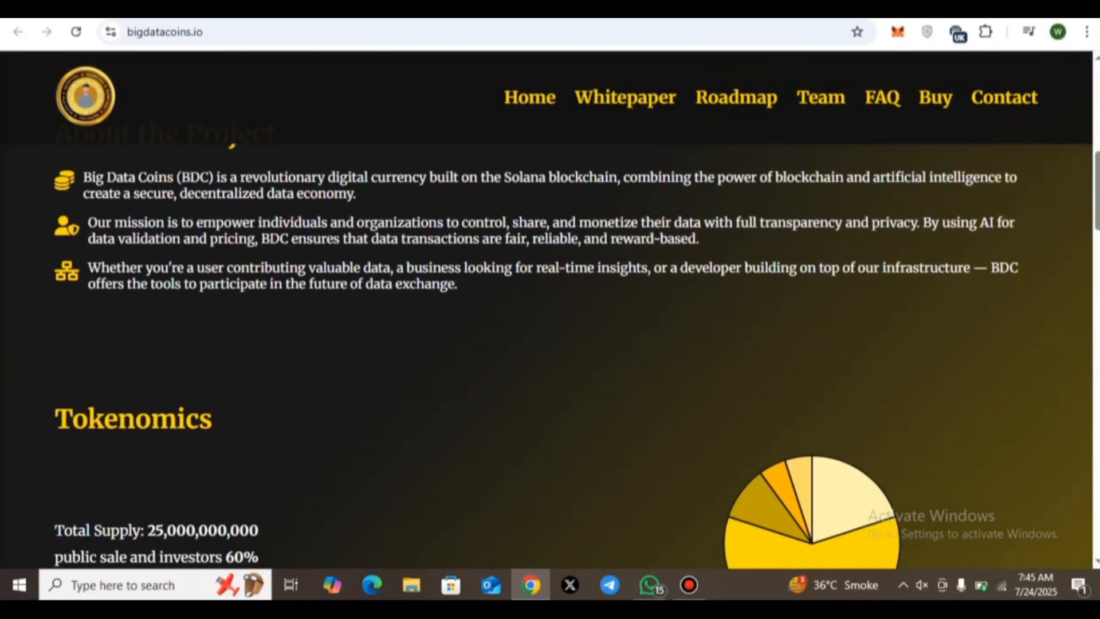
scroll("down", 3)
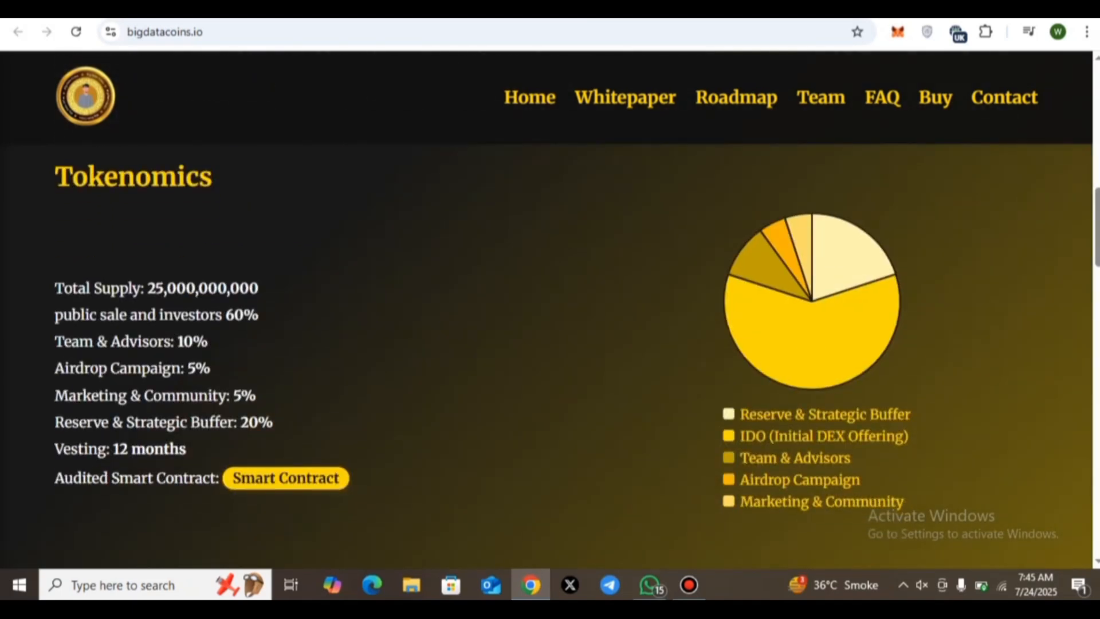
scroll("down", 3)
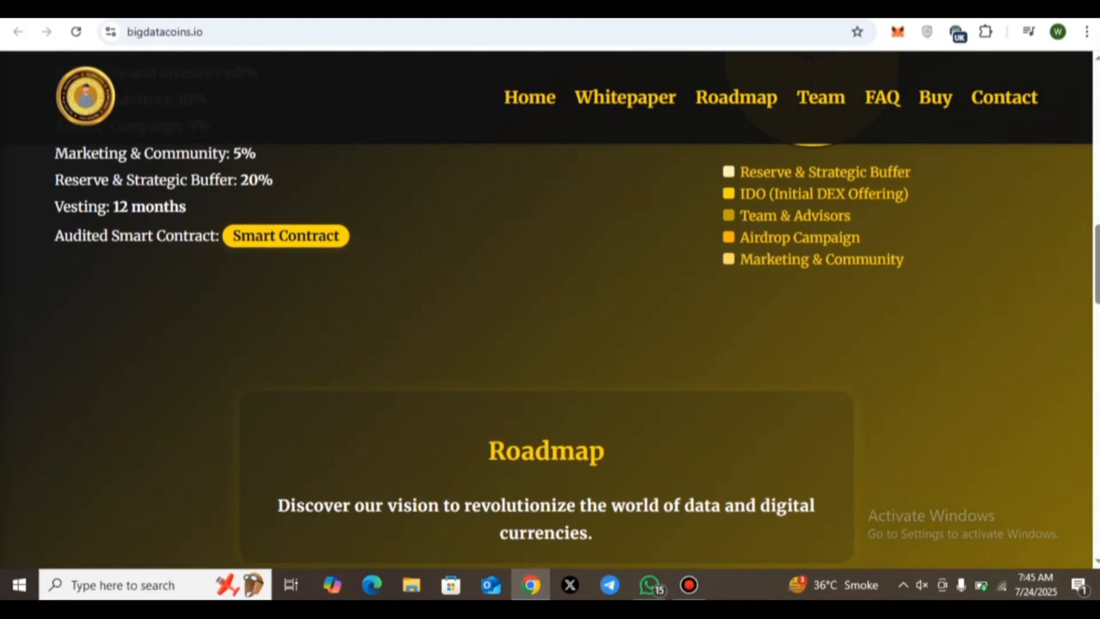
scroll("down", 3)
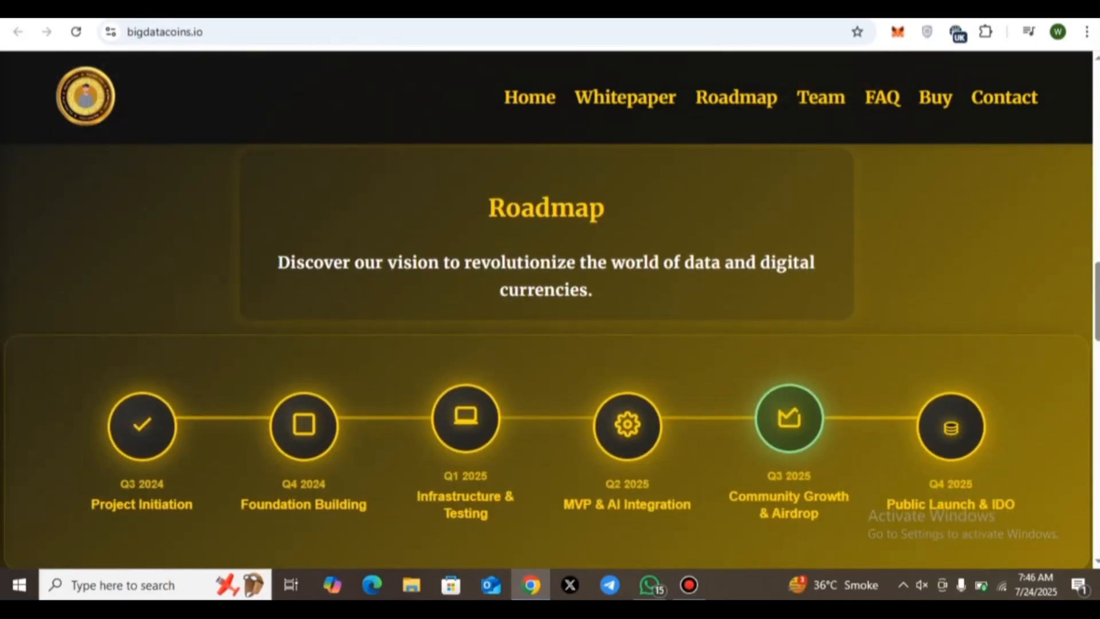
scroll("down", 3)
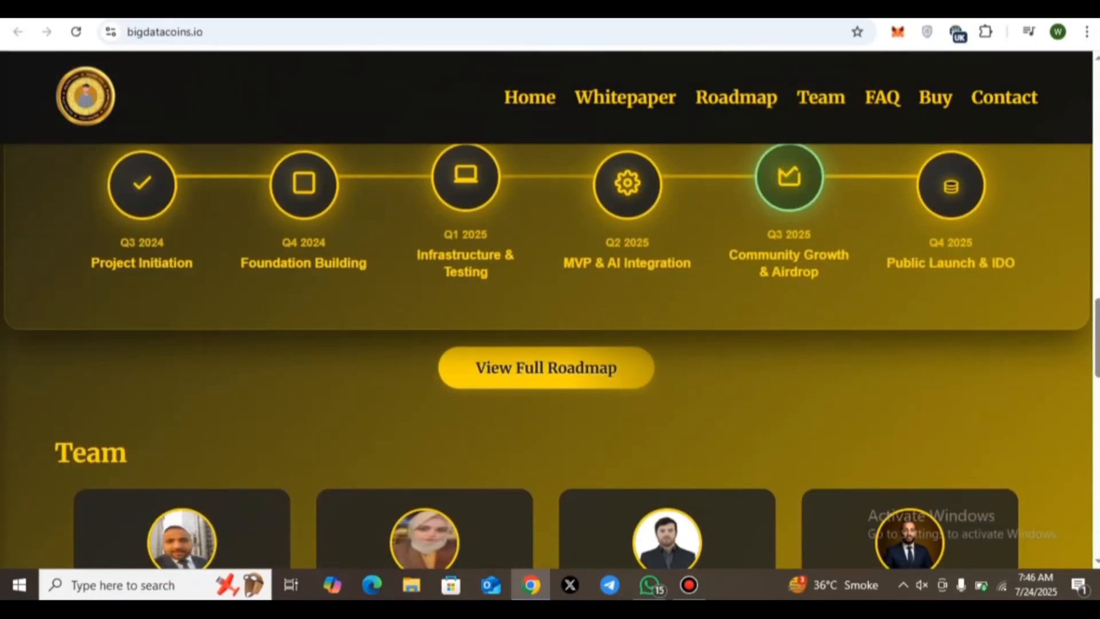
scroll("down", 3)
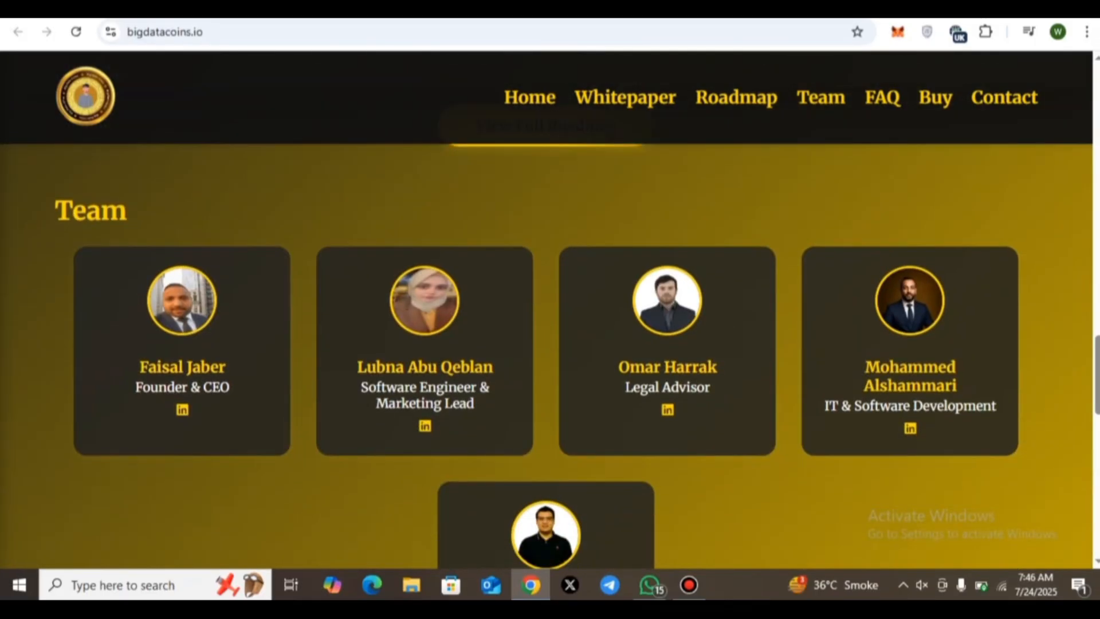
scroll("down", 3)
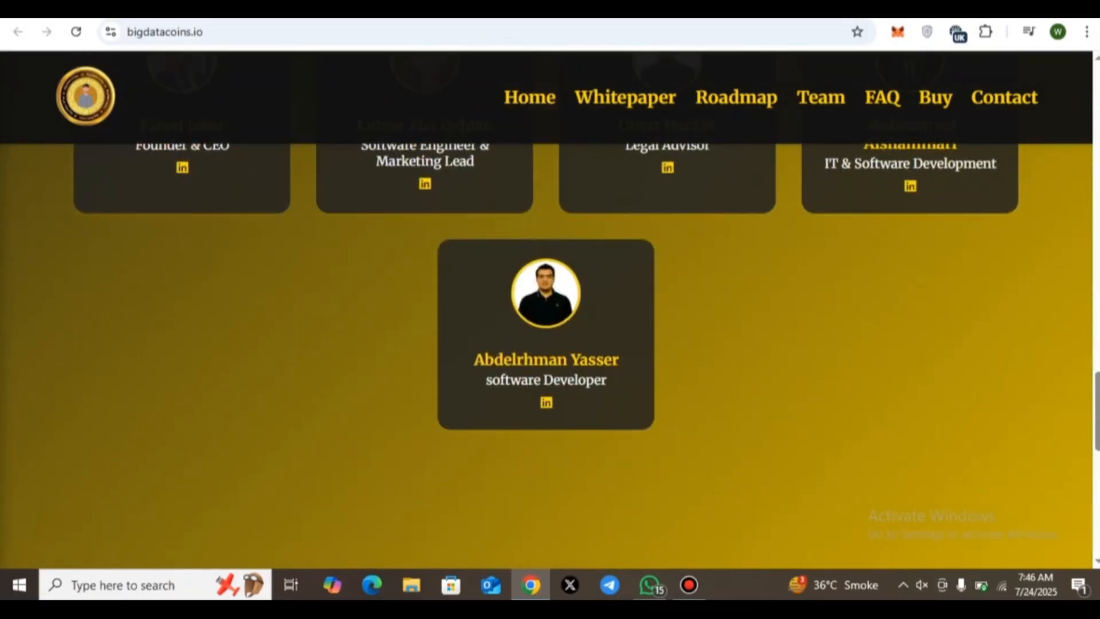
scroll("down", 3)
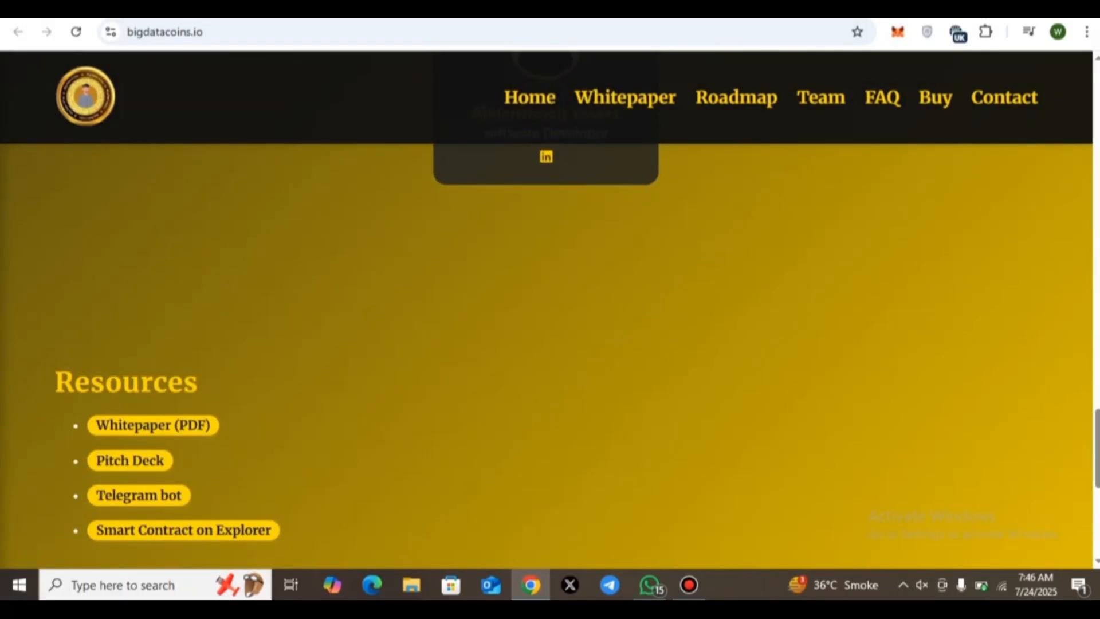
scroll("down", 3)
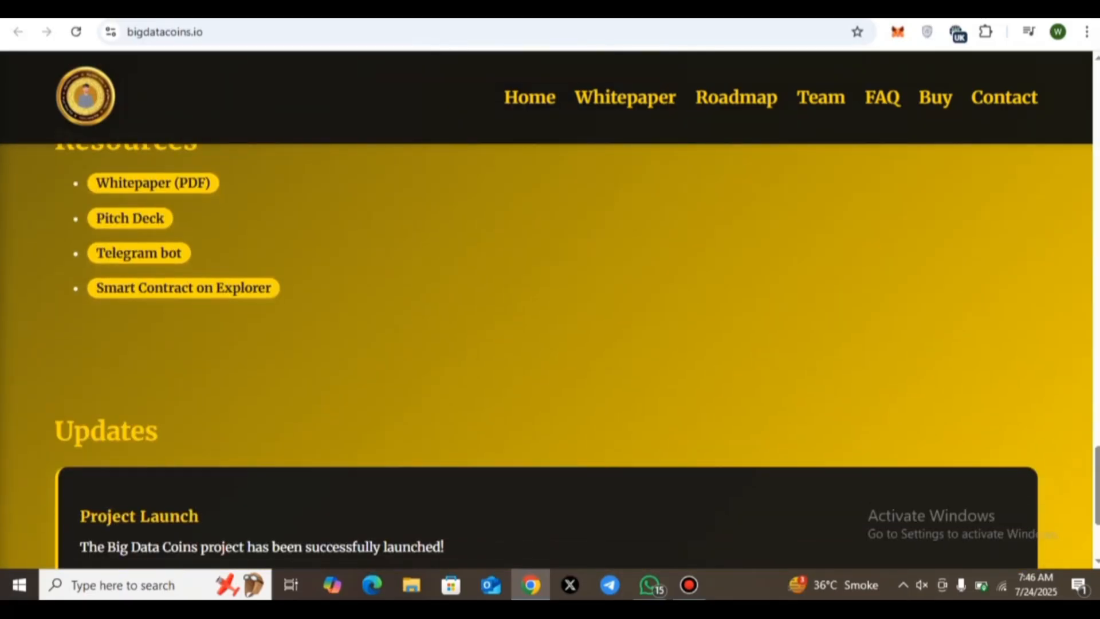
scroll("down", 3)
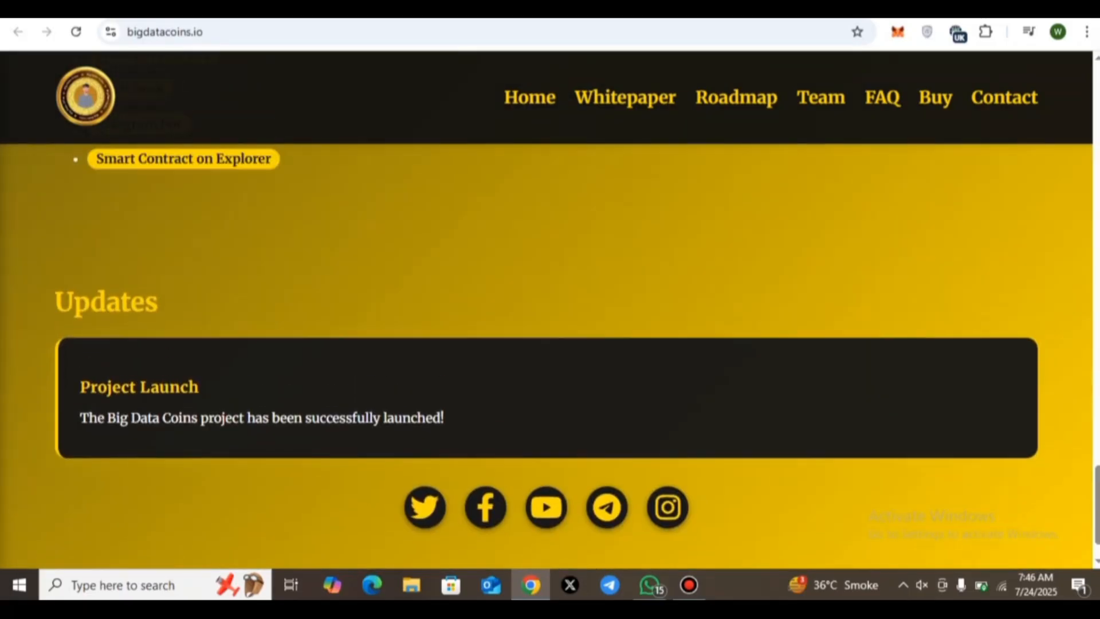
scroll("up", 3)
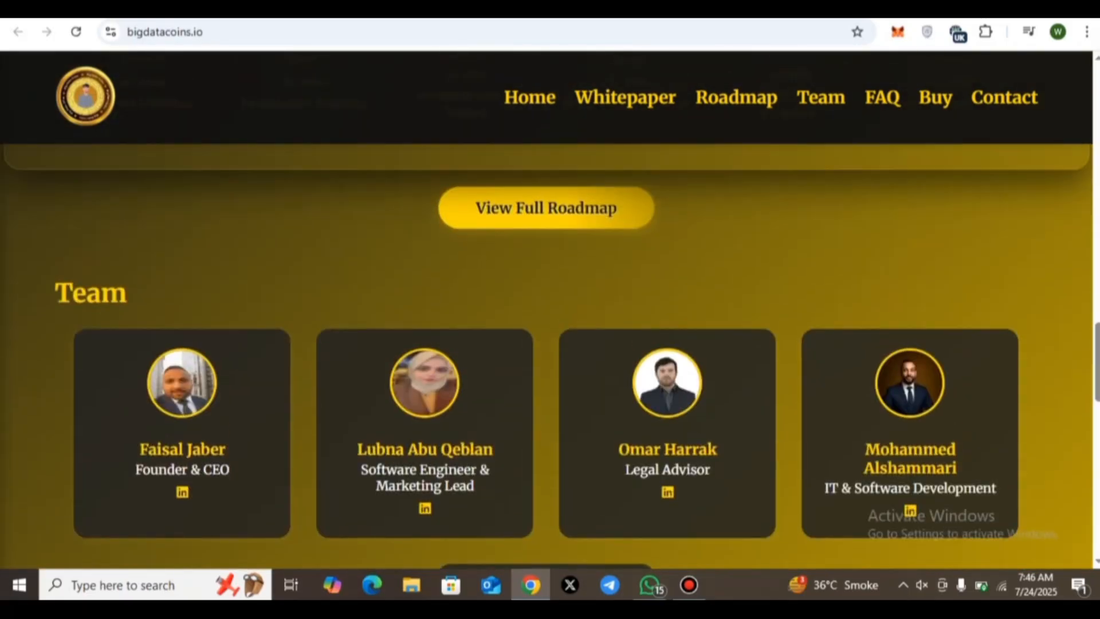
scroll("up", 3)
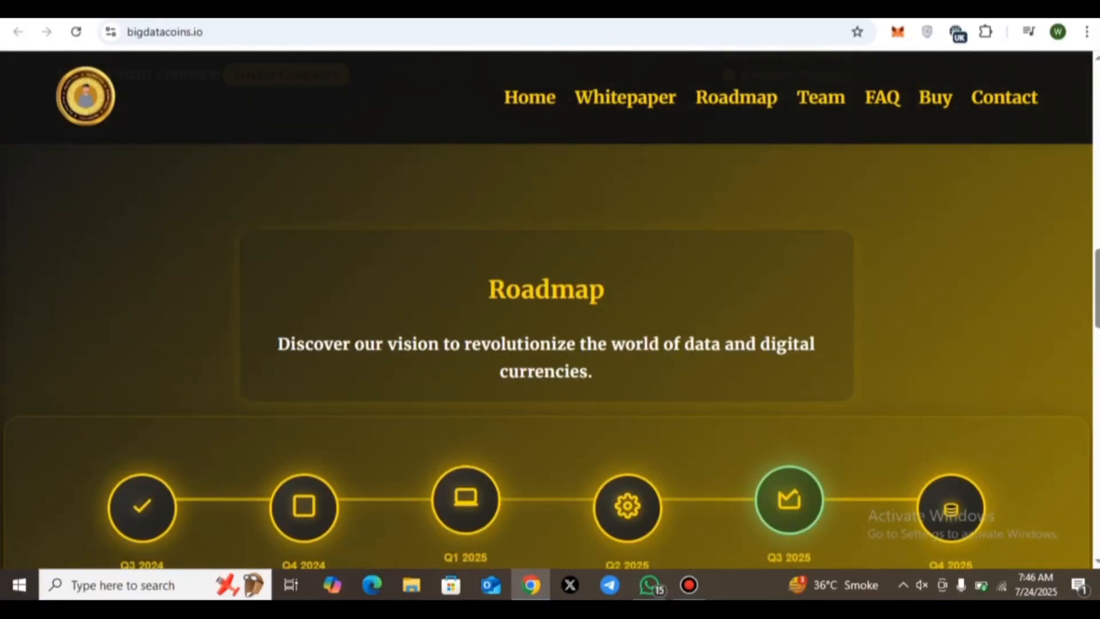
scroll("down", 3)
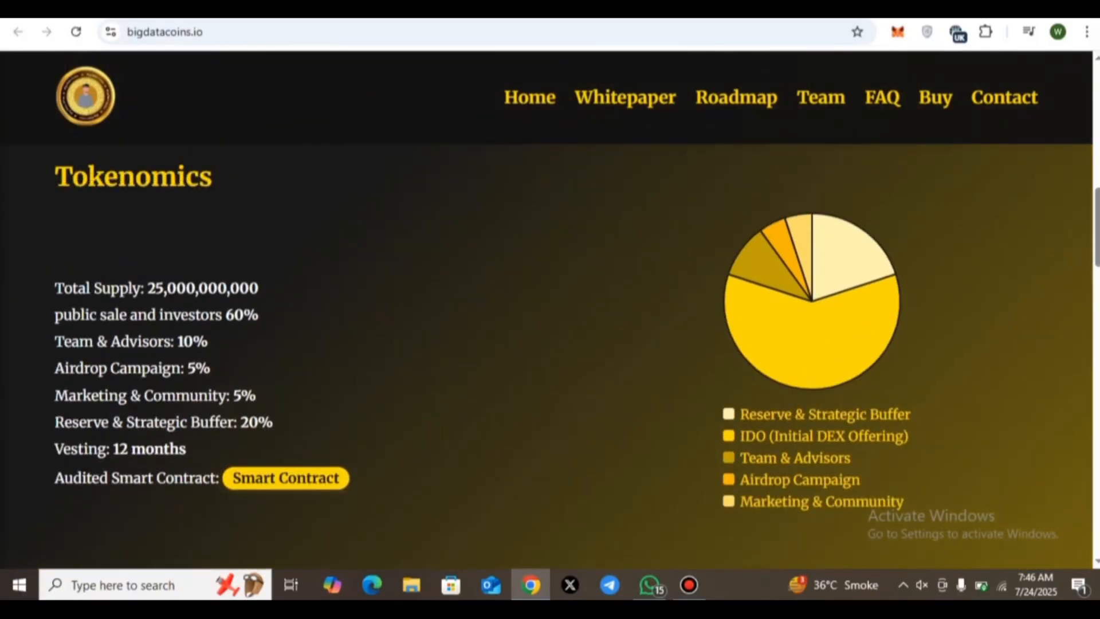
scroll("up", 3)
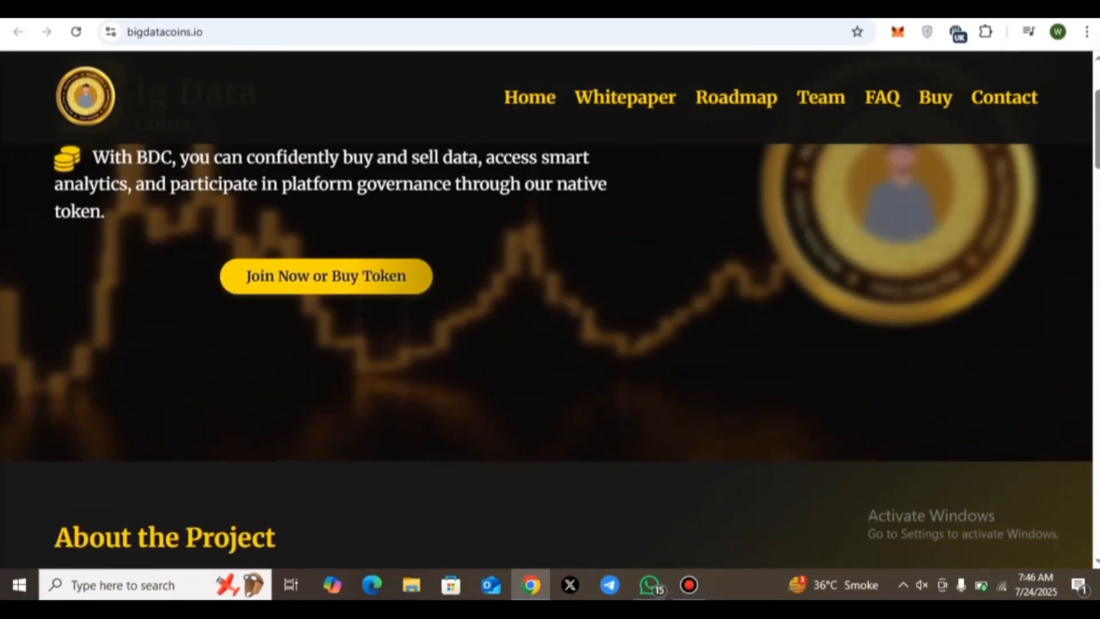
scroll("up", 3)
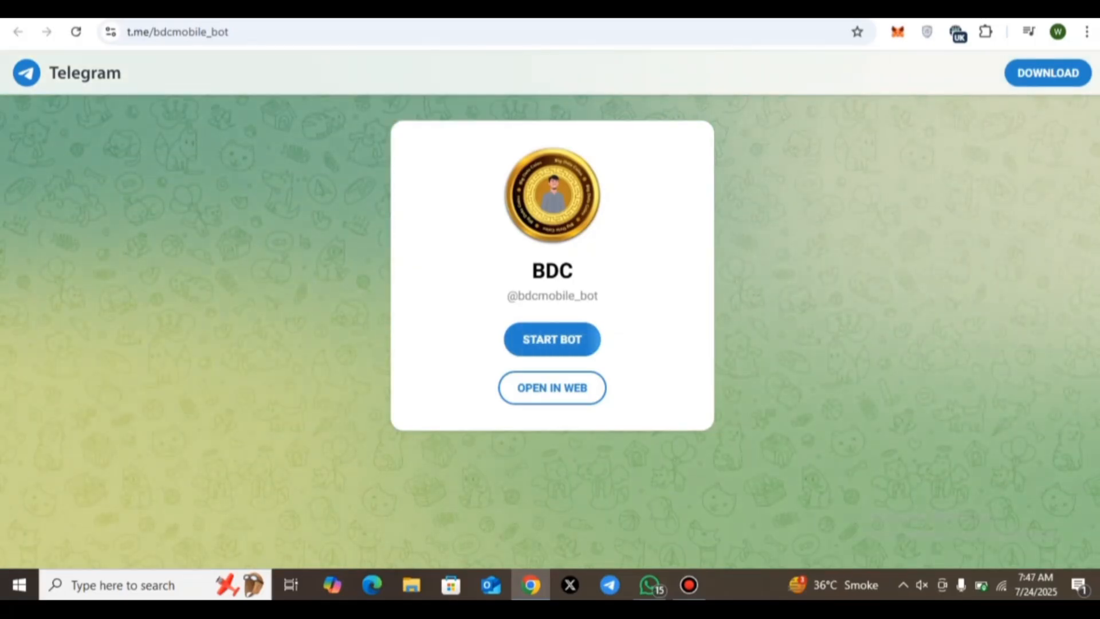
left_click(551, 339)
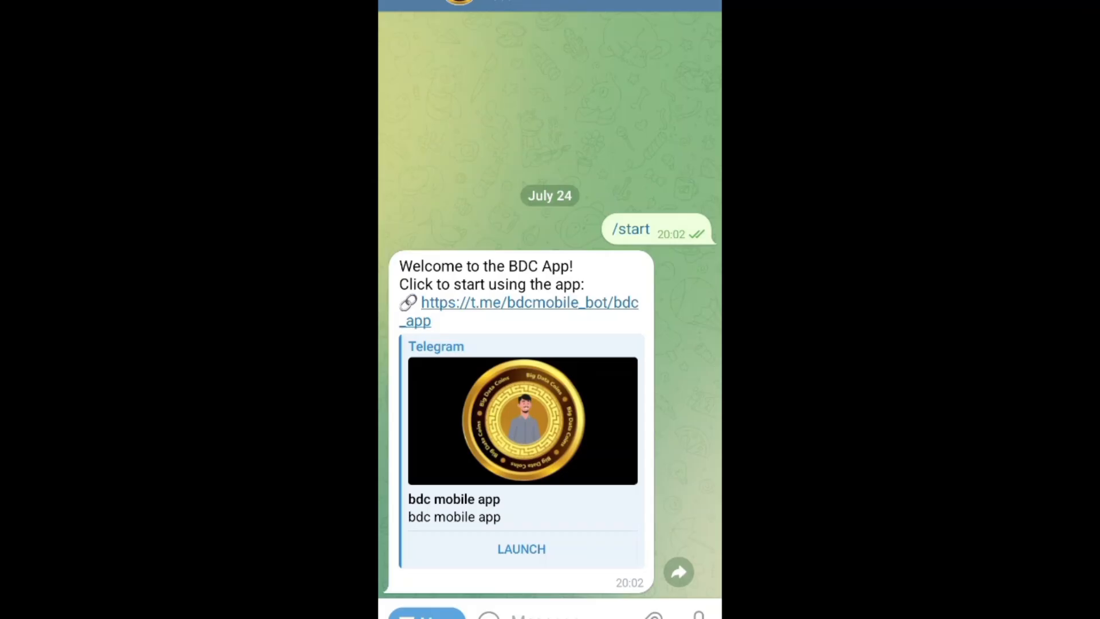
- Launch the BDC mini app, begin onboarding with Let's Start, and choose Sign up with Email
left_click(521, 548)
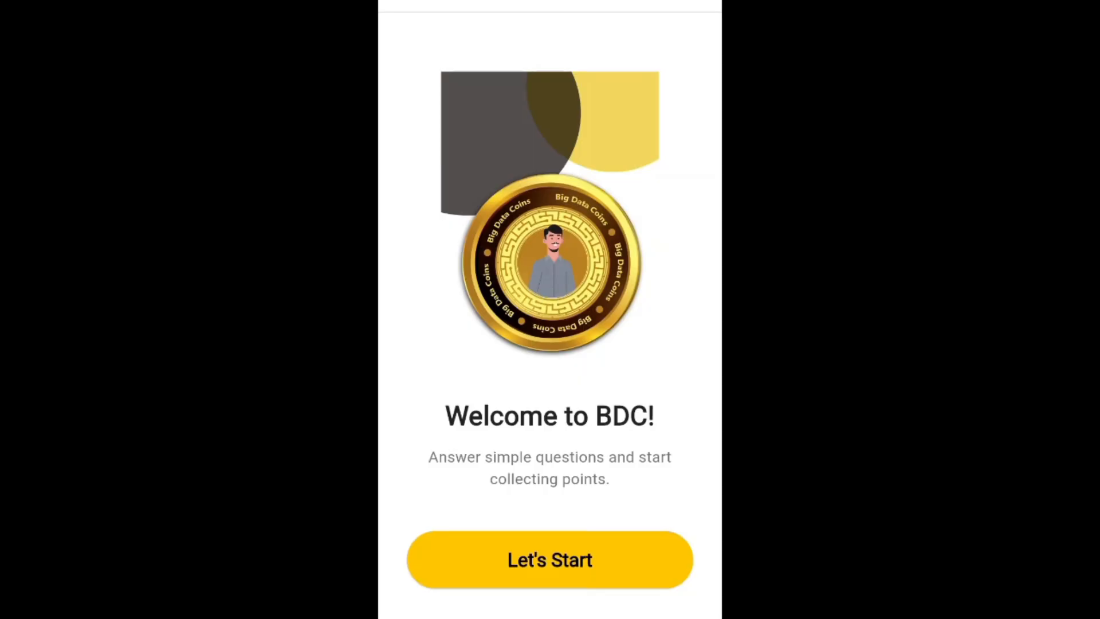
left_click(549, 559)
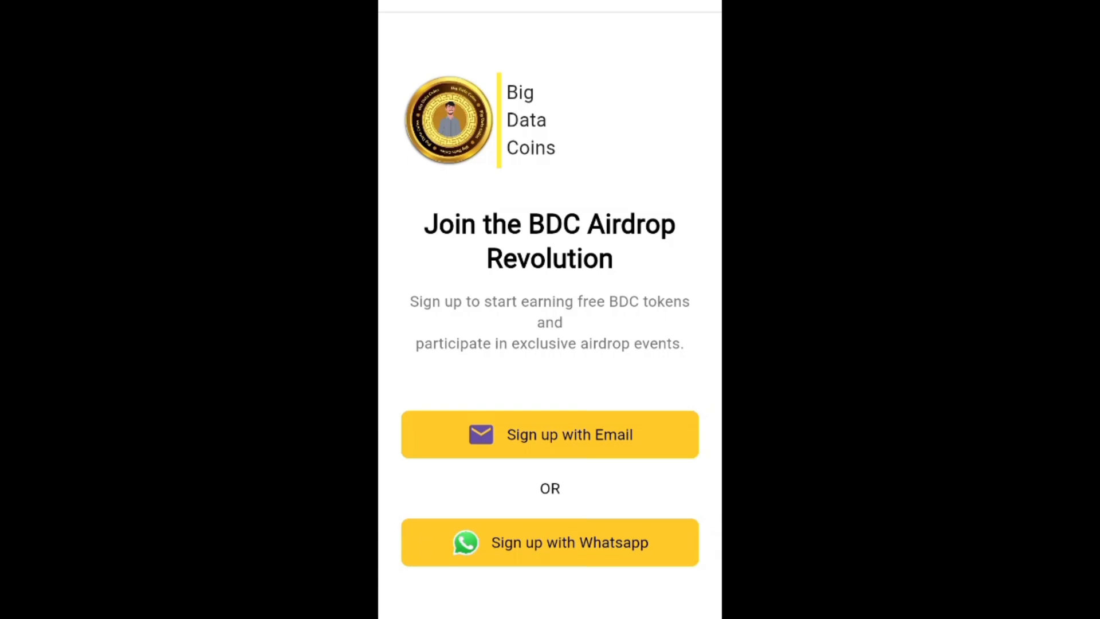
left_click(549, 433)
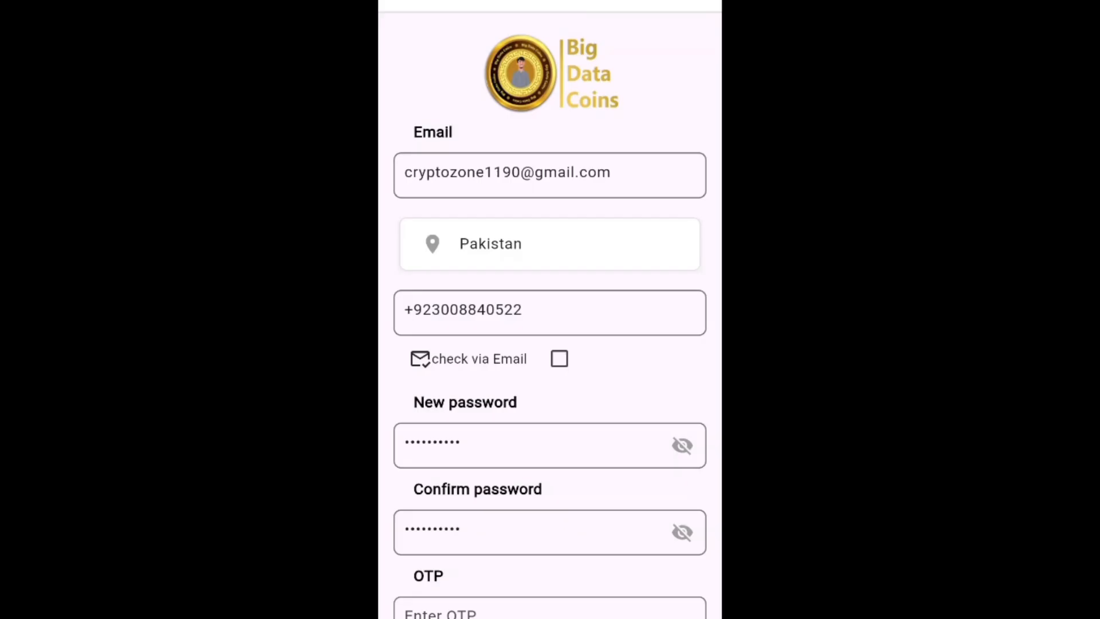
- Confirm the filled BDC sign-up form to reach the Bronze-level home dashboard
scroll("down", 3)
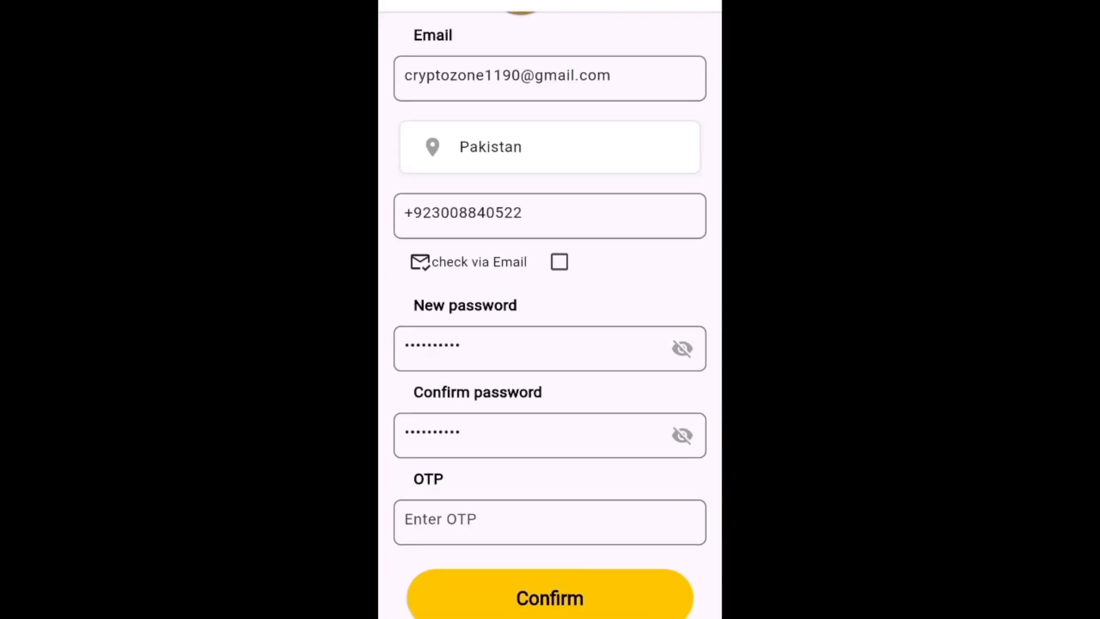
left_click(549, 597)
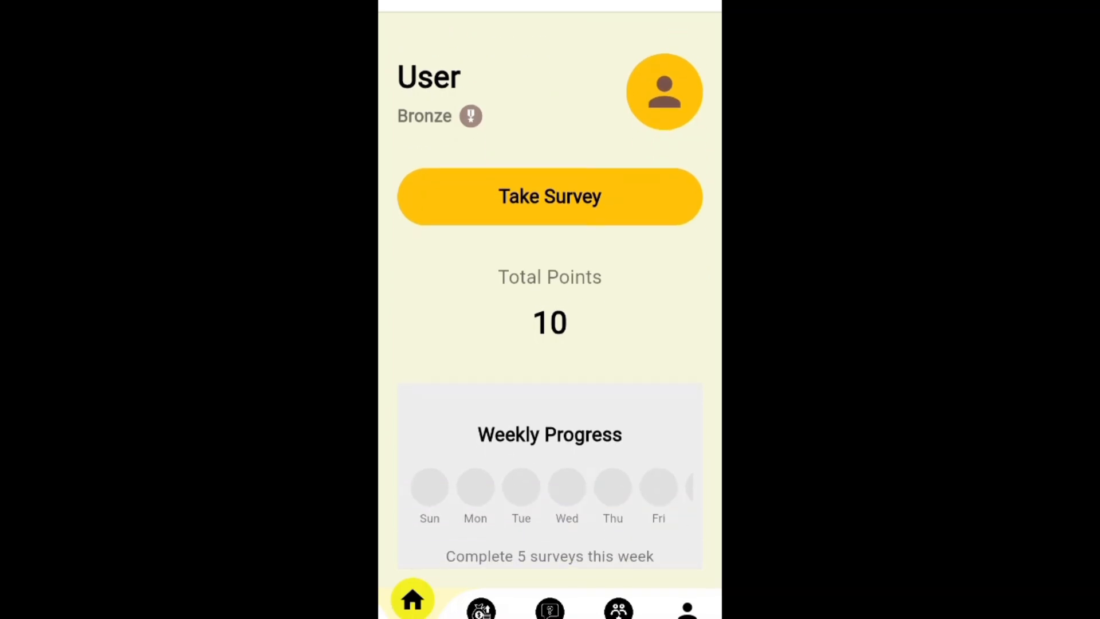
- Complete the weekly survey for a score of 10, then go to Invite Friends
left_click(549, 196)
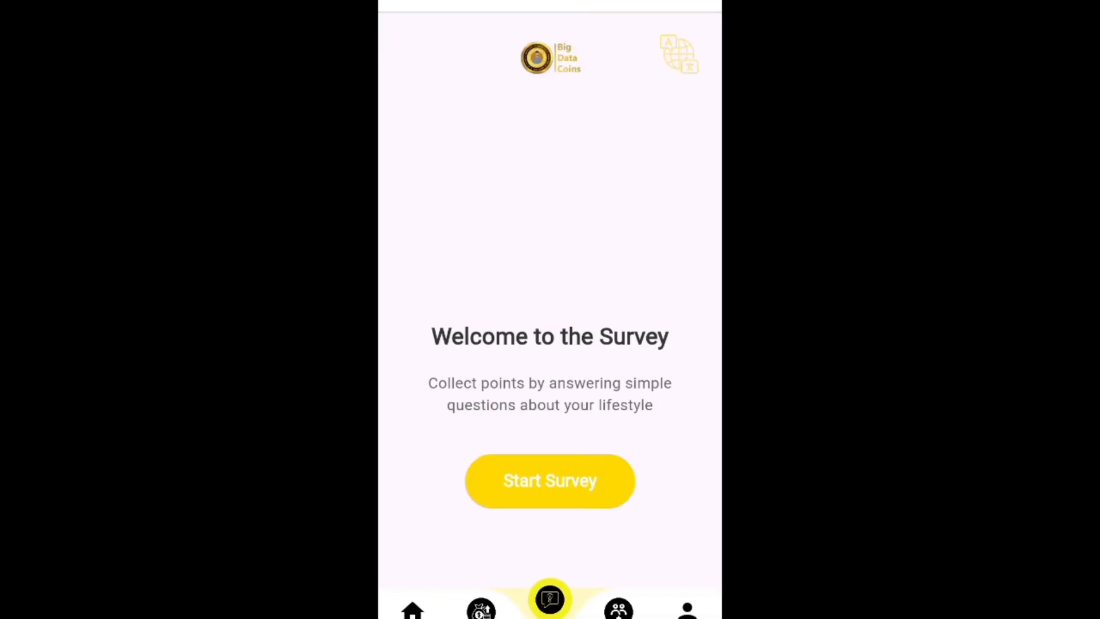
left_click(549, 480)
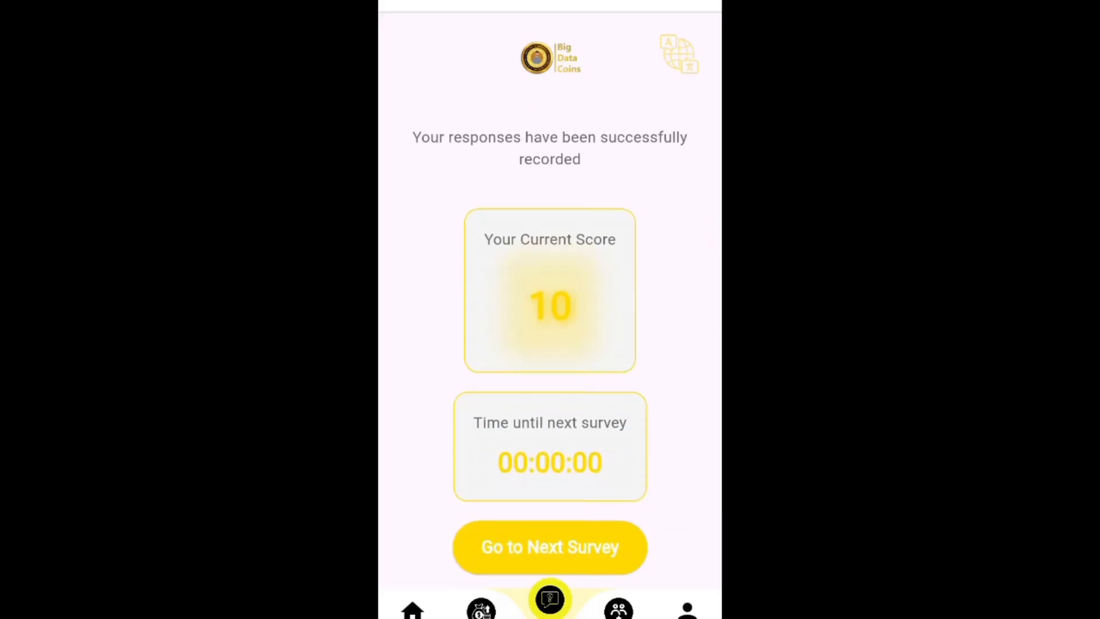
left_click(686, 599)
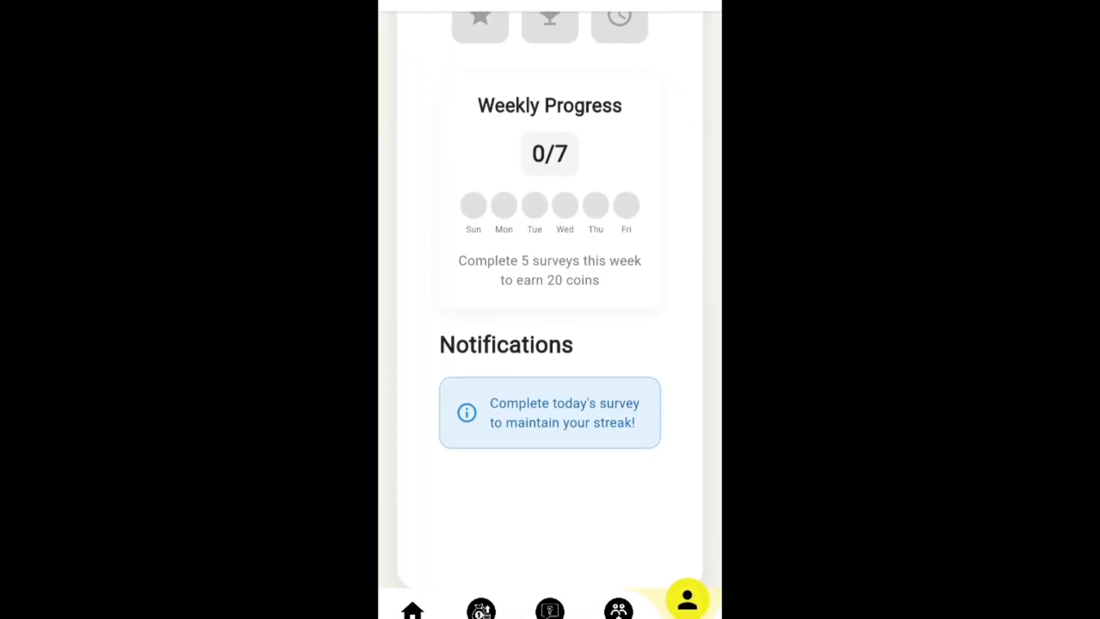
left_click(619, 600)
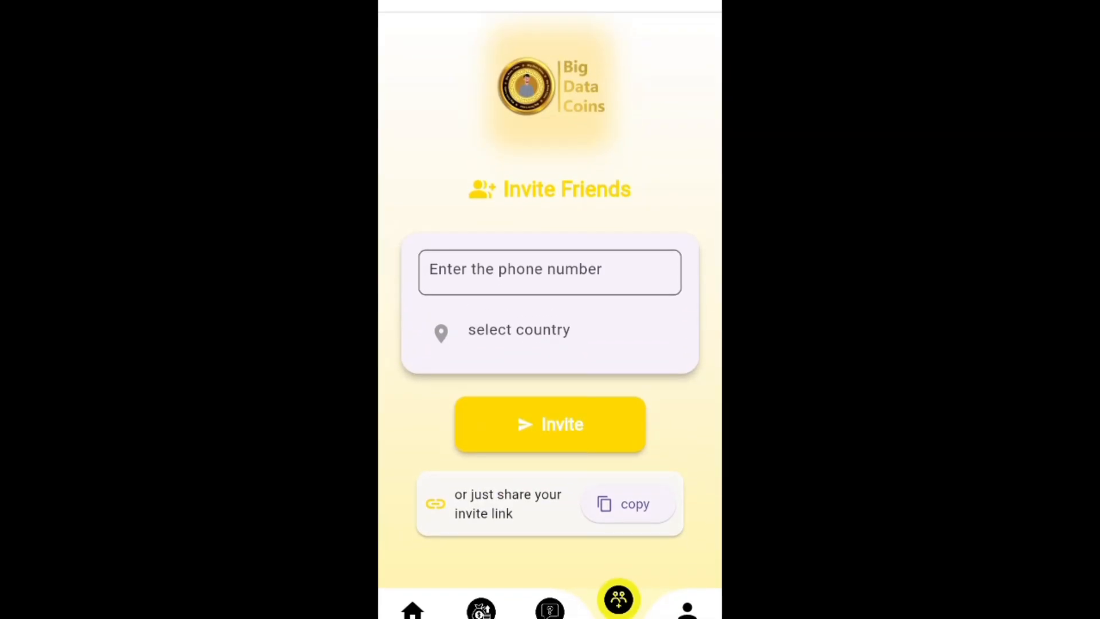
- Copy the personal BDC invite link from the Invite Friends page
scroll("up", 3)
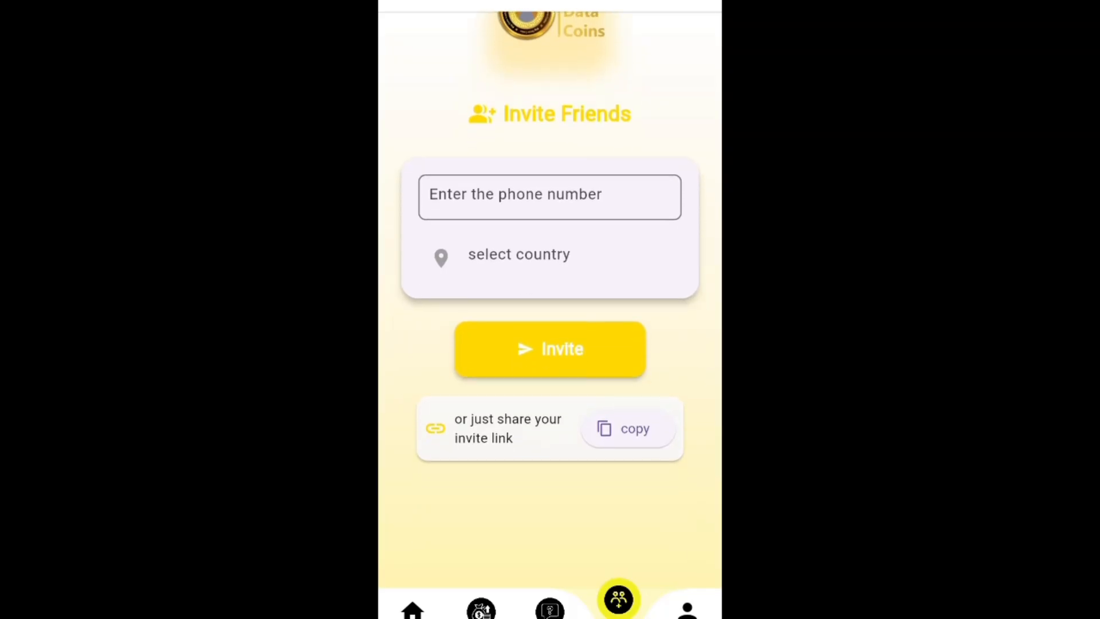
scroll("up", 3)
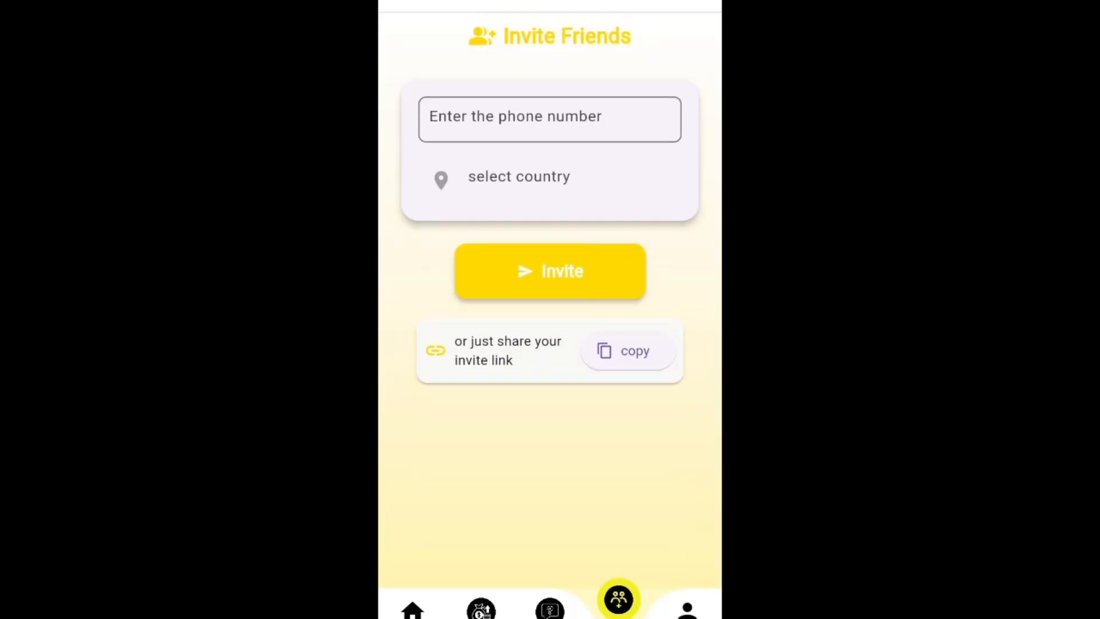
left_click(626, 350)
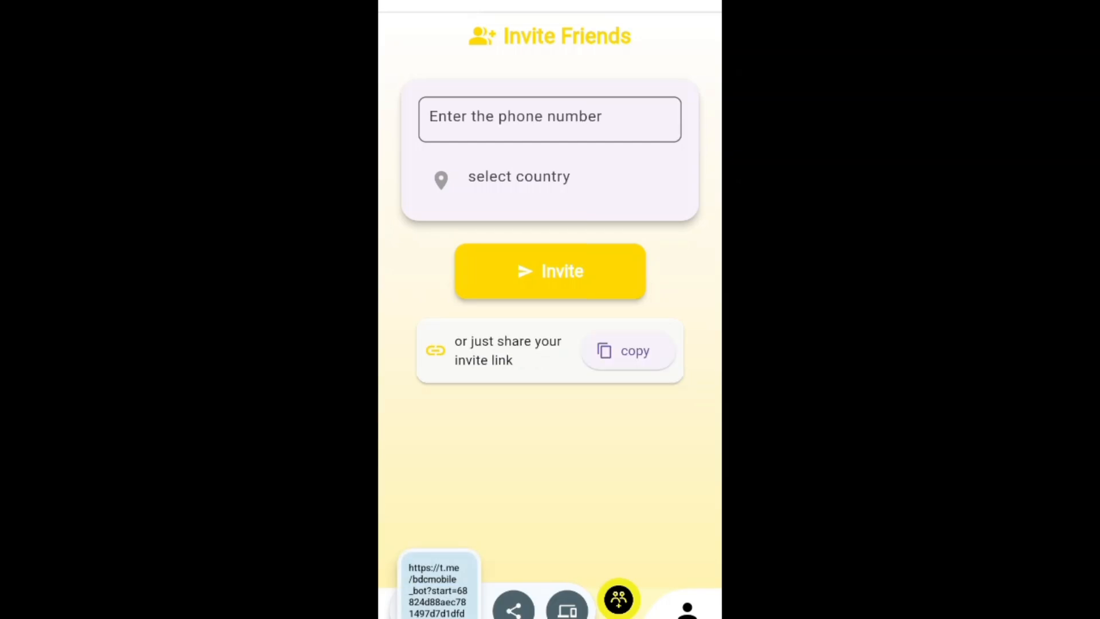
- View the social reward tasks, then close the mini app and return to the website
left_click(481, 599)
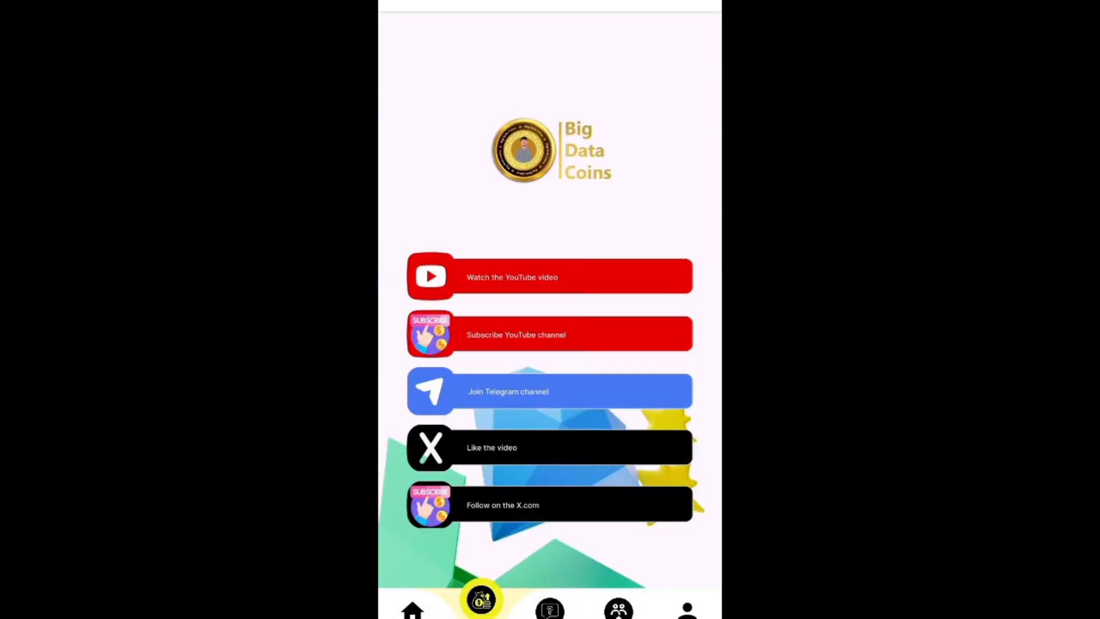
left_click(686, 600)
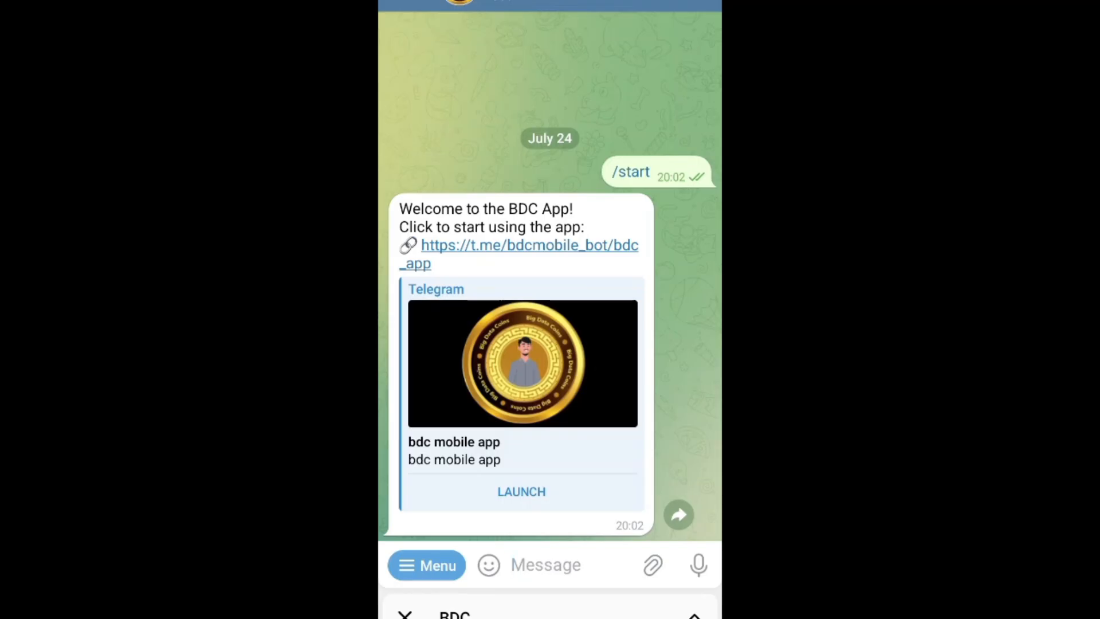
left_click(521, 491)
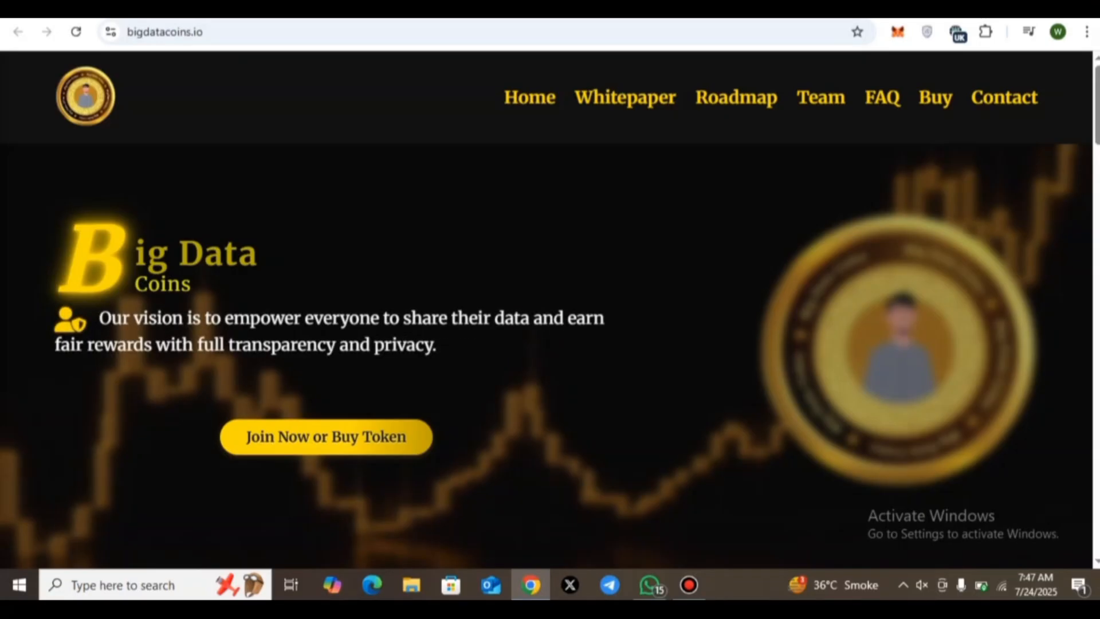
- Glance at About the Project, then open the 15-page Whitepaper PDF
scroll("down", 3)
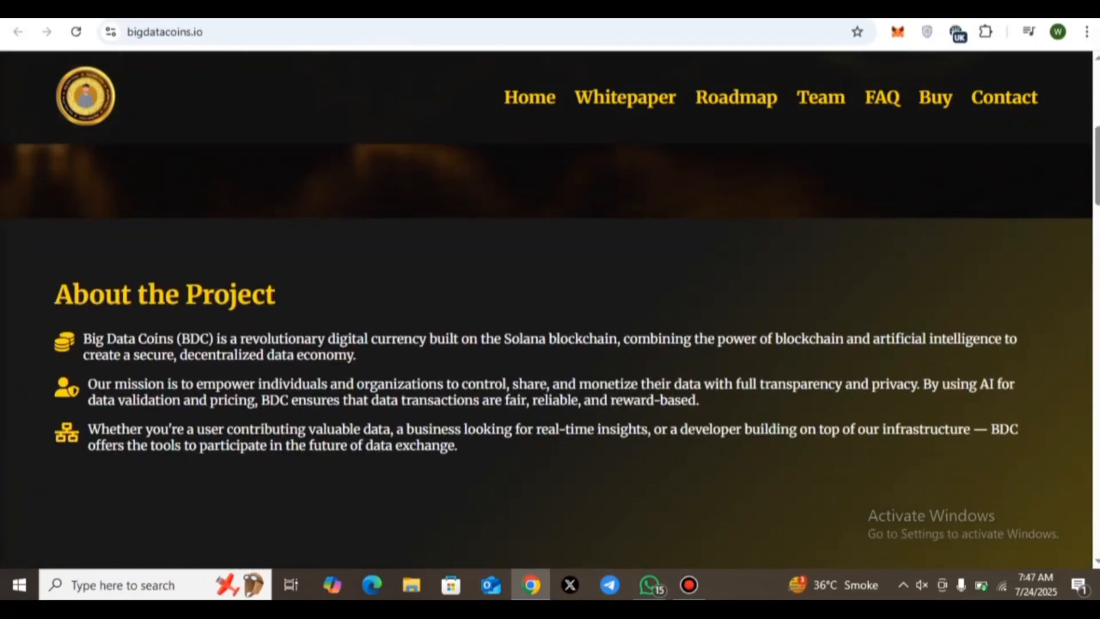
scroll("up", 3)
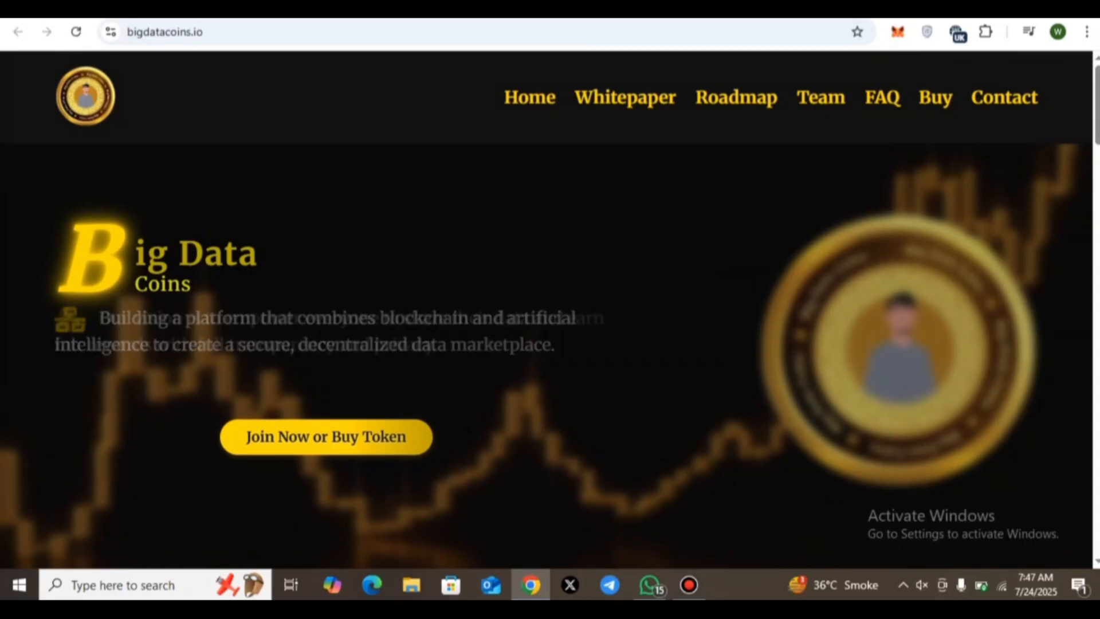
left_click(623, 97)
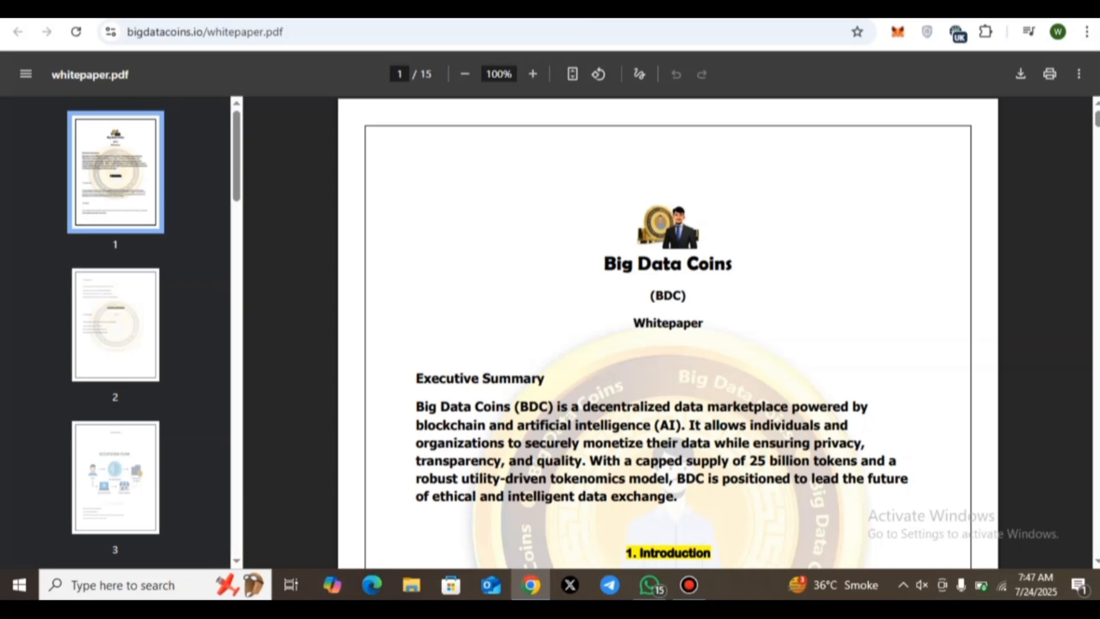
scroll("down", 3)
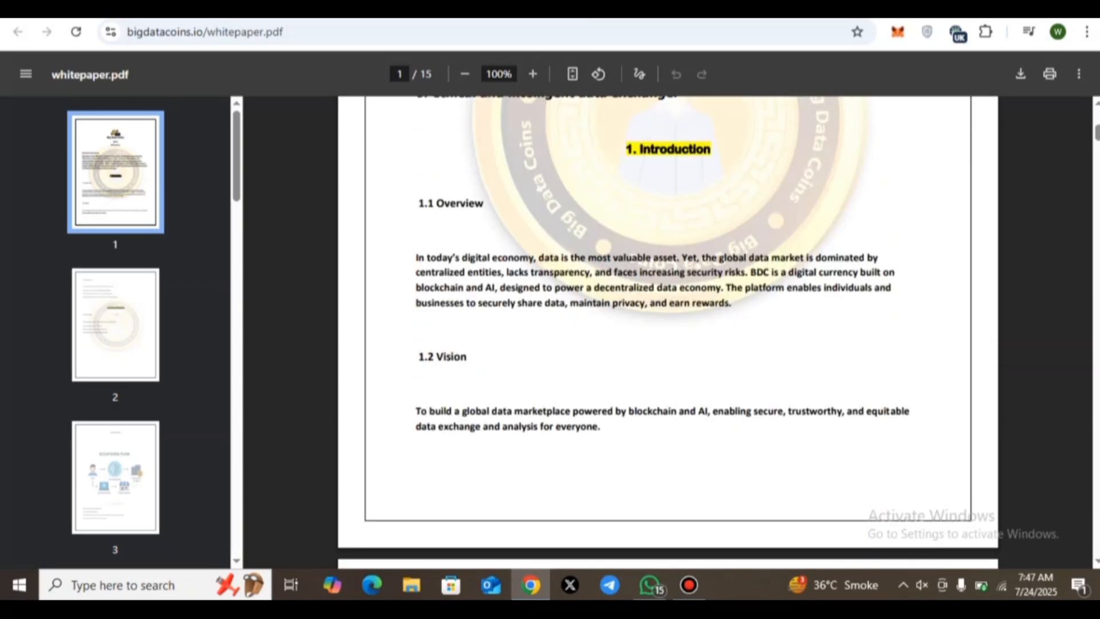
scroll("up", 3)
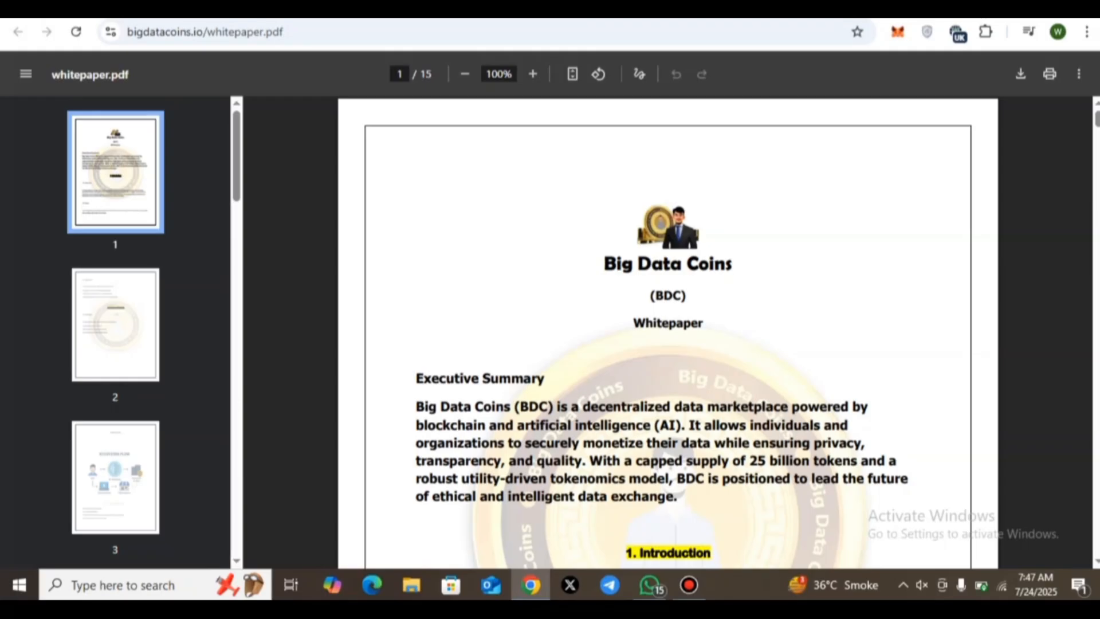
scroll("down", 3)
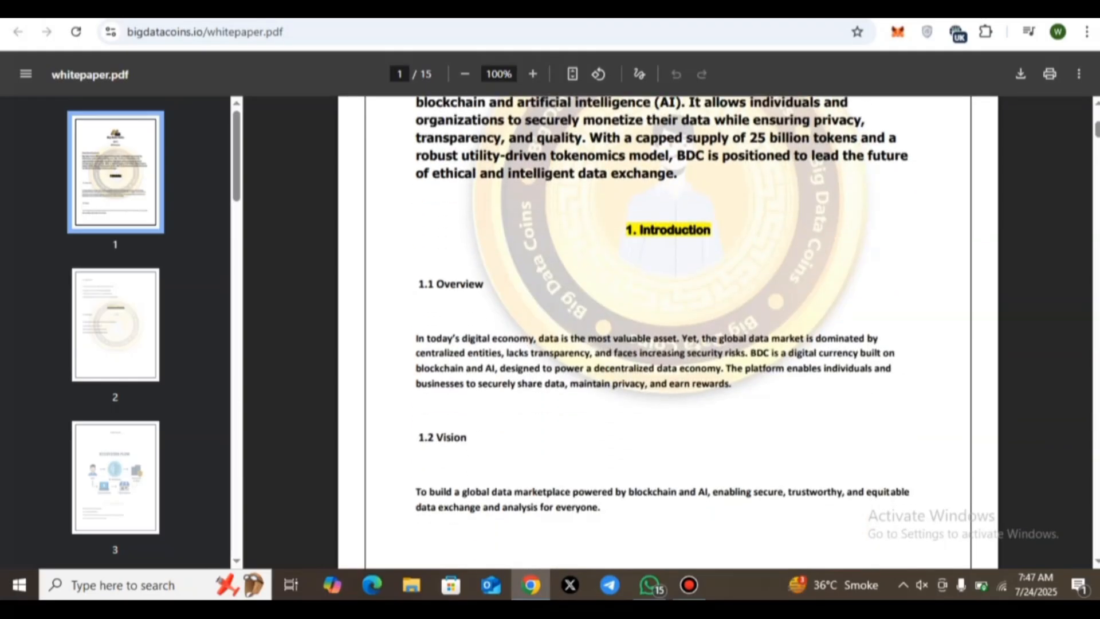
scroll("up", 3)
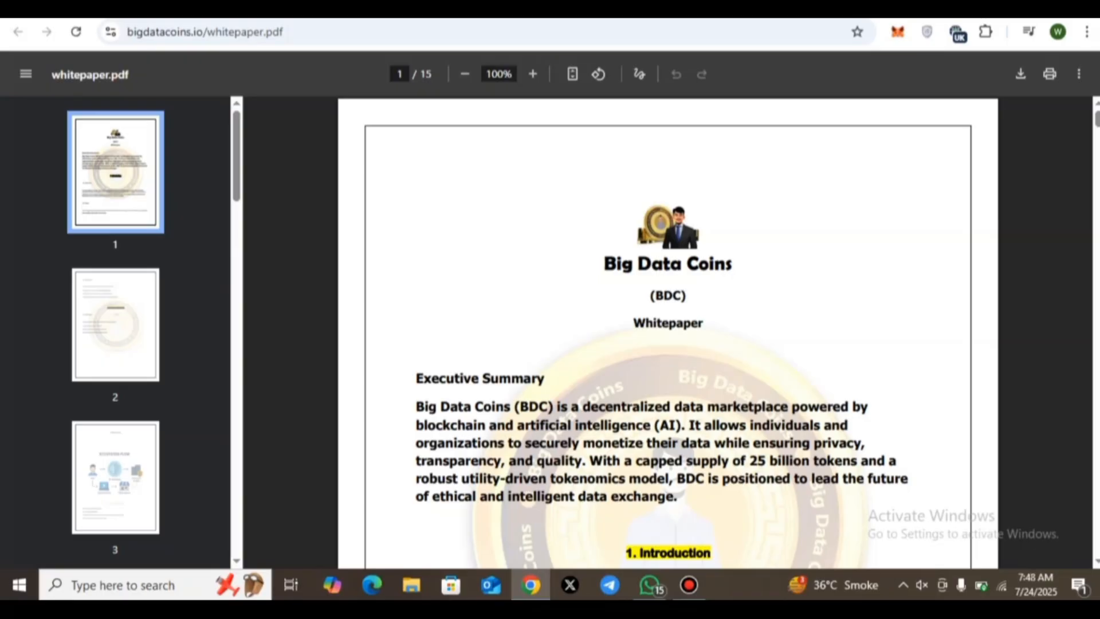
scroll("down", 3)
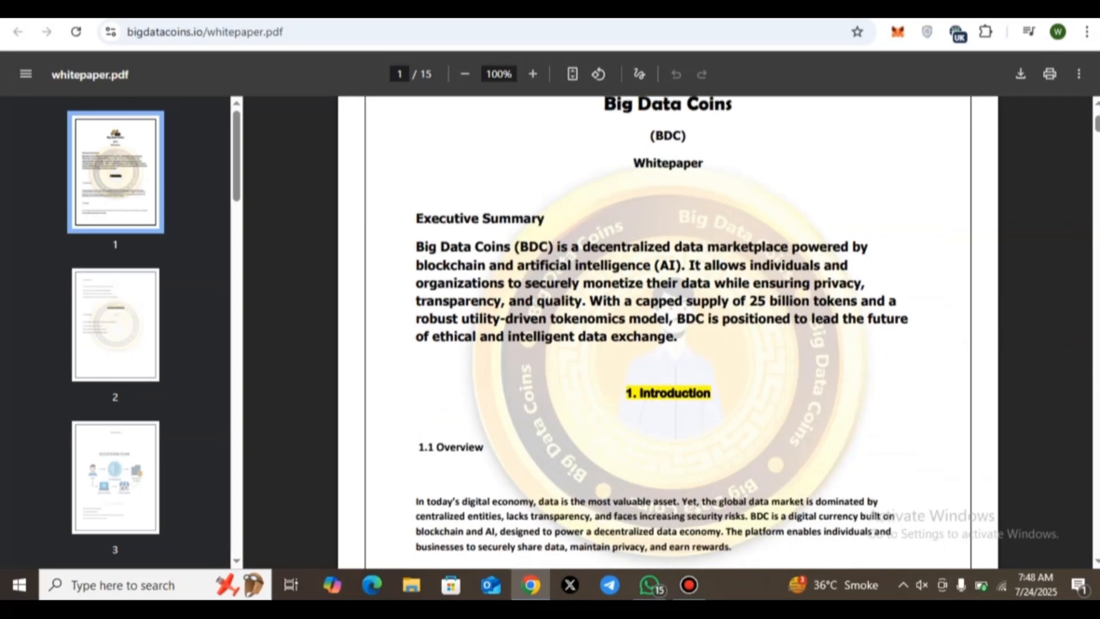
scroll("up", 3)
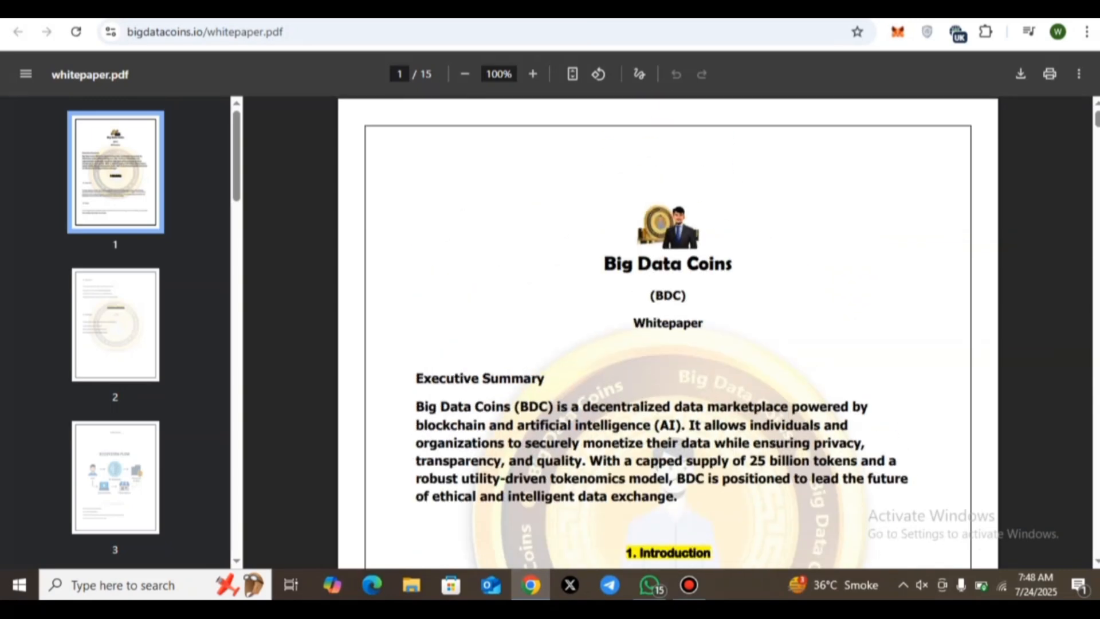
scroll("down", 3)
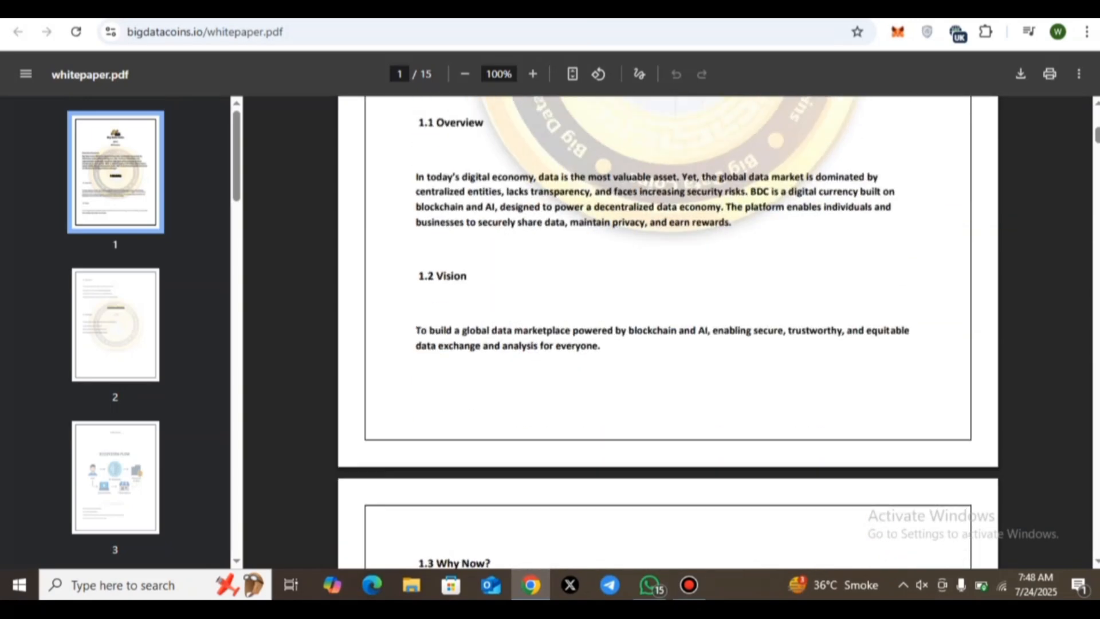
scroll("up", 3)
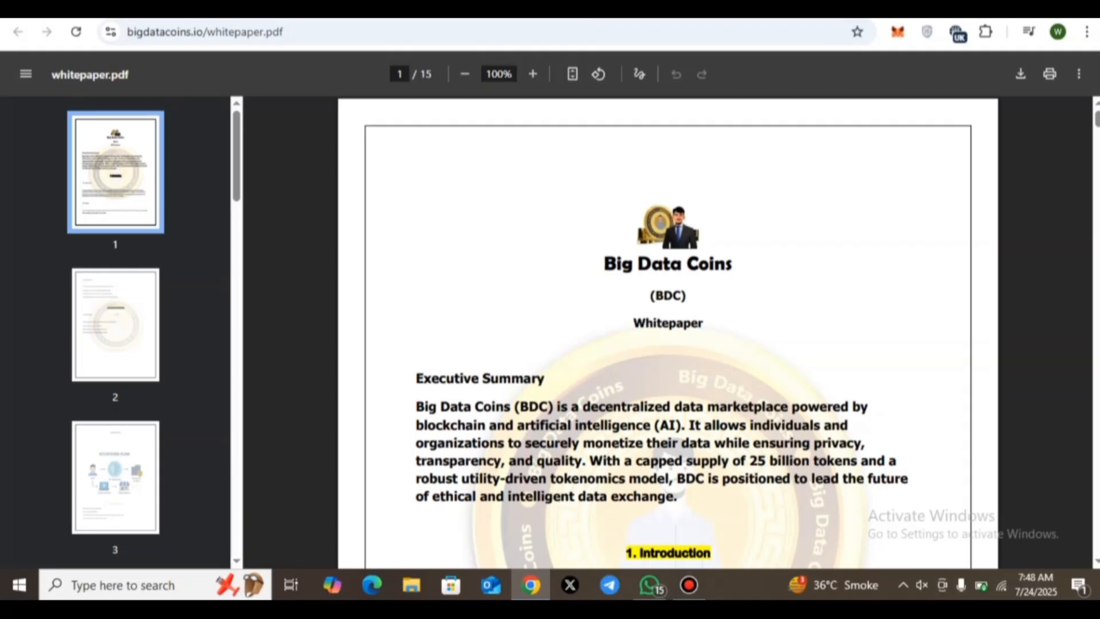
scroll("down", 3)
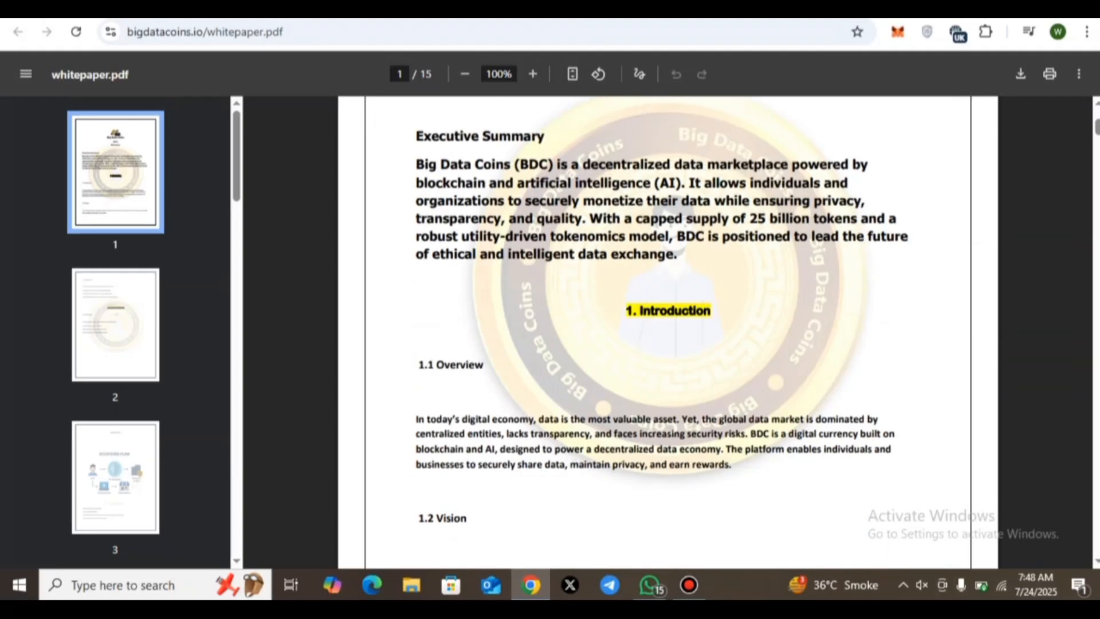
scroll("up", 3)
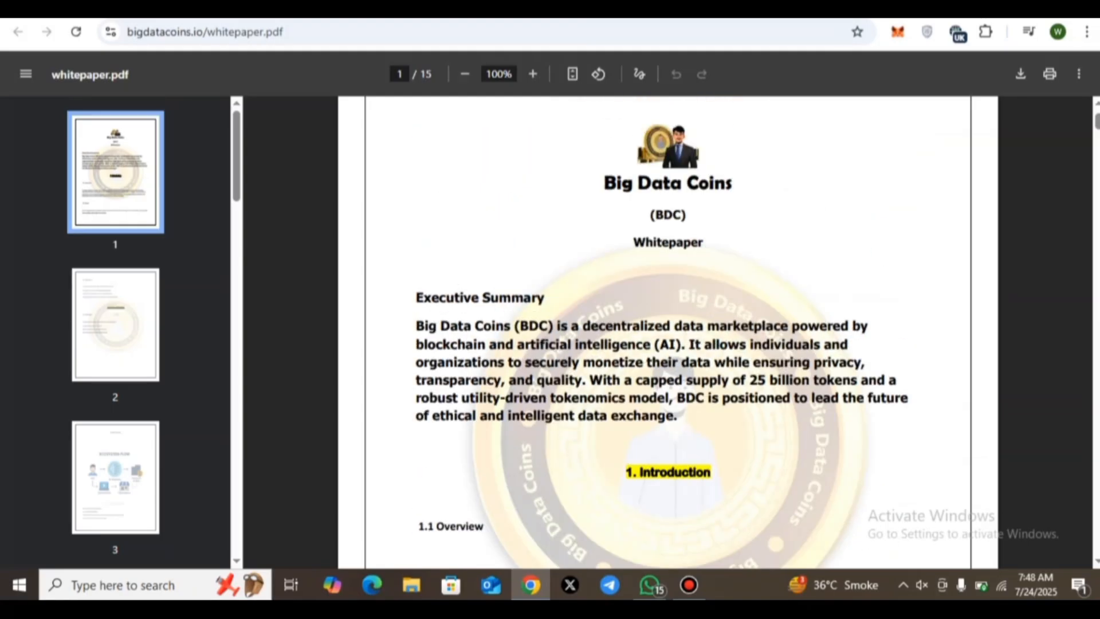
- Scroll through whitepaper pages 2–4 to the Token Distribution pie chart on page 5
scroll("down", 3)
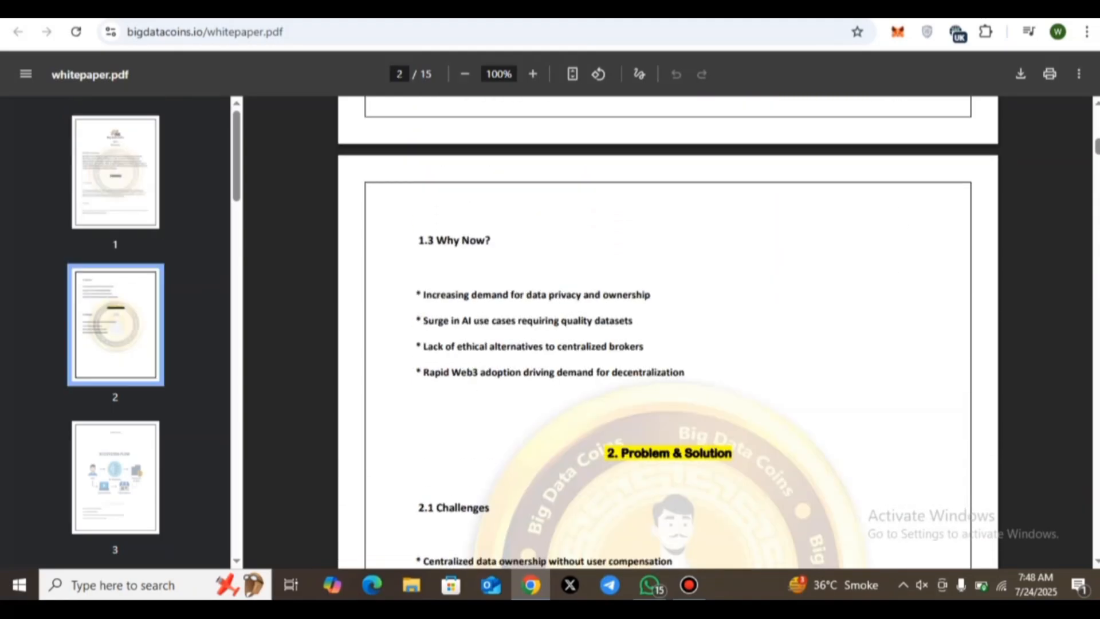
scroll("down", 3)
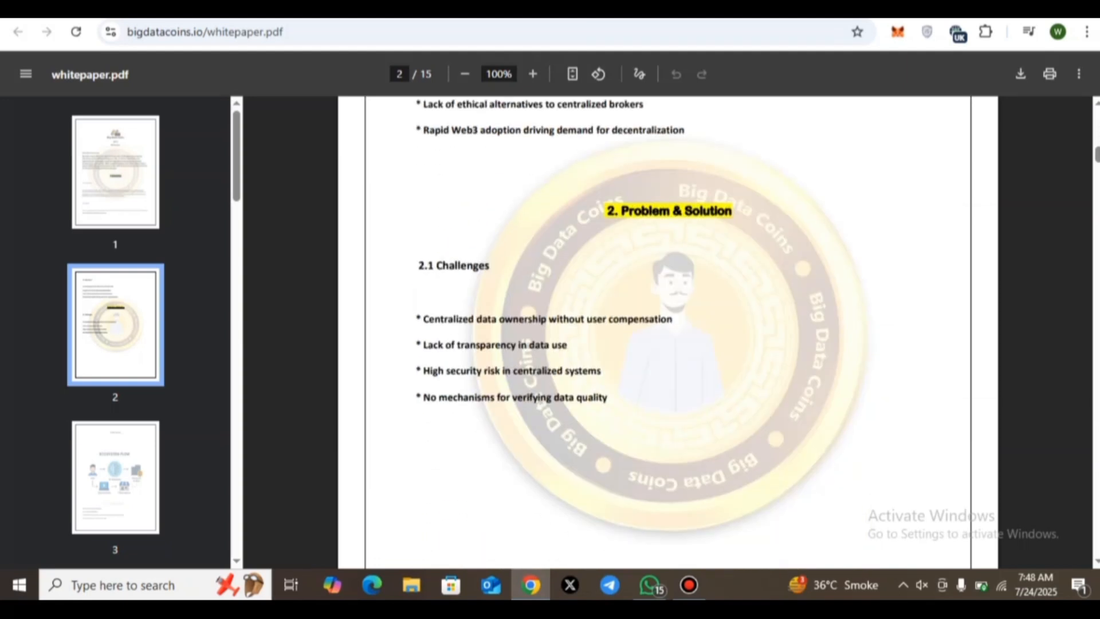
scroll("down", 3)
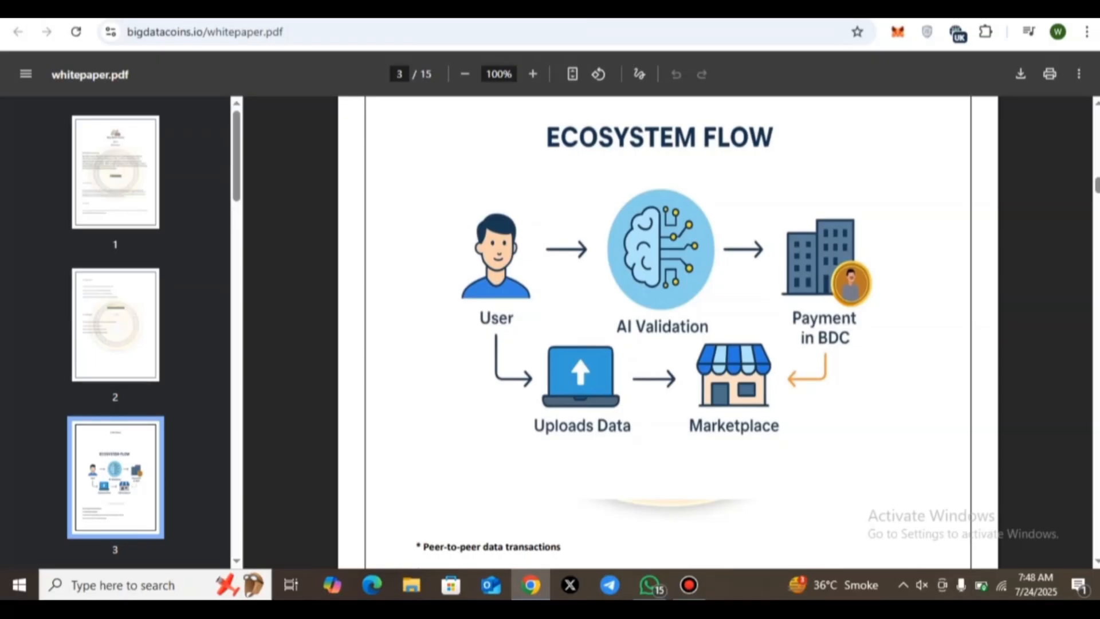
scroll("down", 3)
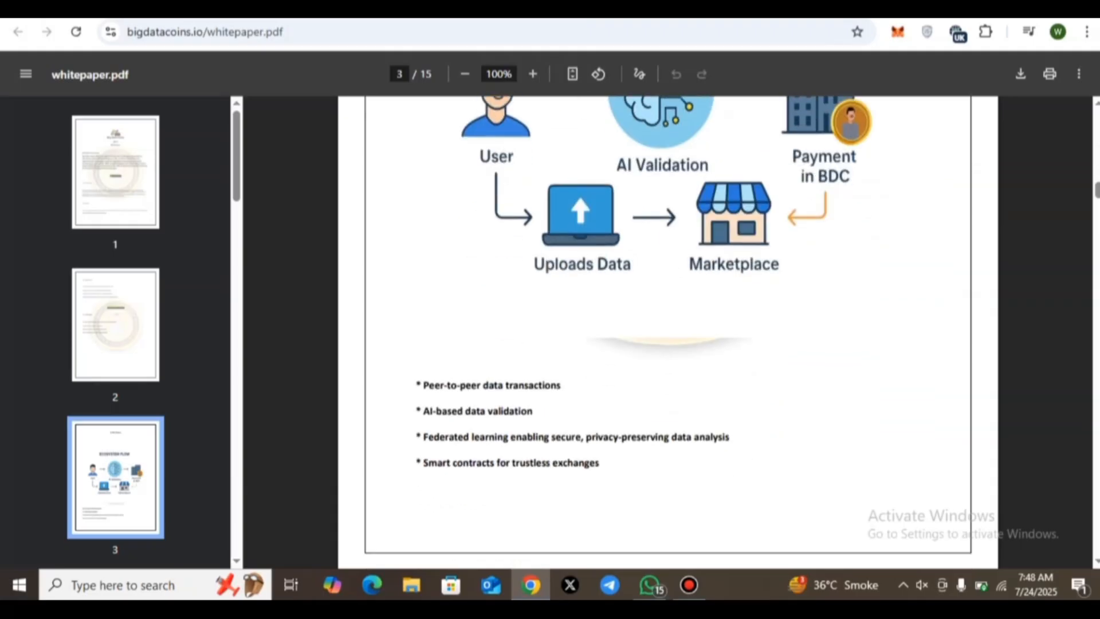
scroll("down", 3)
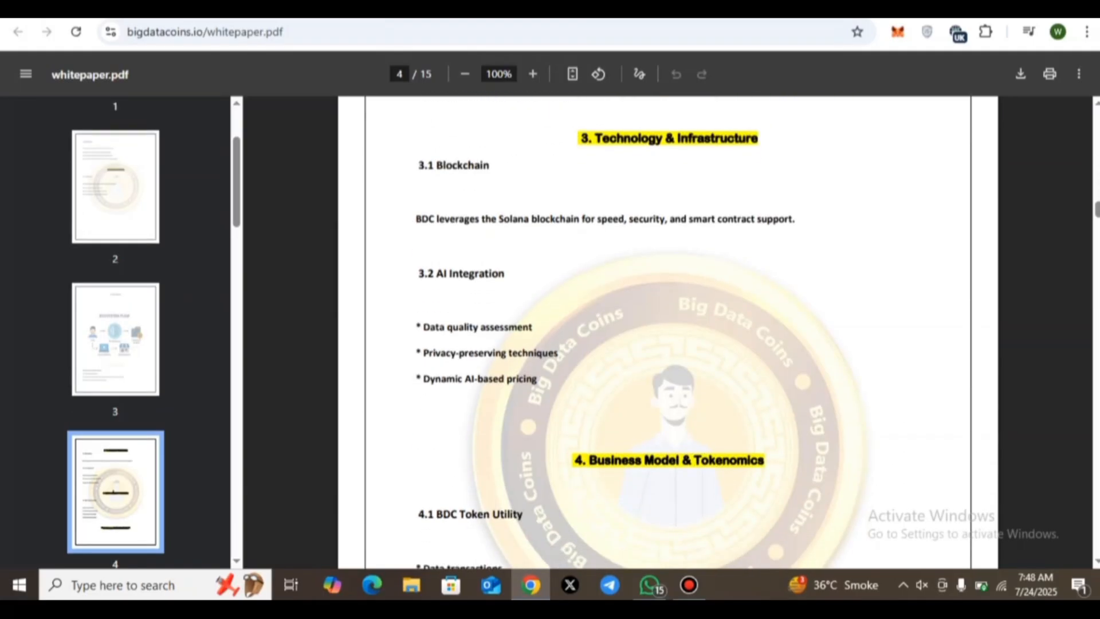
scroll("down", 3)
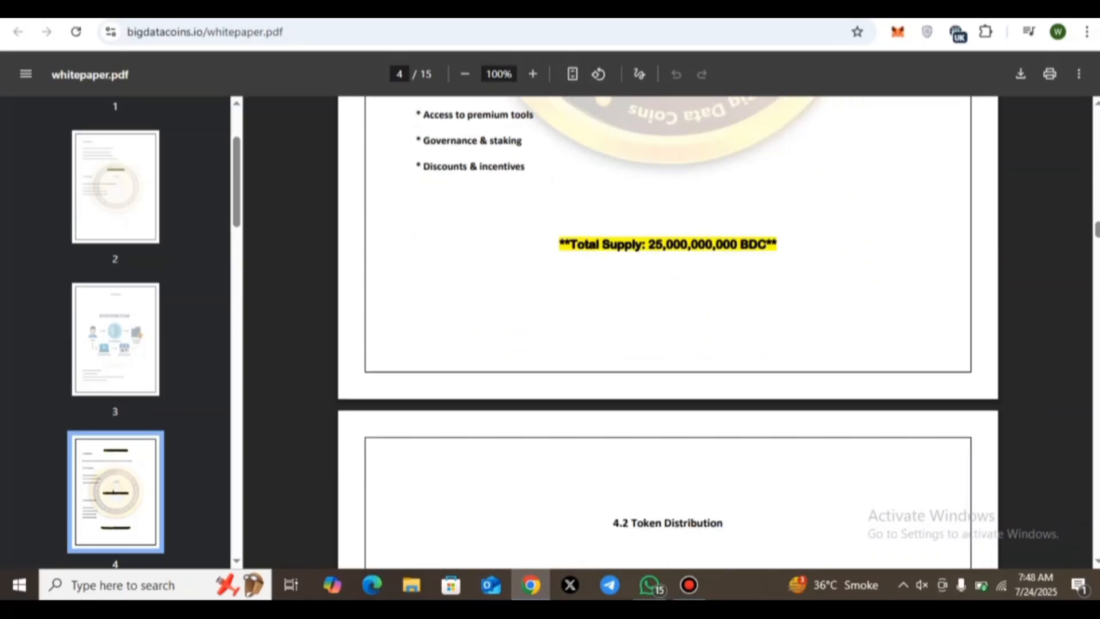
scroll("down", 3)
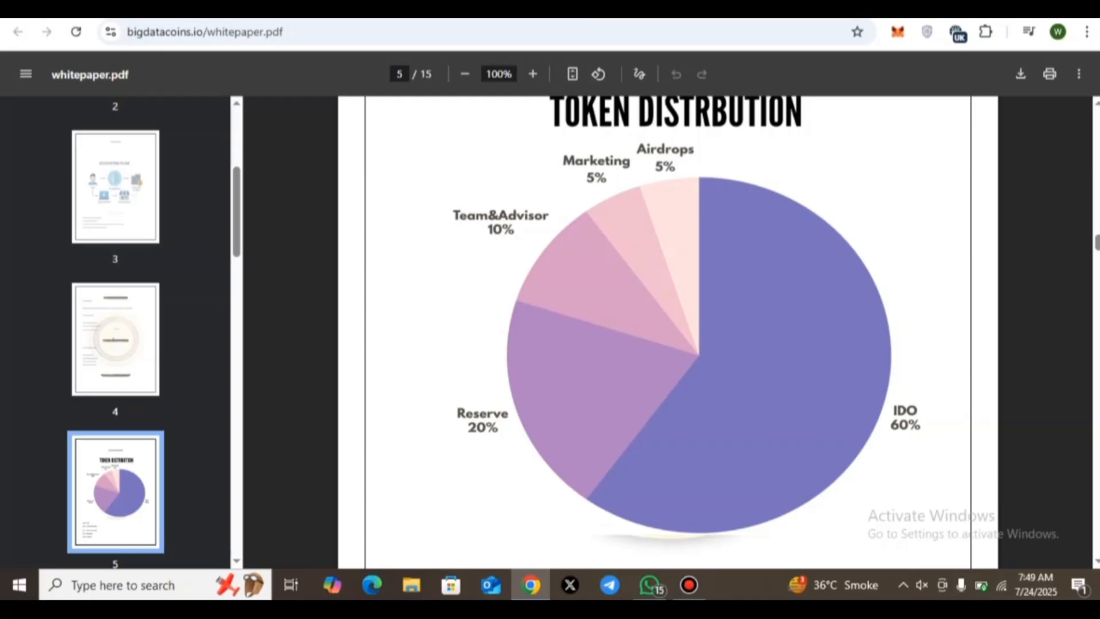
- Read from the page 6 revenue model to the '7. Roadmap' heading on page 9
scroll("up", 3)
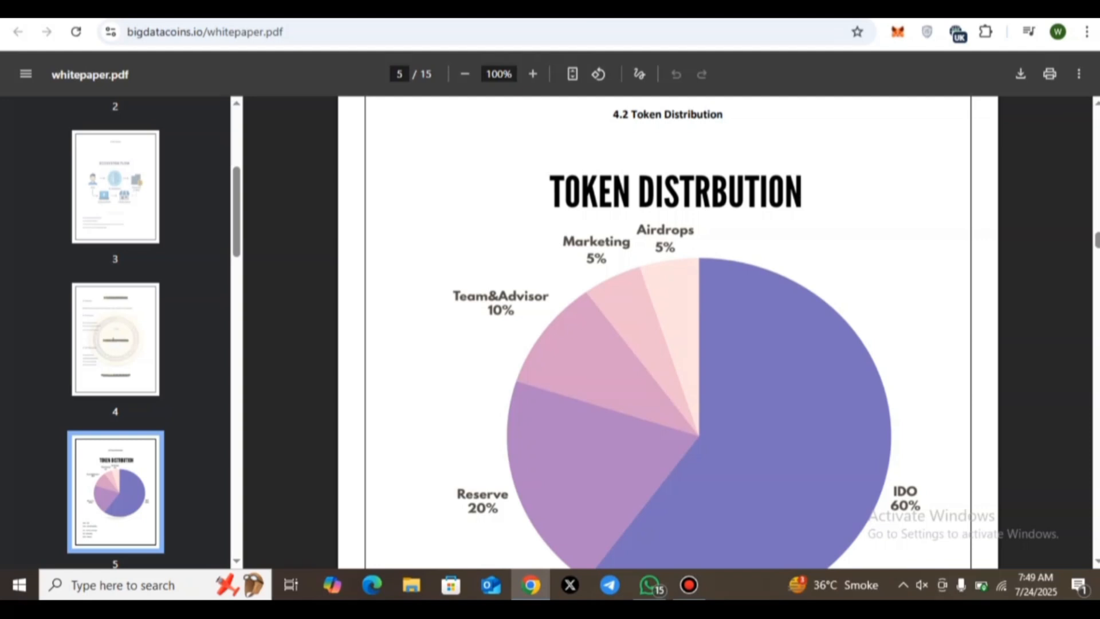
scroll("down", 3)
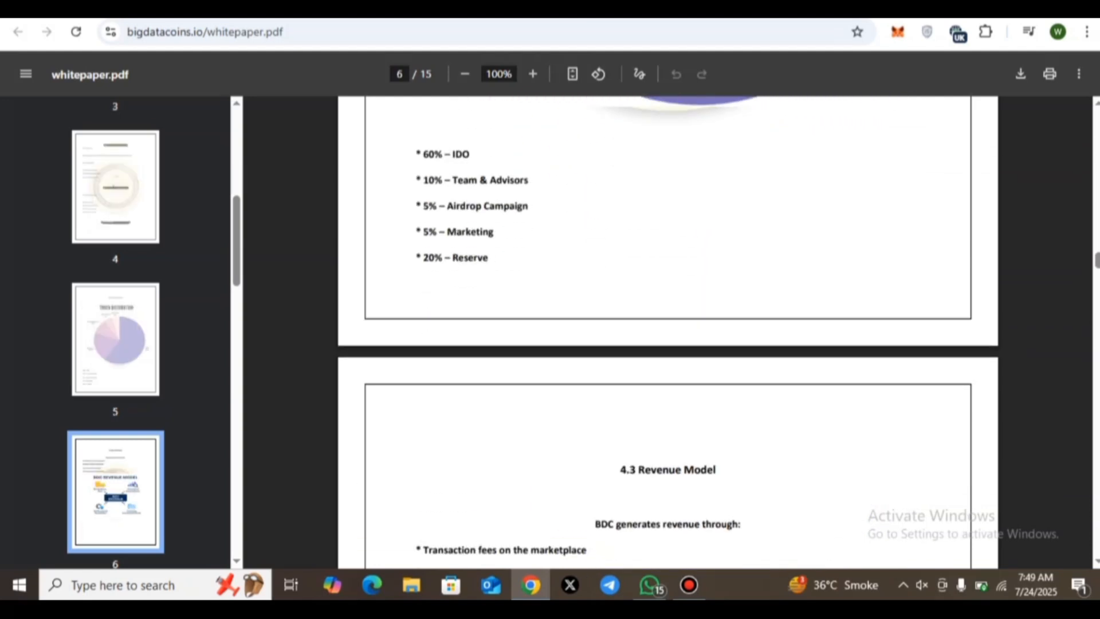
scroll("down", 3)
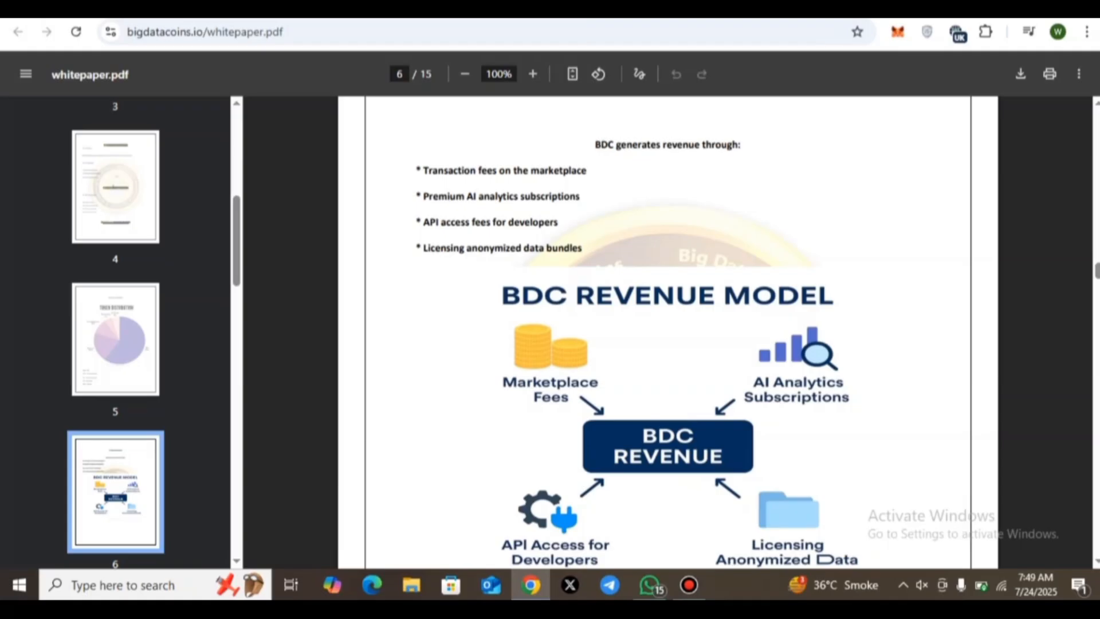
scroll("down", 3)
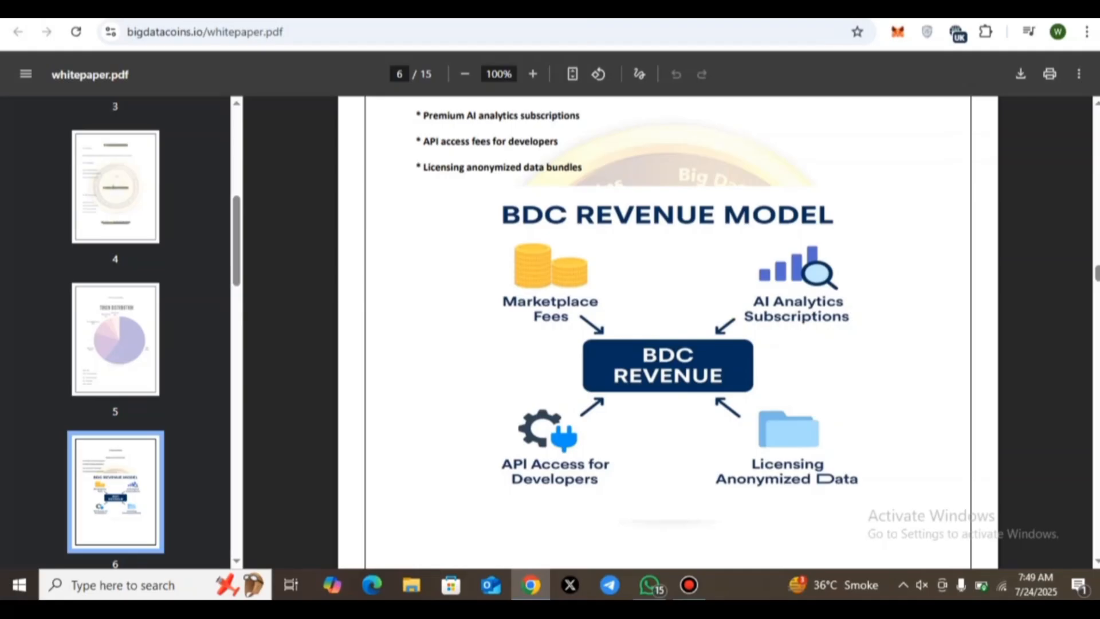
scroll("down", 3)
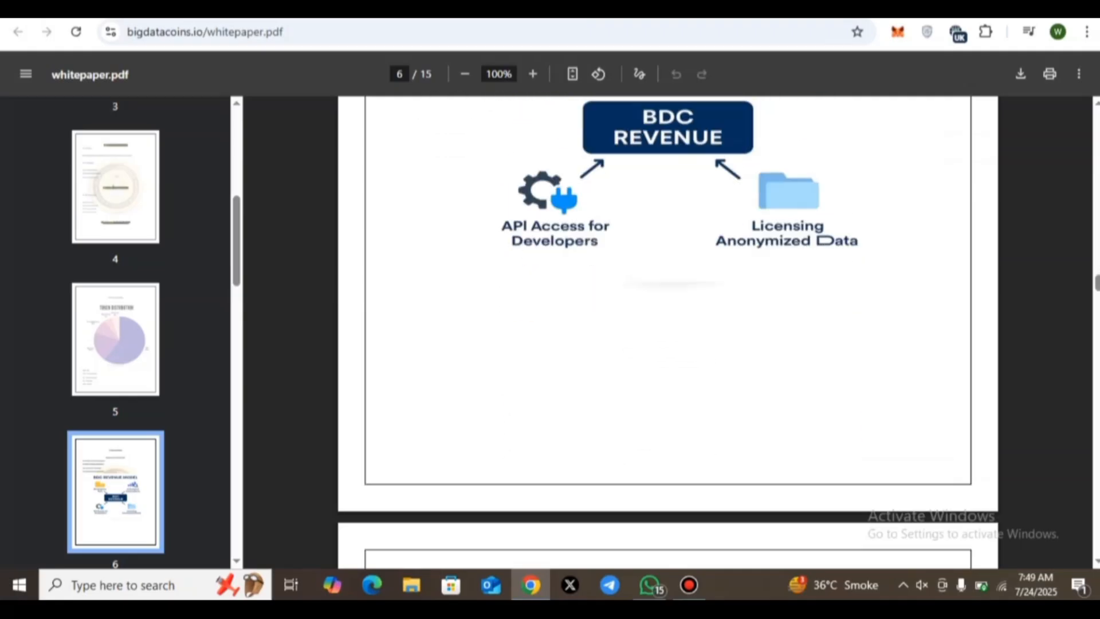
scroll("up", 3)
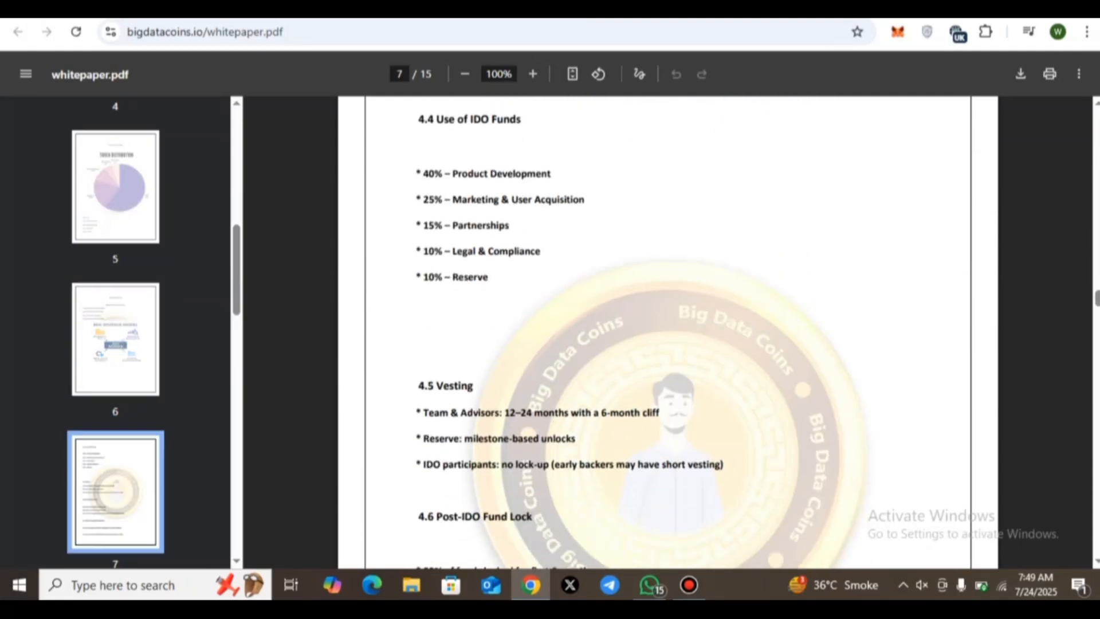
scroll("down", 3)
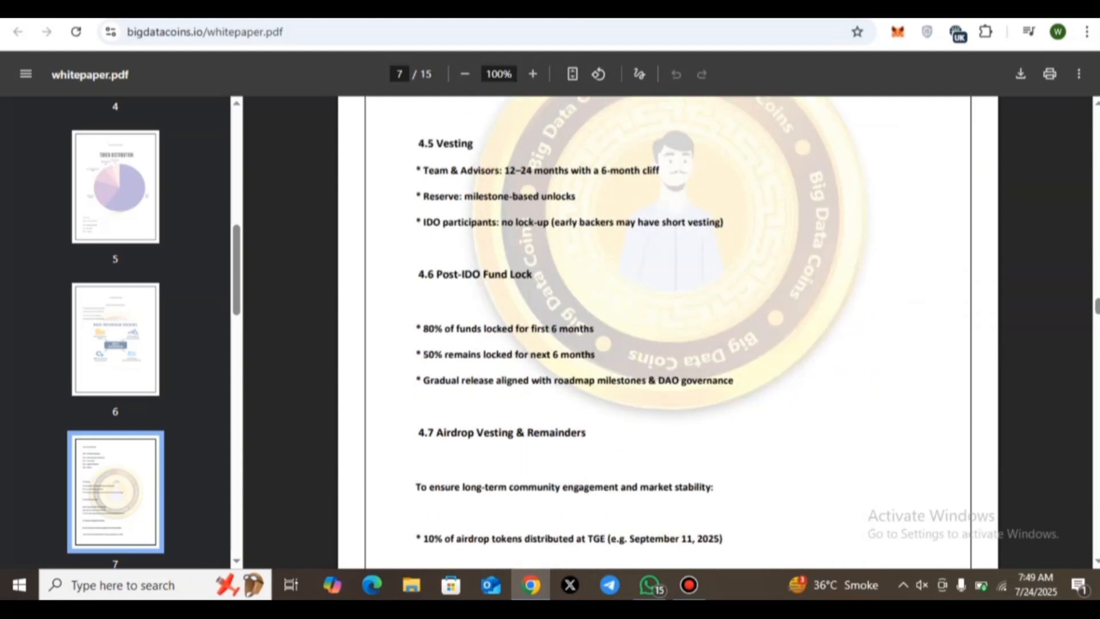
scroll("up", 3)
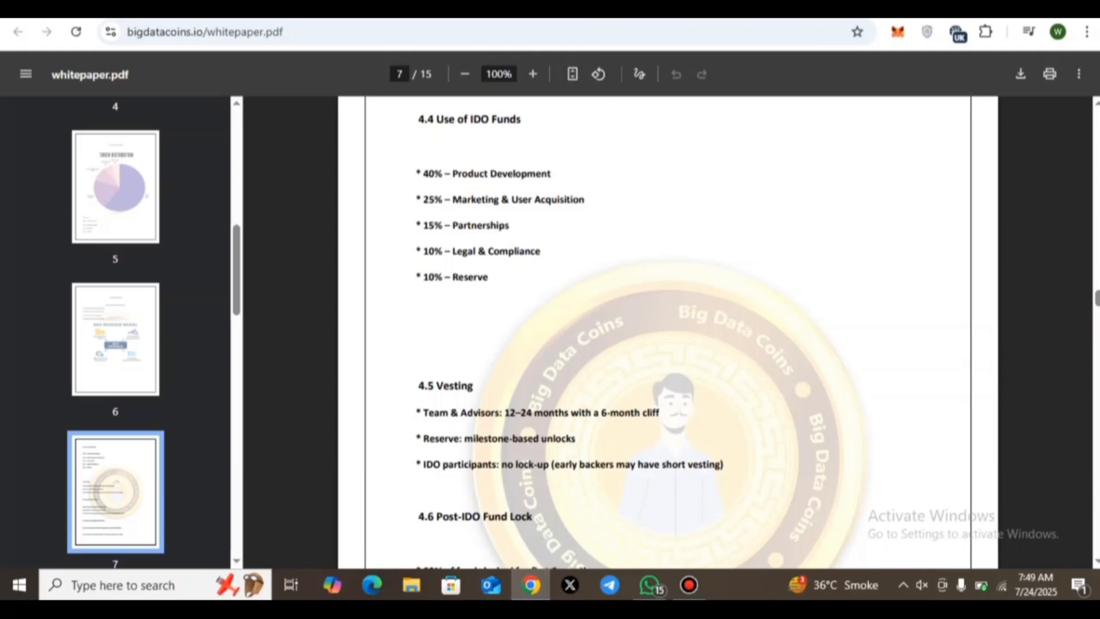
scroll("down", 3)
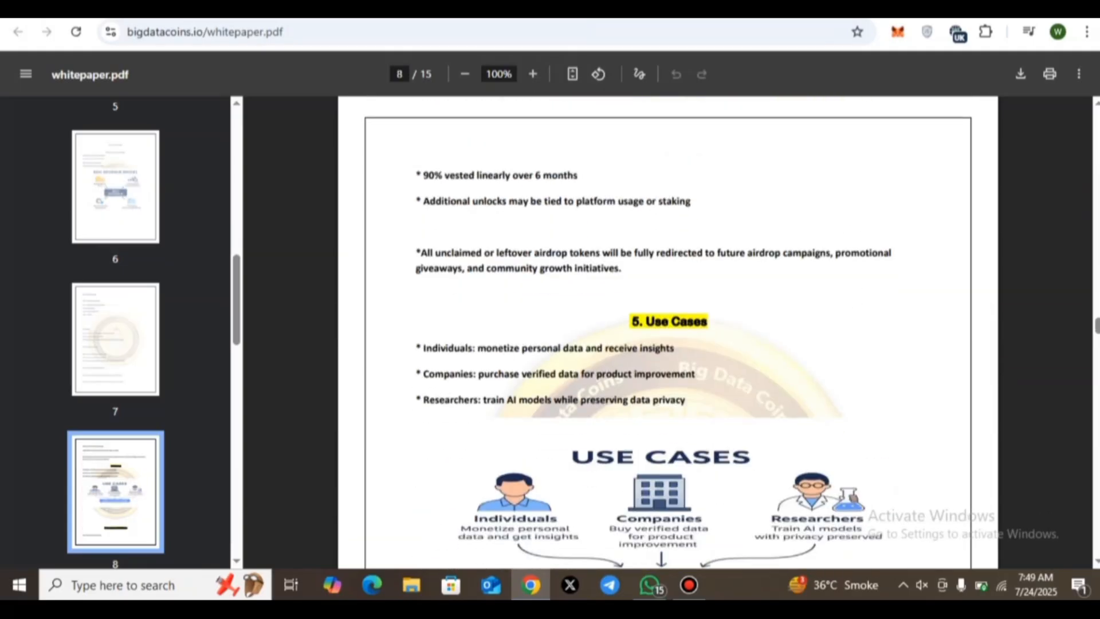
scroll("down", 3)
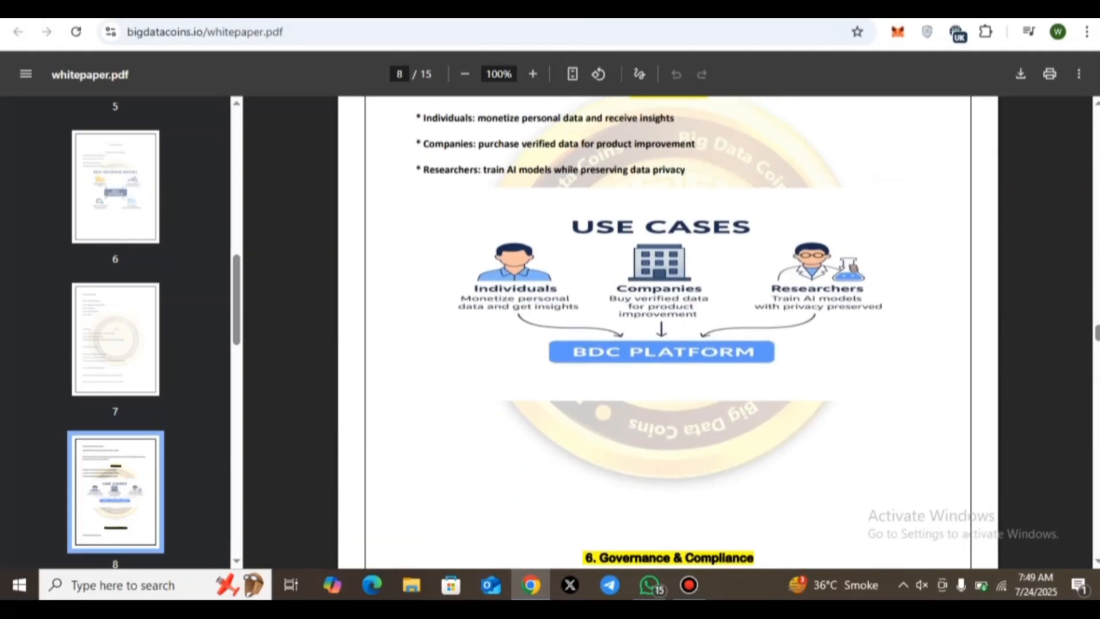
scroll("down", 3)
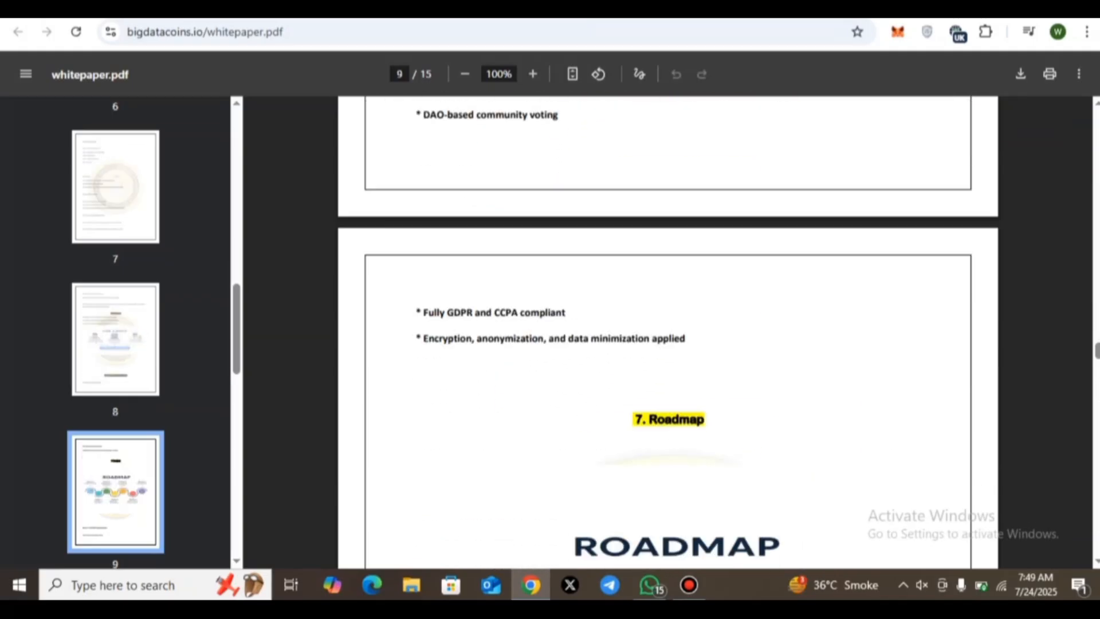
- Scroll through the roadmap phases on pages 9–15 to the Contact & Links section
scroll("down", 3)
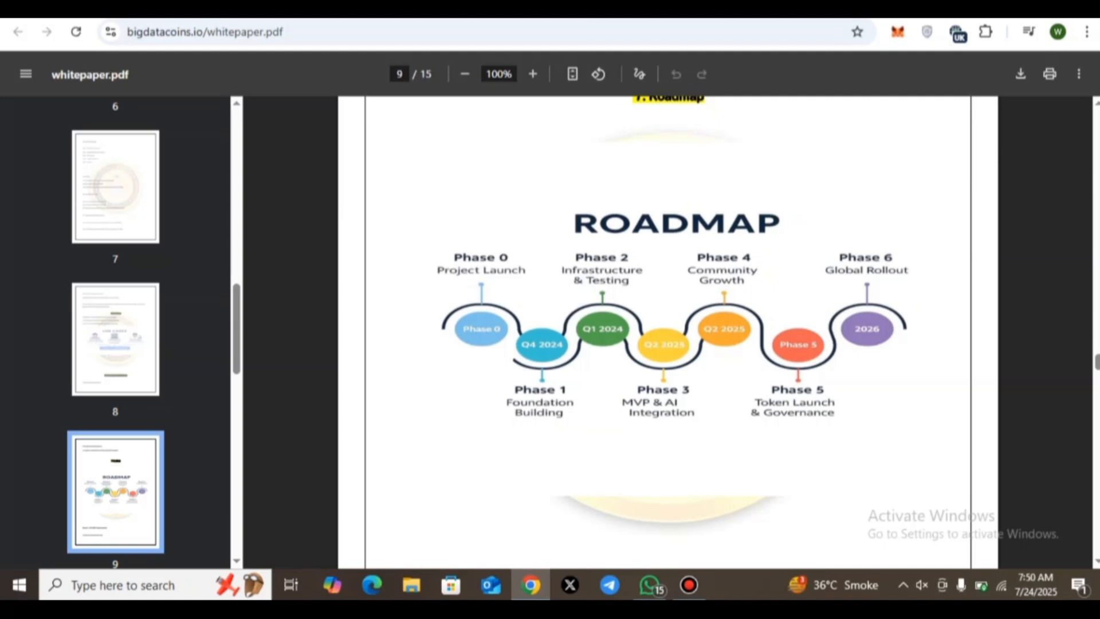
scroll("down", 3)
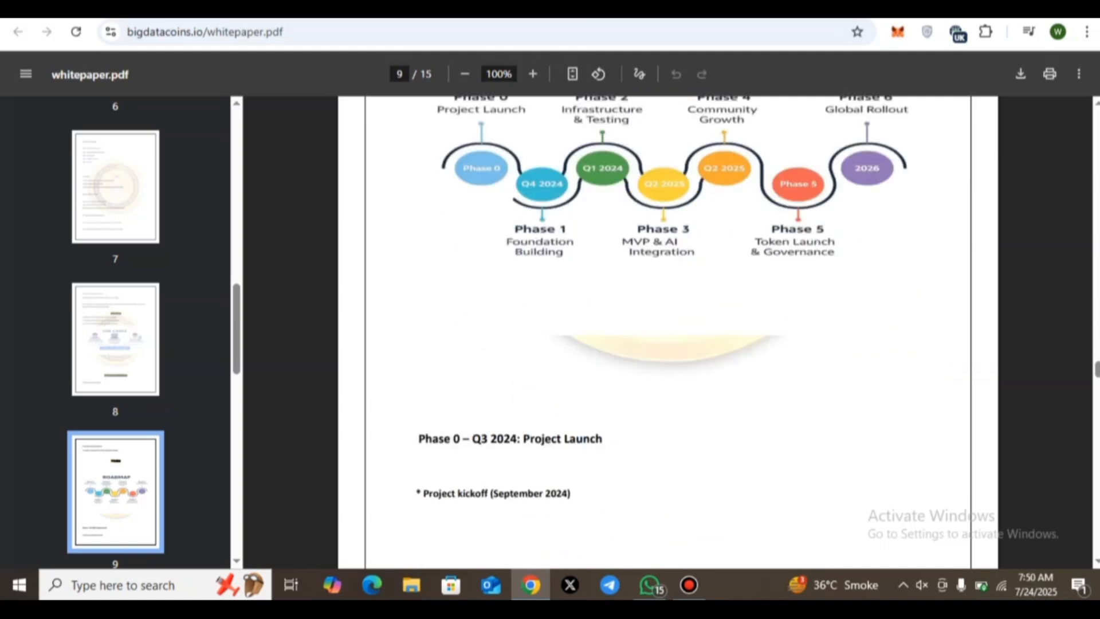
scroll("down", 3)
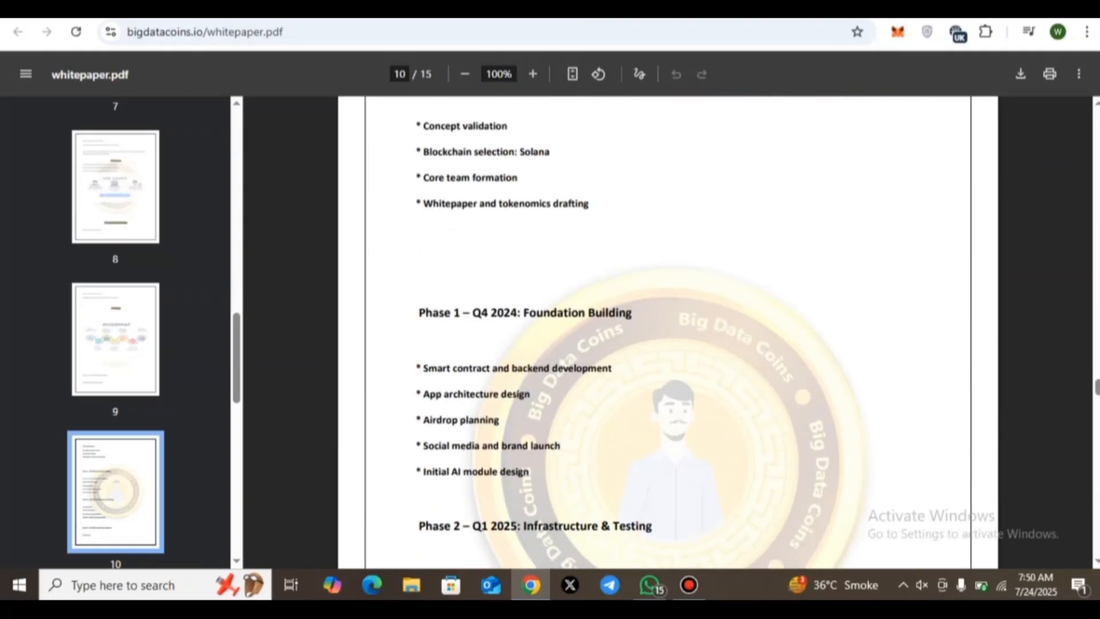
scroll("down", 3)
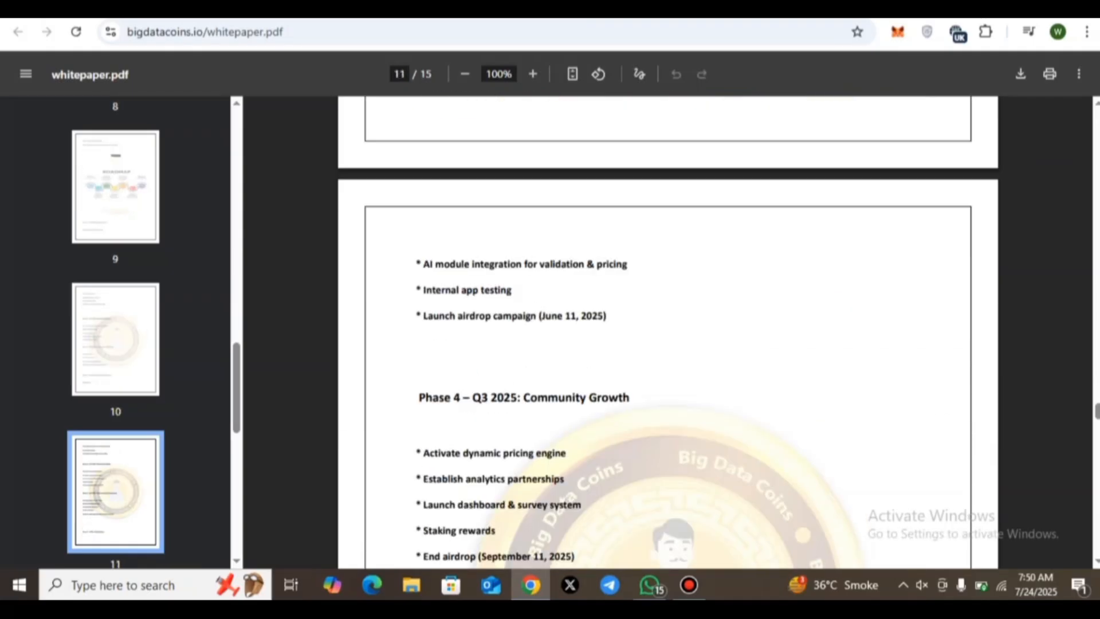
scroll("down", 3)
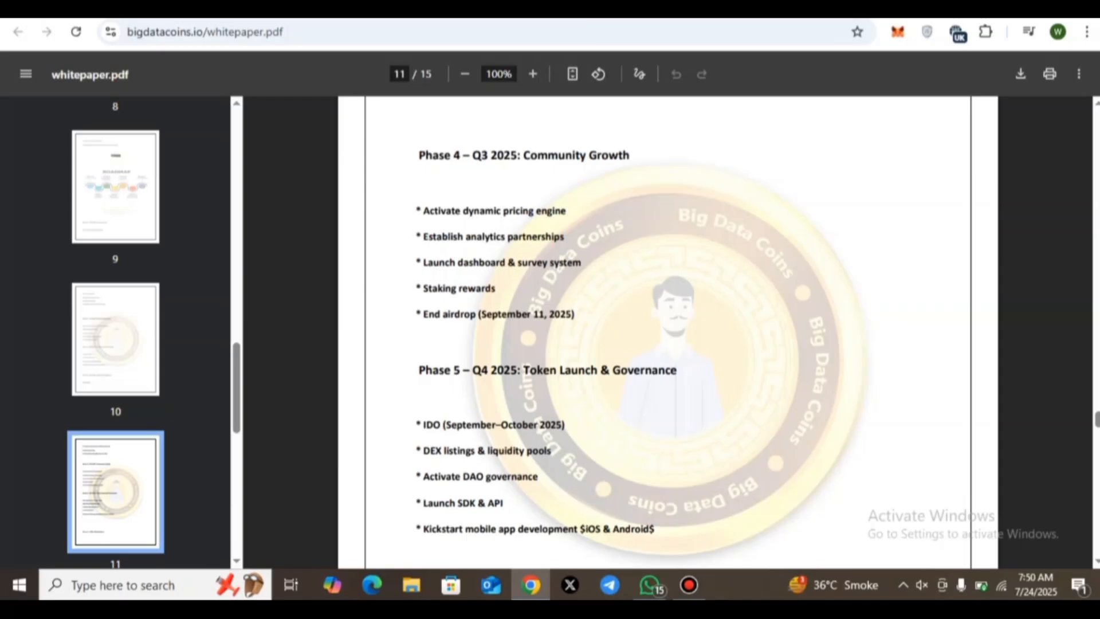
scroll("down", 3)
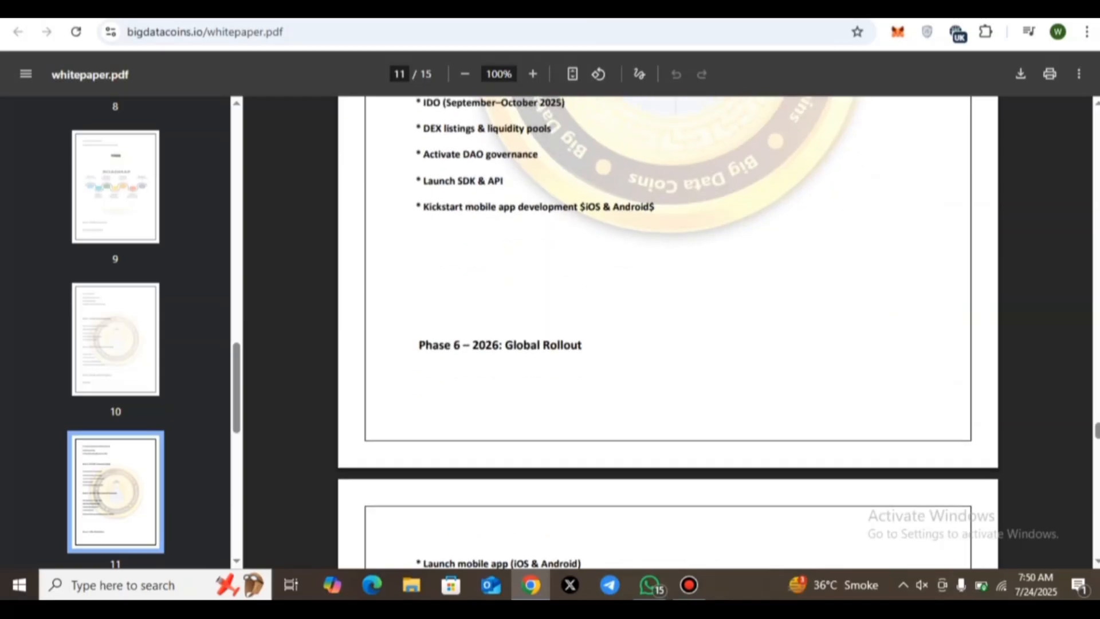
scroll("down", 3)
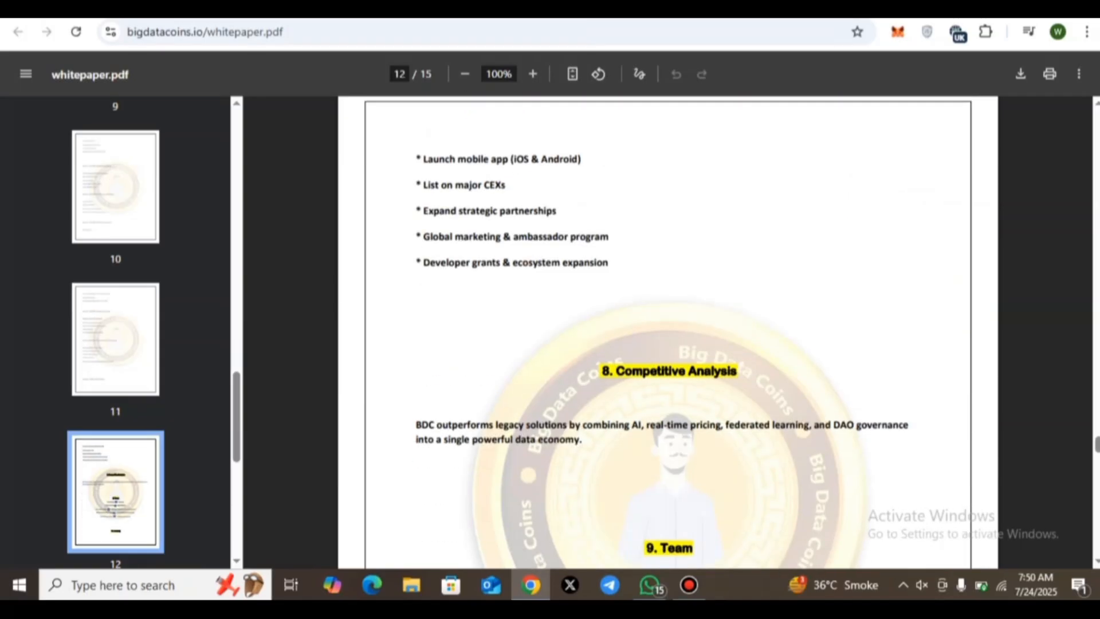
scroll("down", 3)
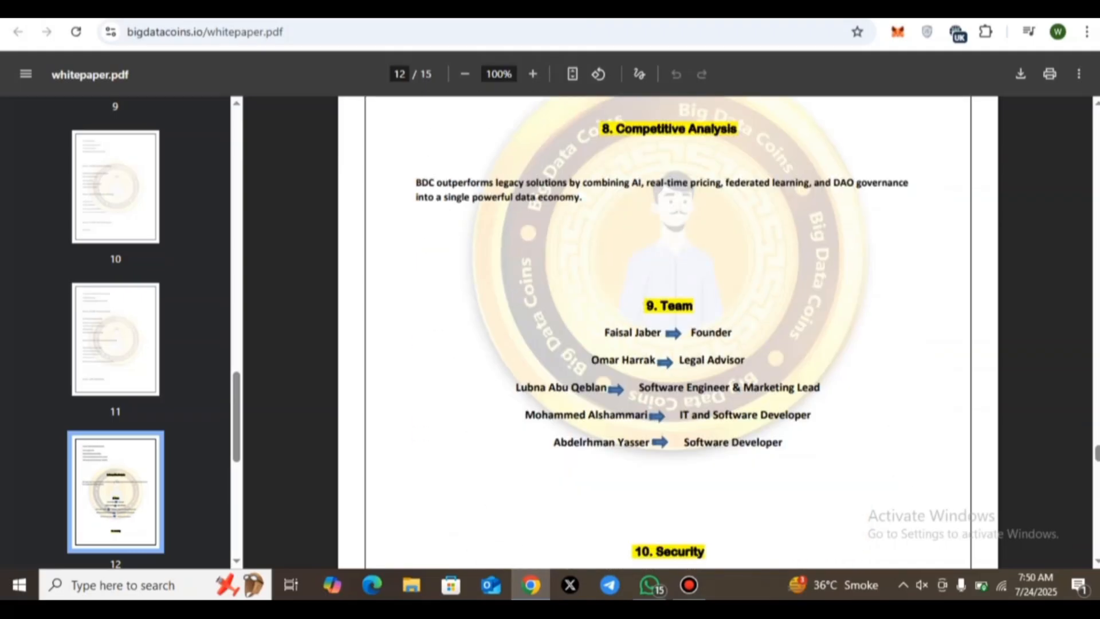
scroll("down", 3)
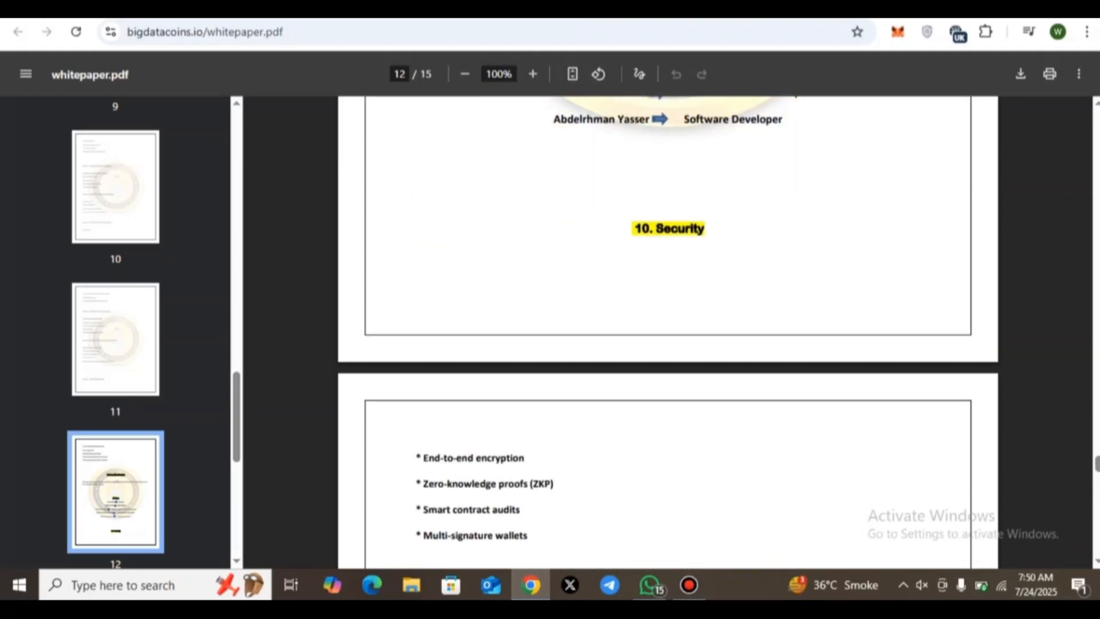
scroll("down", 3)
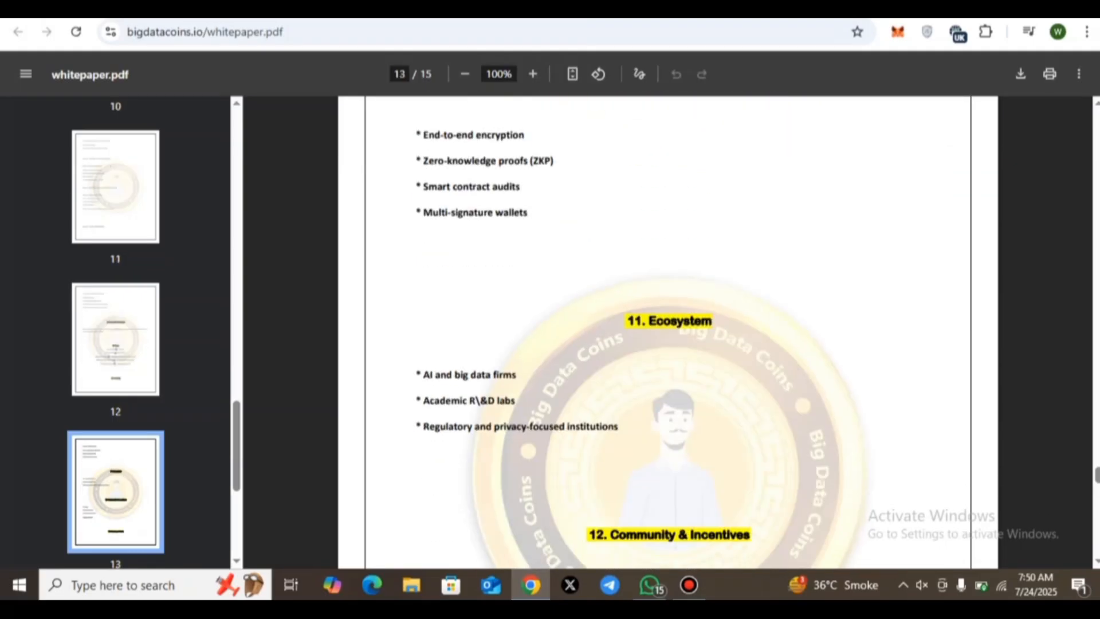
scroll("down", 3)
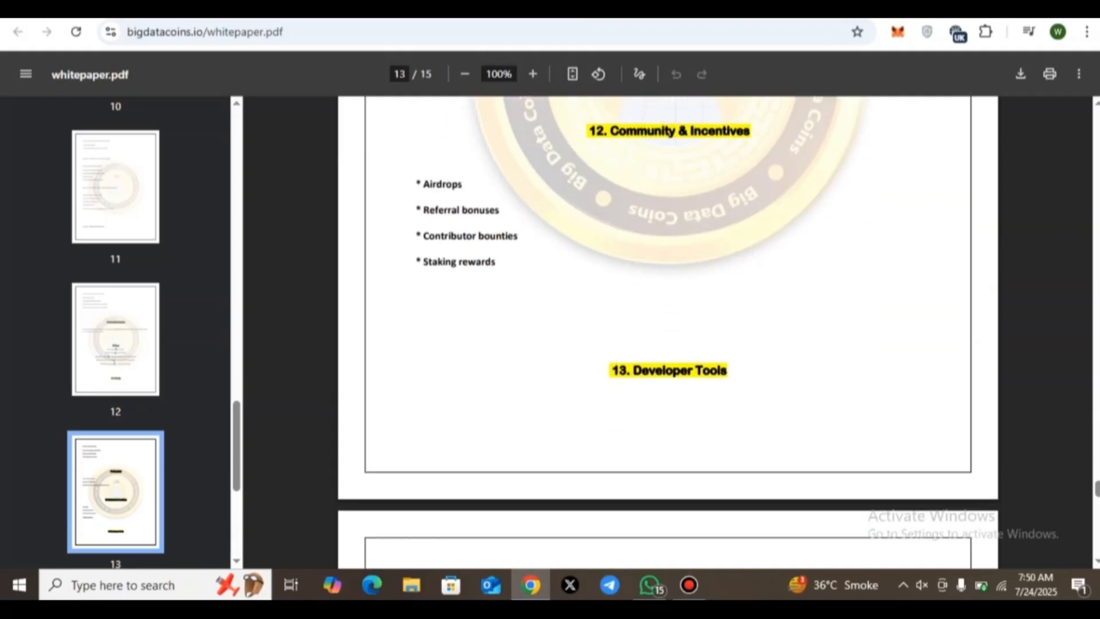
scroll("down", 3)
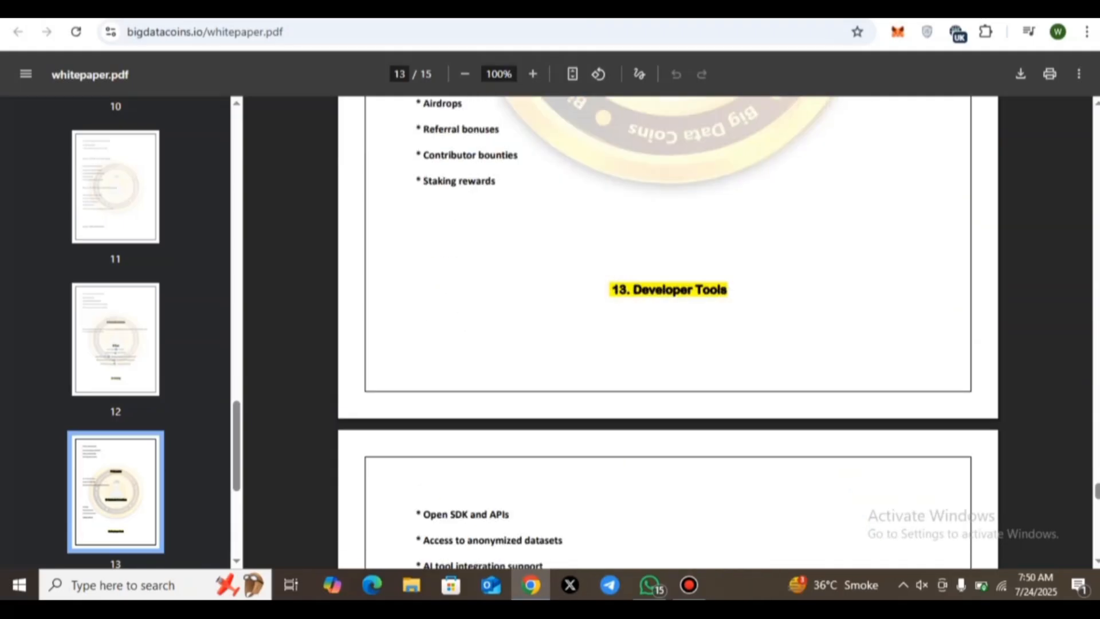
scroll("down", 3)
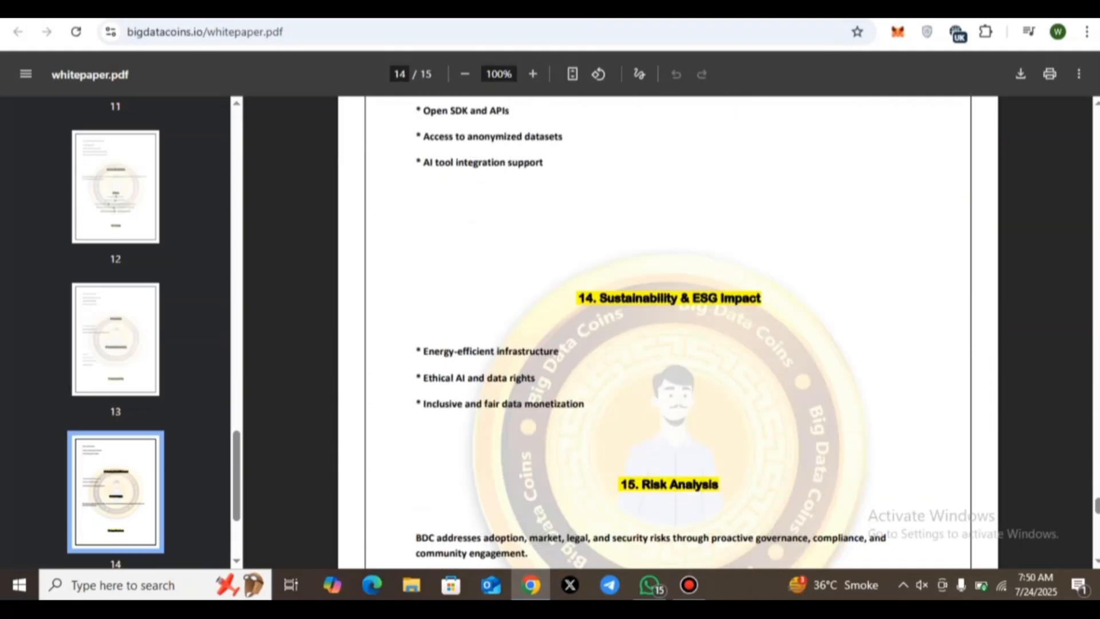
scroll("down", 3)
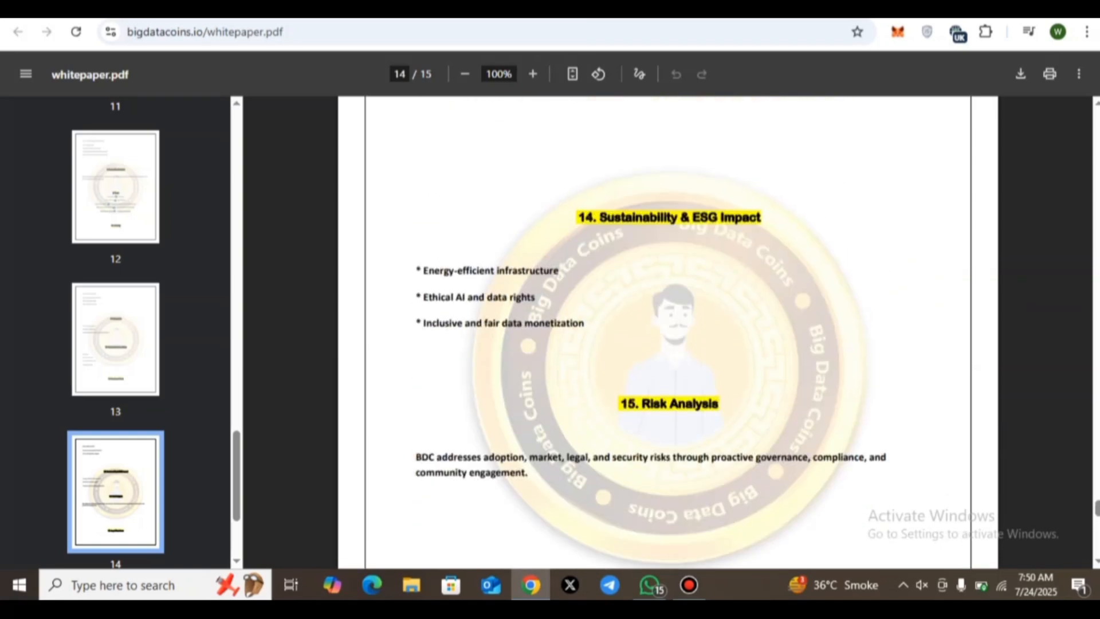
scroll("down", 3)
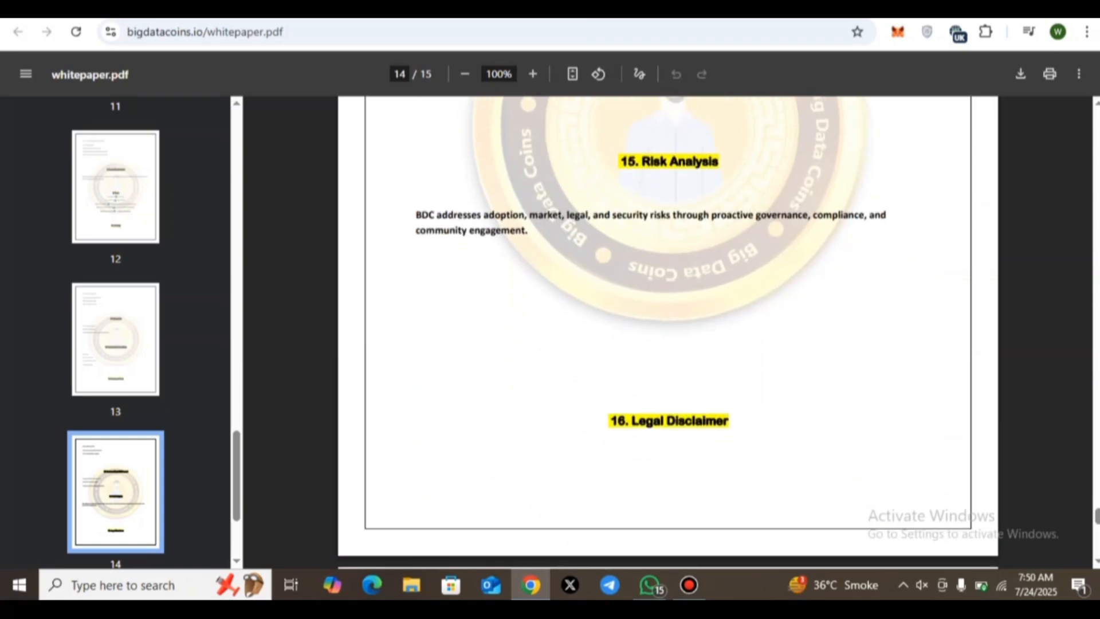
scroll("down", 3)
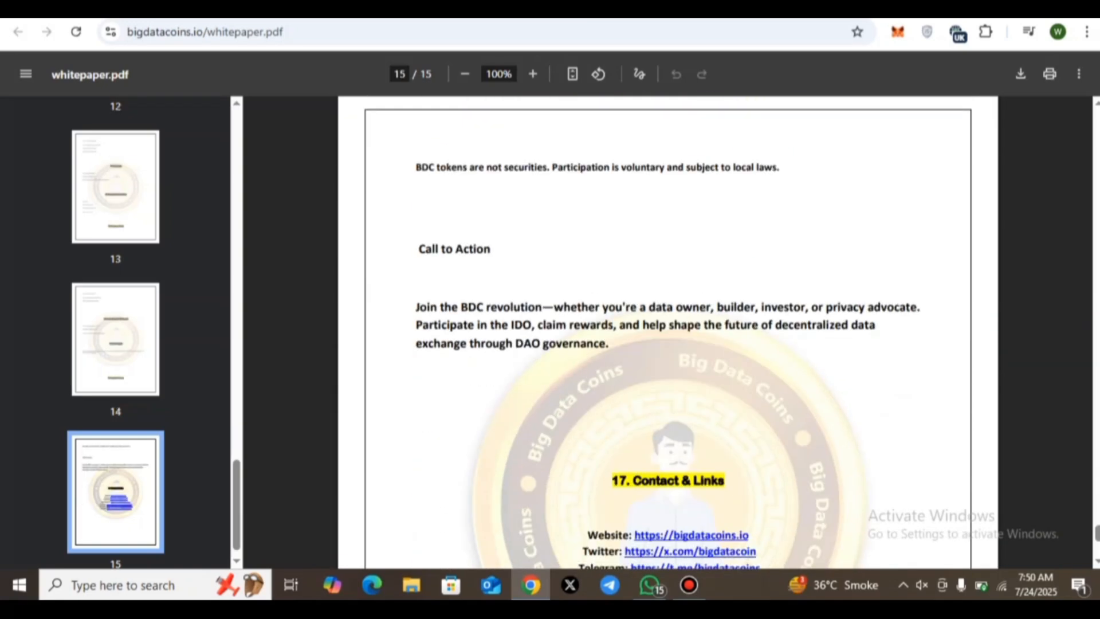
- Revisit the page 12 Team list, then reach Sustainability & ESG Impact on page 14
scroll("up", 3)
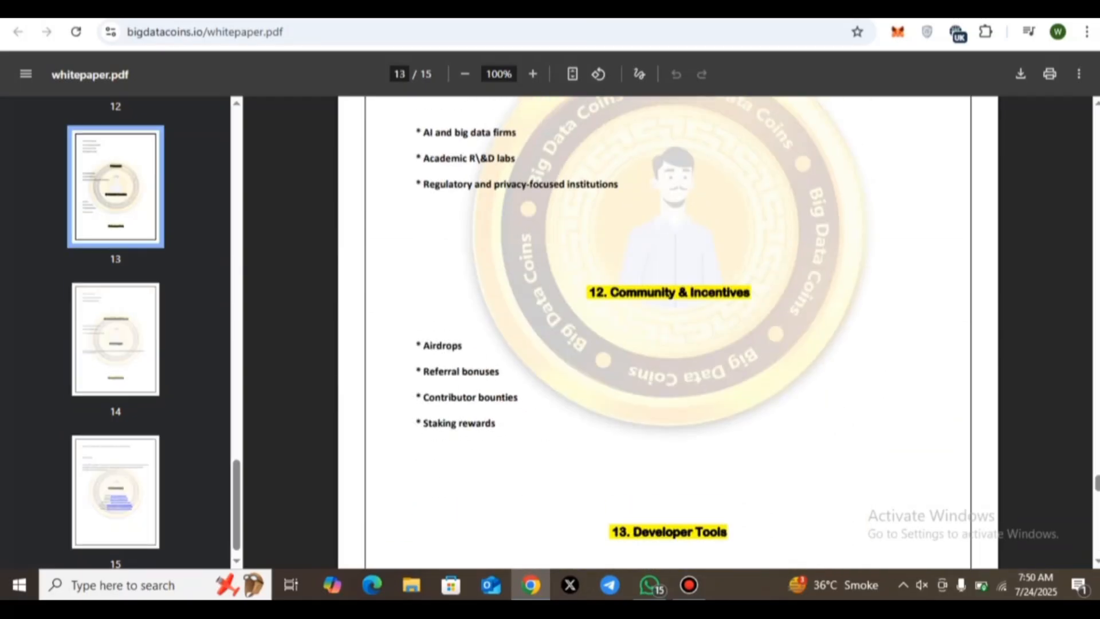
scroll("up", 3)
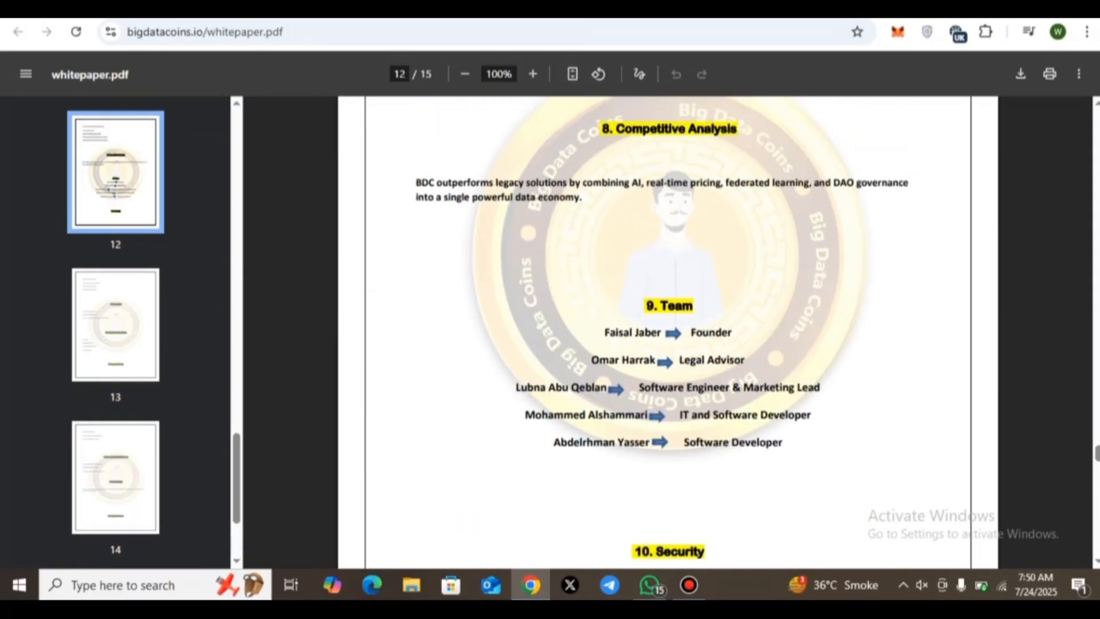
scroll("down", 3)
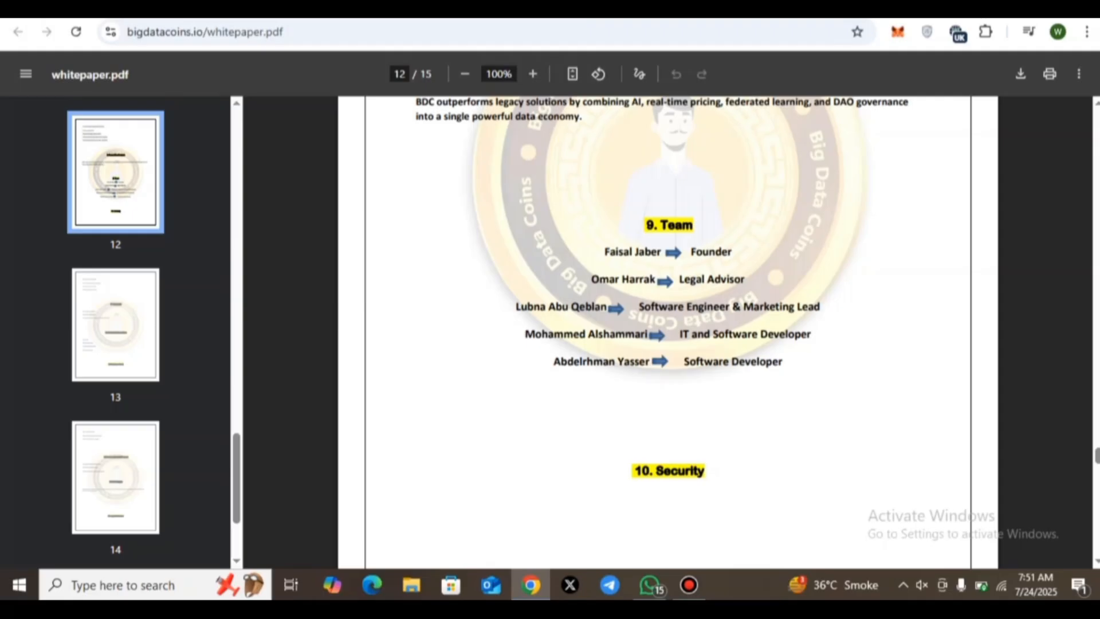
scroll("down", 3)
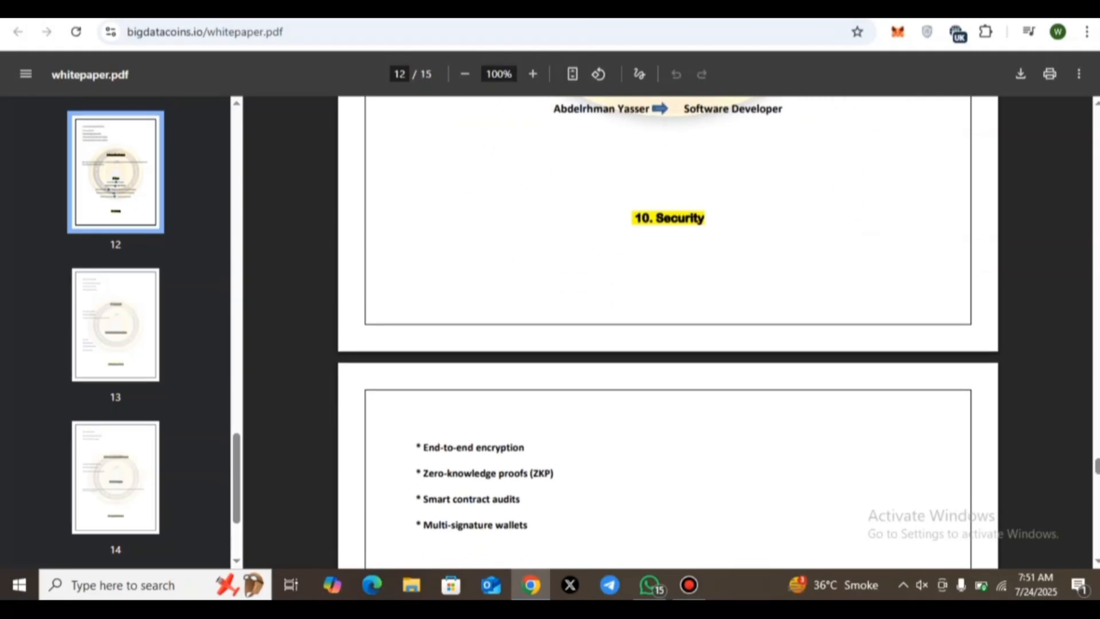
scroll("down", 3)
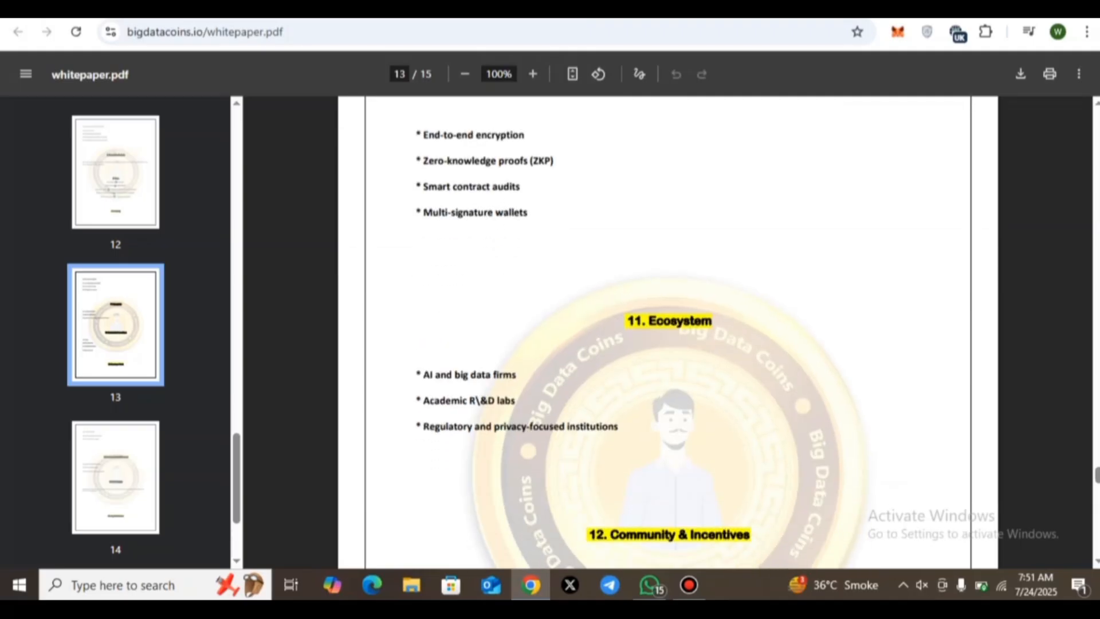
scroll("down", 3)
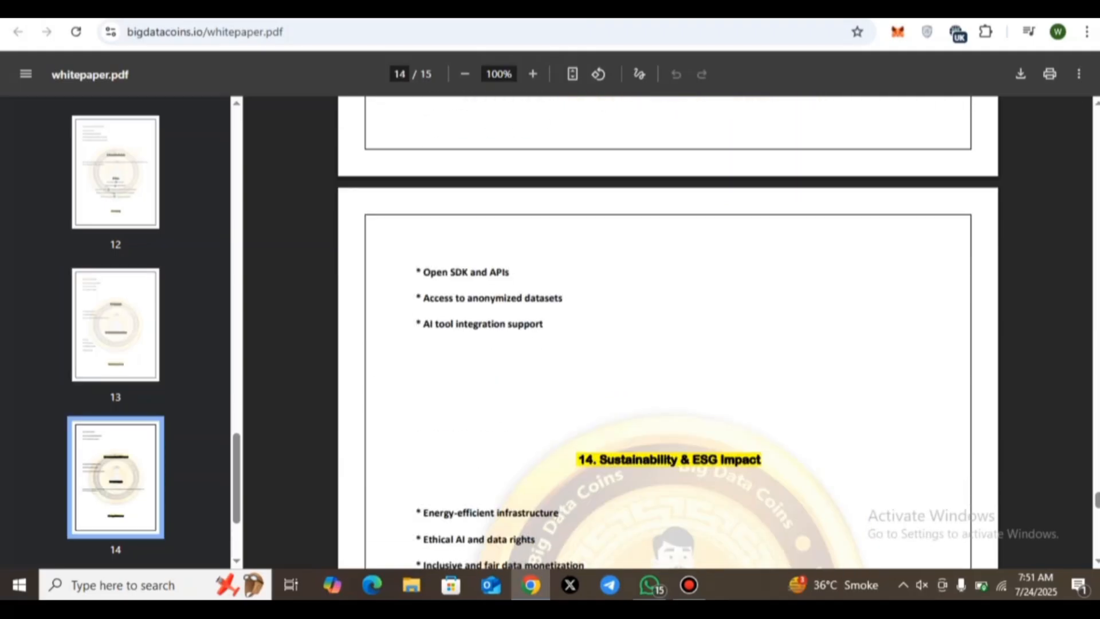
scroll("down", 3)
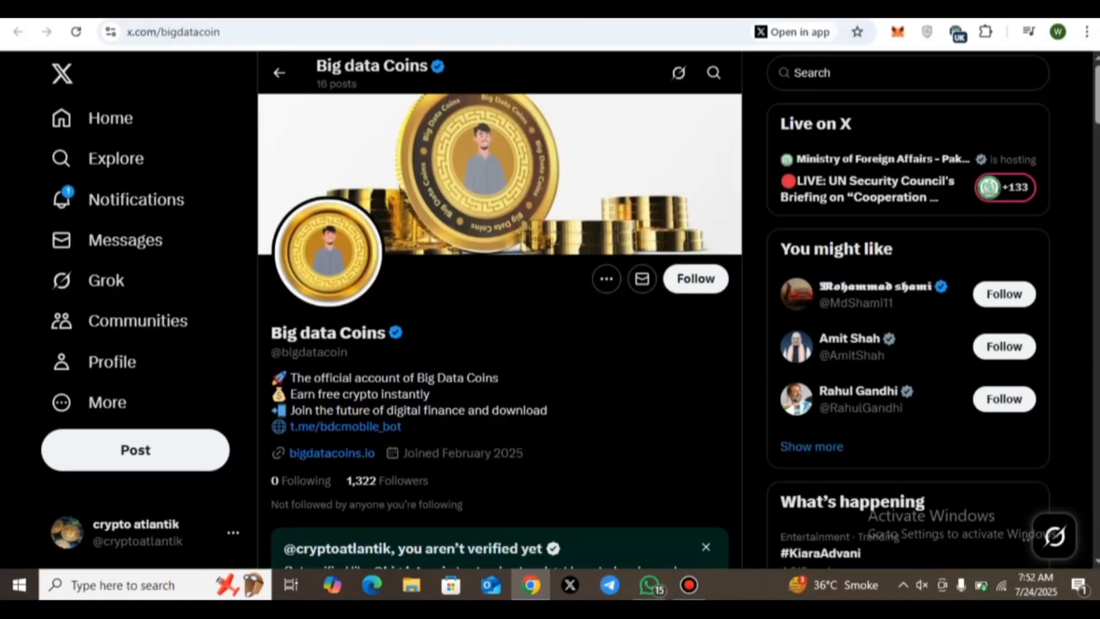
scroll("down", 3)
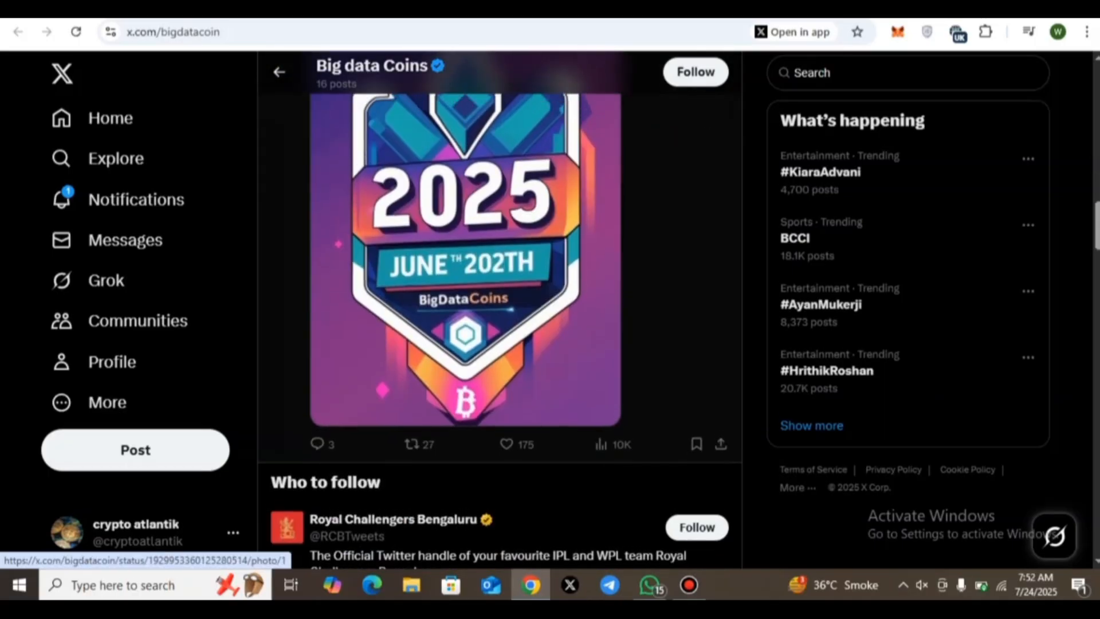
scroll("down", 3)
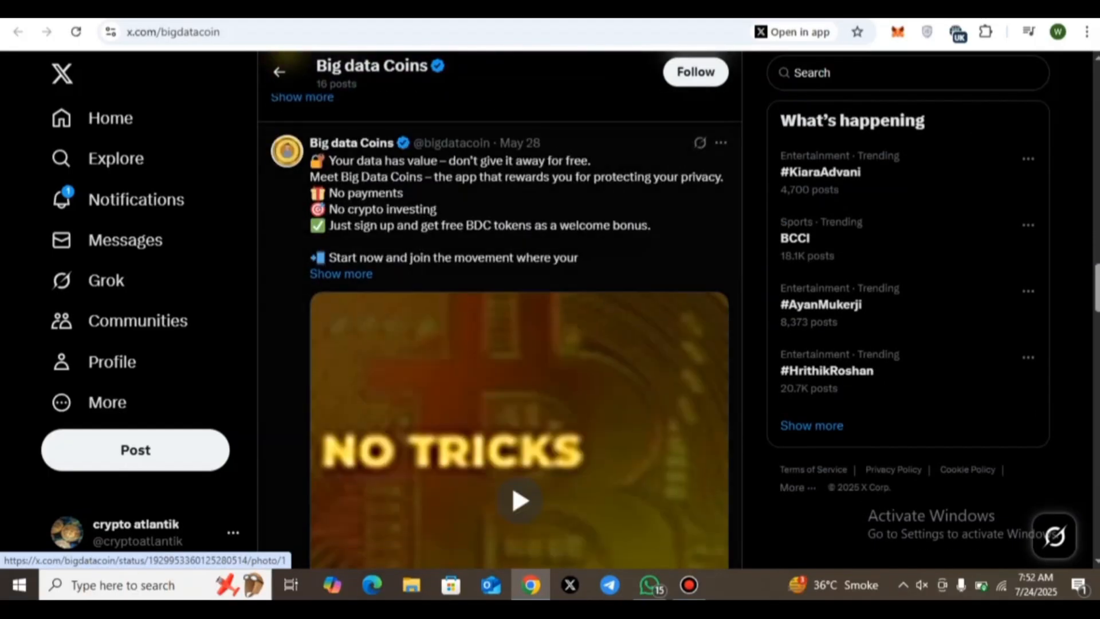
scroll("down", 3)
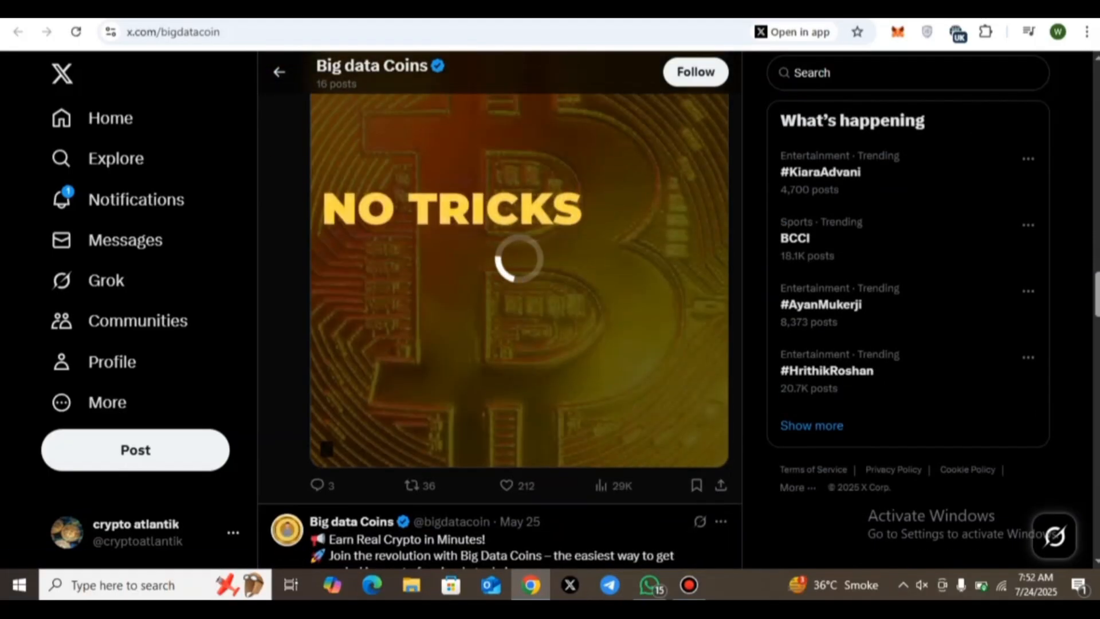
scroll("down", 3)
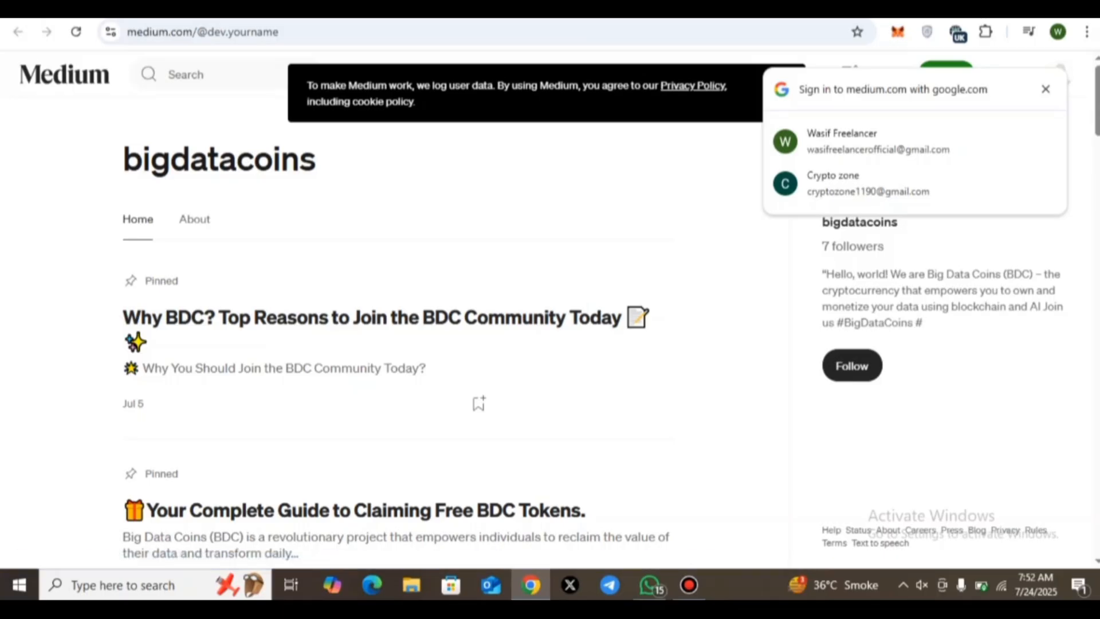
mouse_move(372, 316)
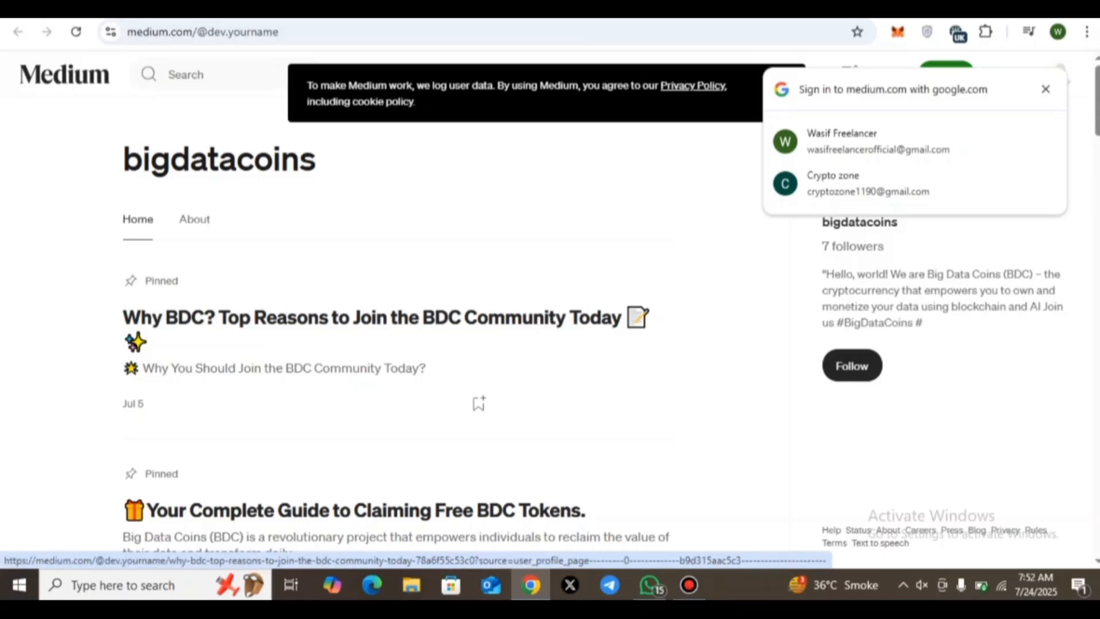
- Dismiss the Google sign-in popup and browse the bigdatacoins Medium blog articles
scroll("down", 3)
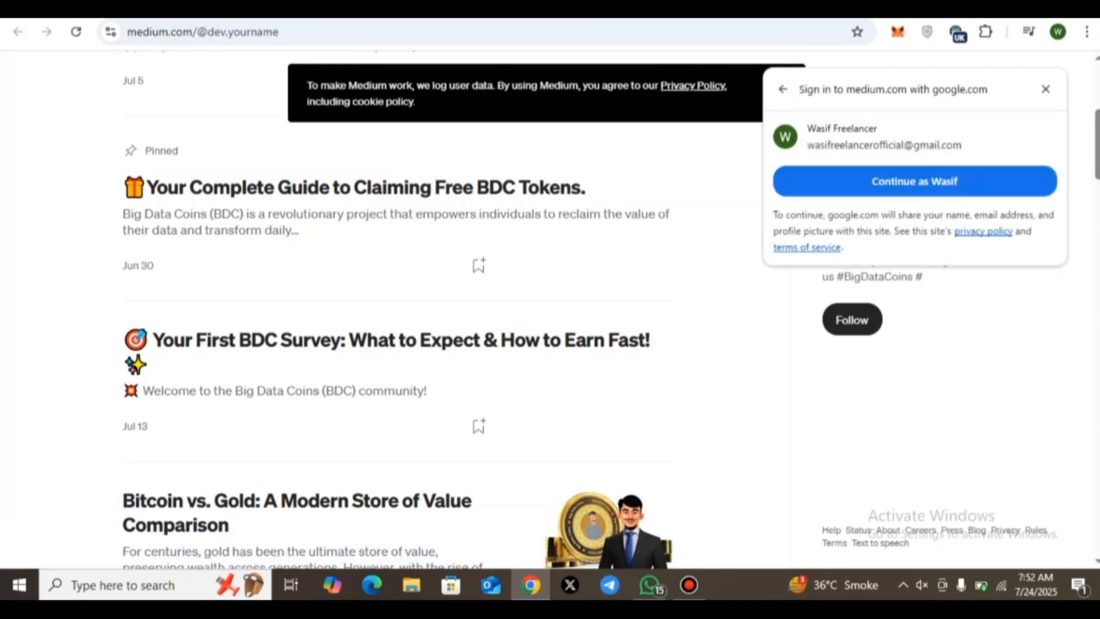
left_click(1044, 89)
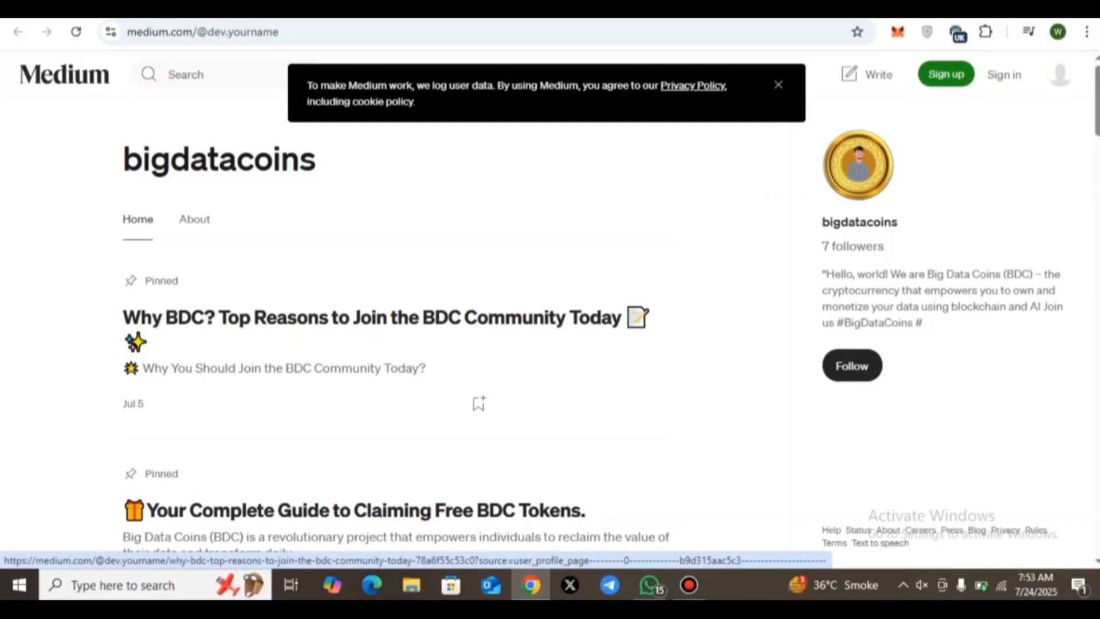
scroll("down", 3)
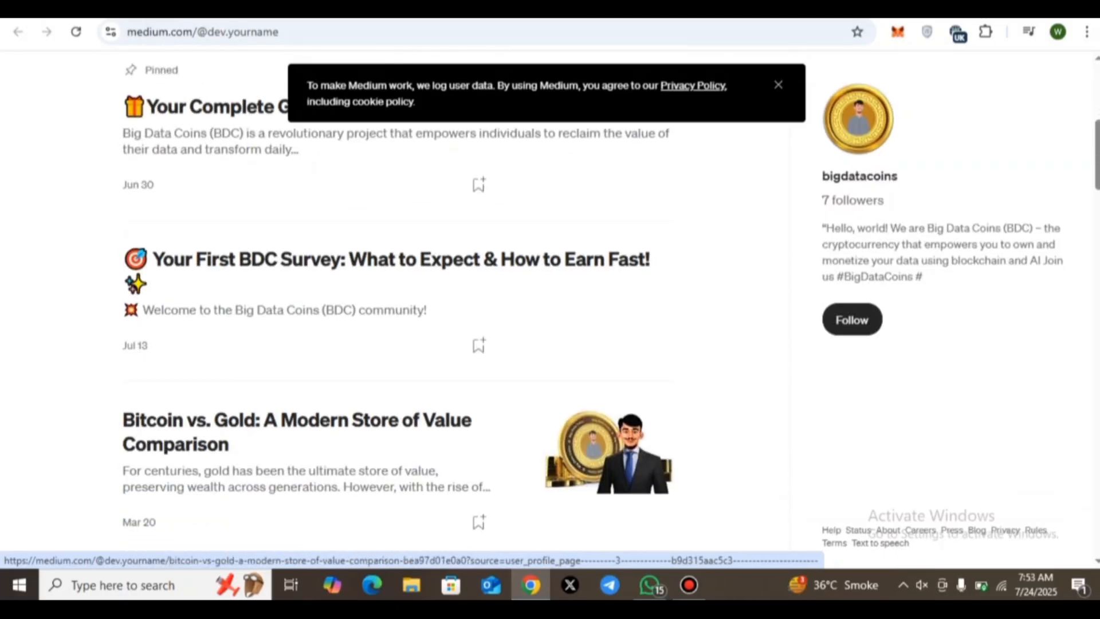
scroll("up", 3)
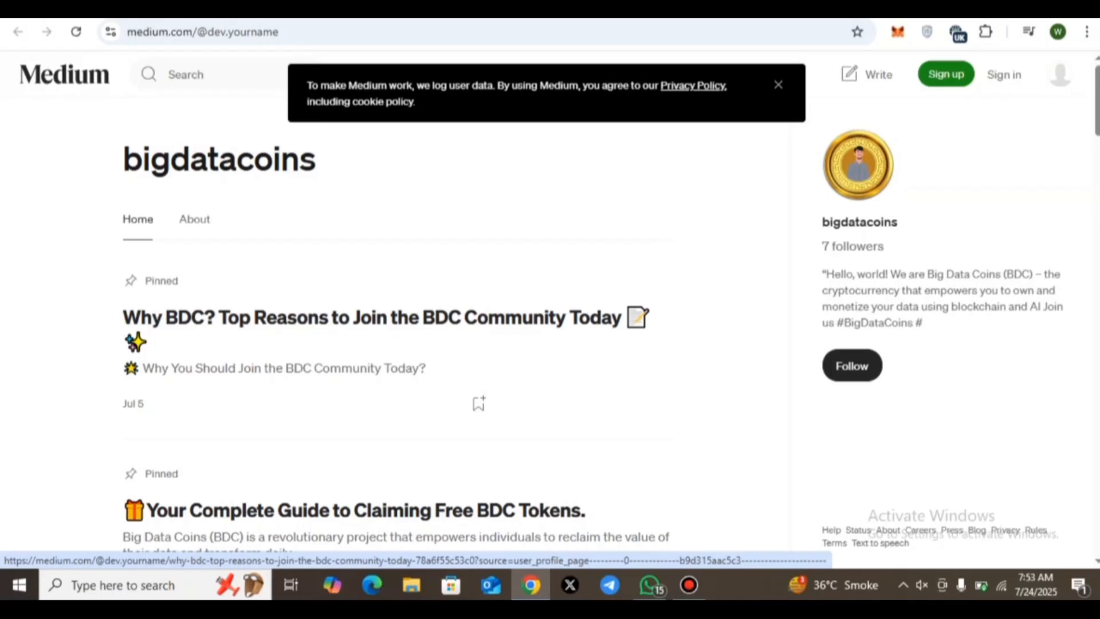
scroll("down", 3)
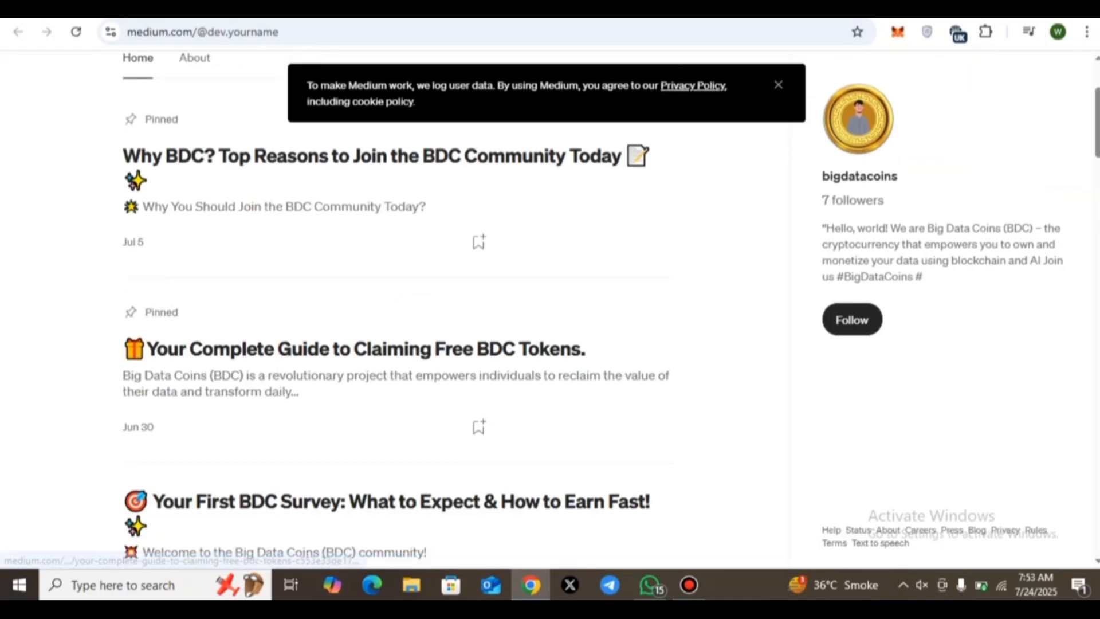
scroll("up", 3)
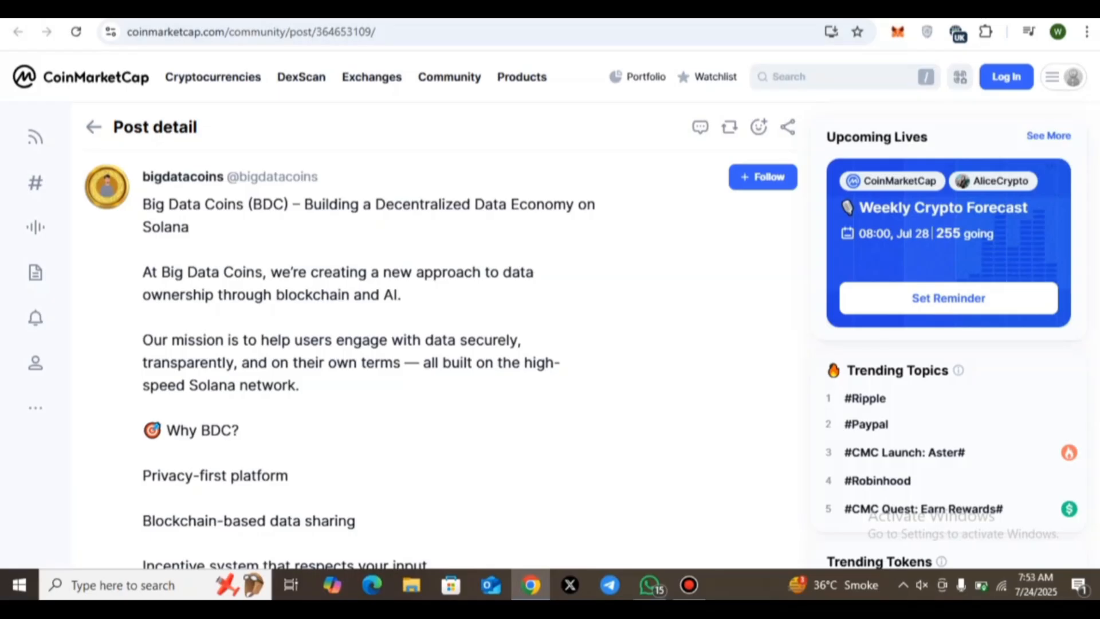
scroll("down", 3)
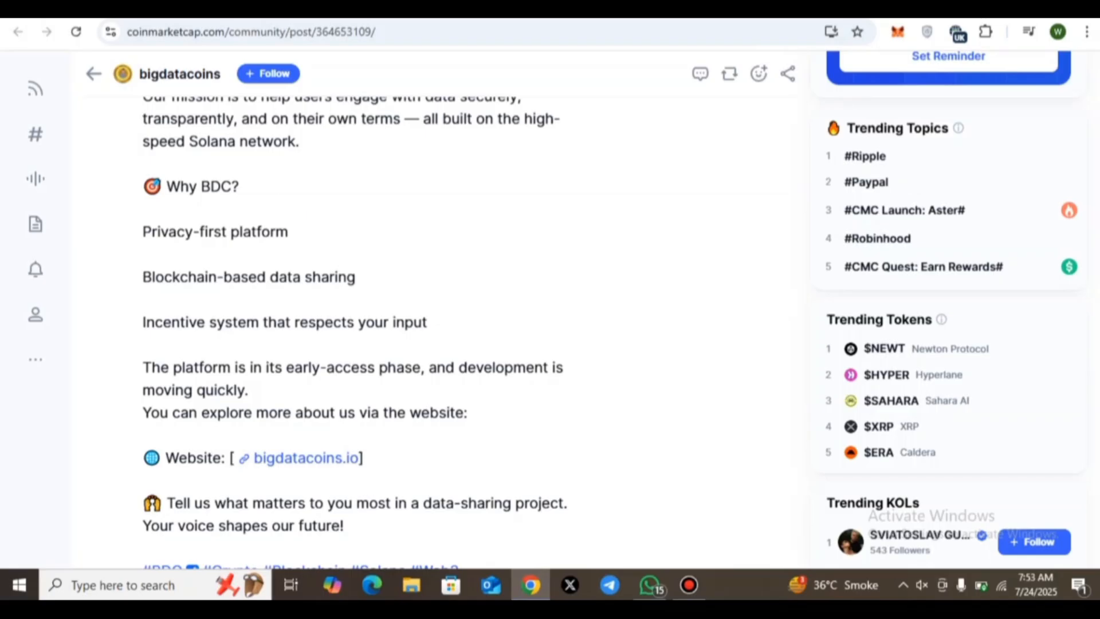
scroll("down", 3)
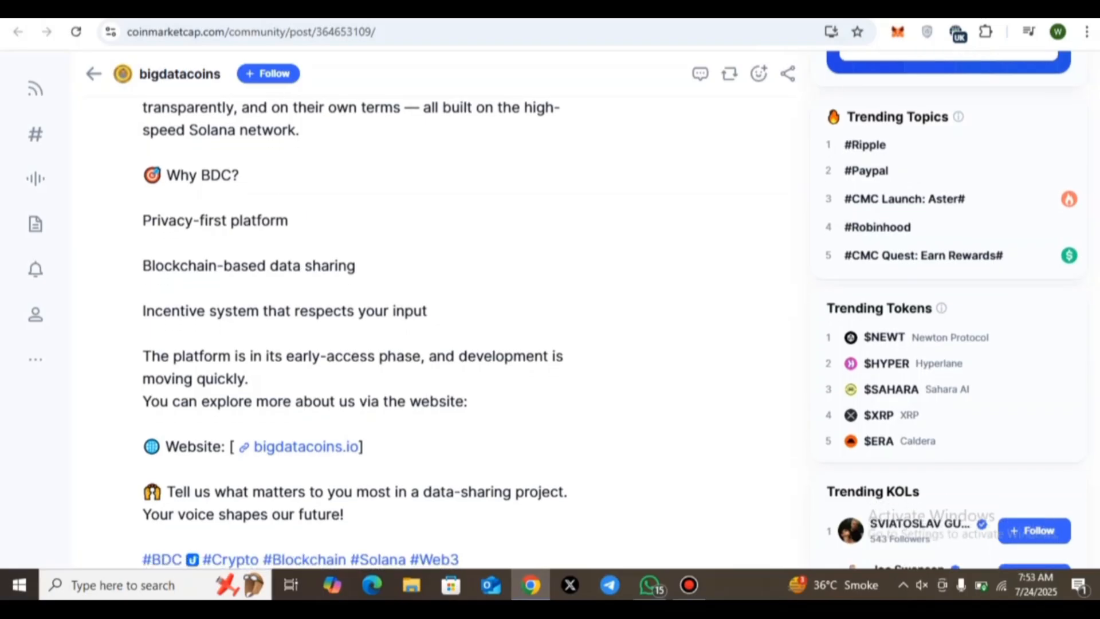
scroll("down", 3)
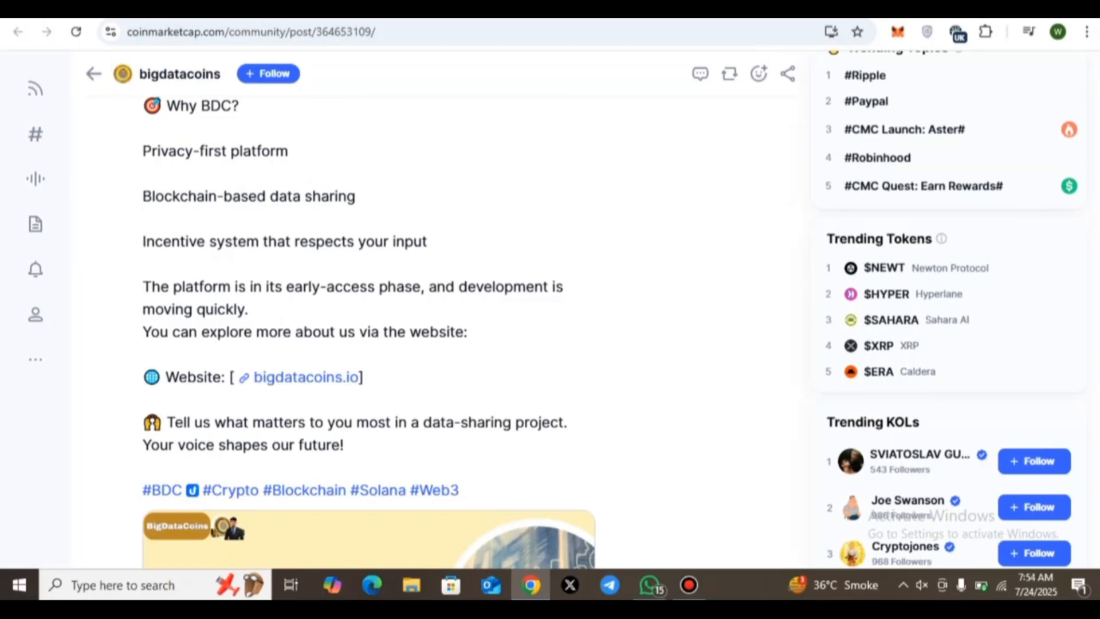
scroll("up", 3)
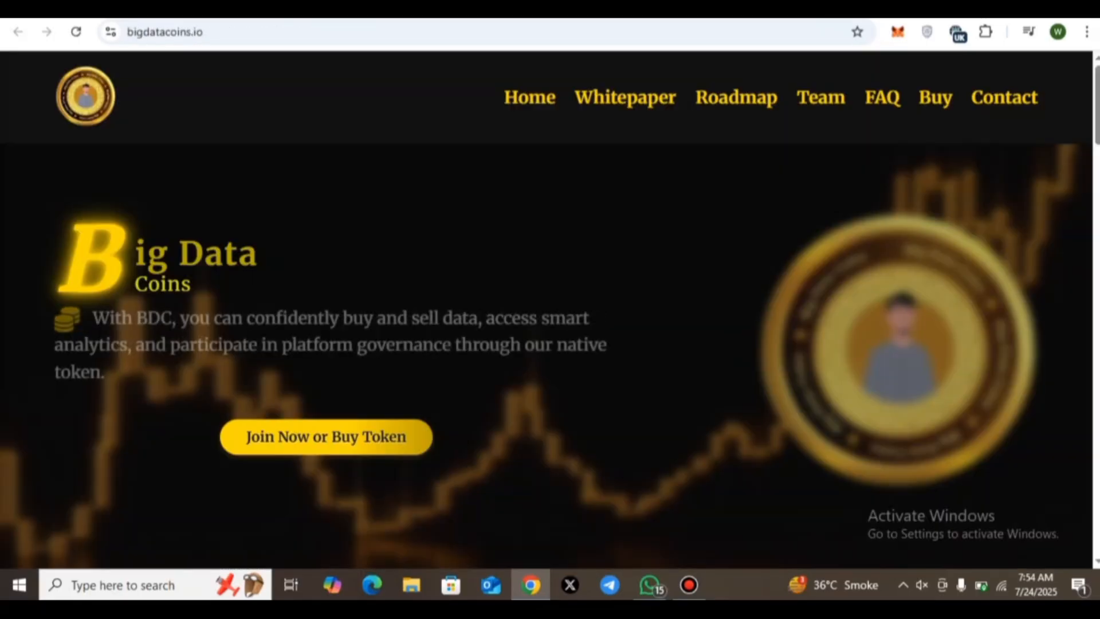
scroll("down", 3)
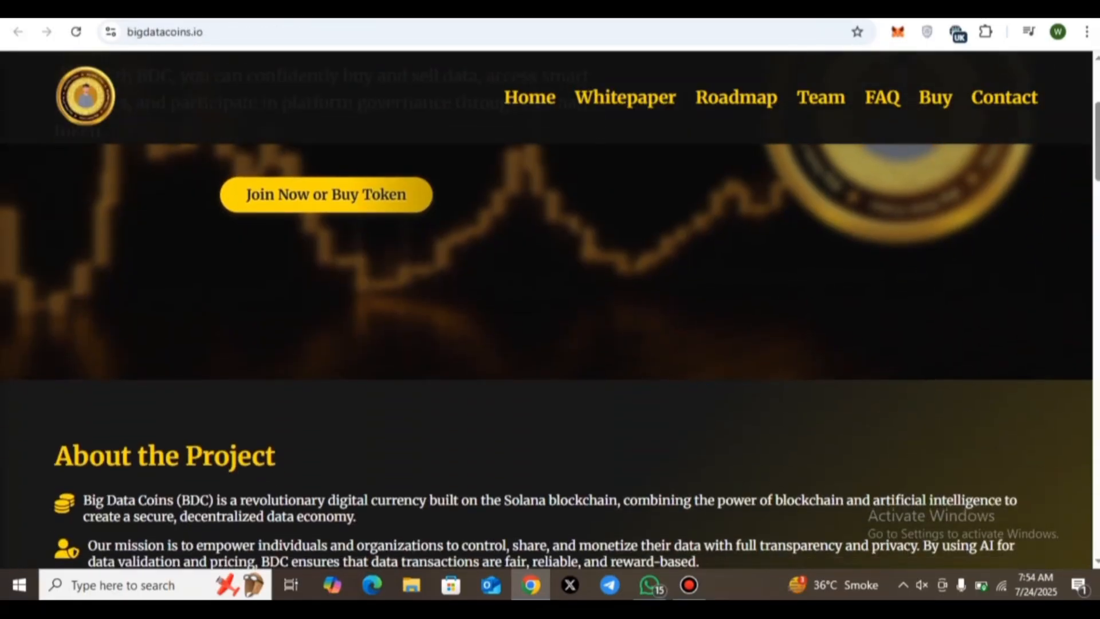
scroll("down", 3)
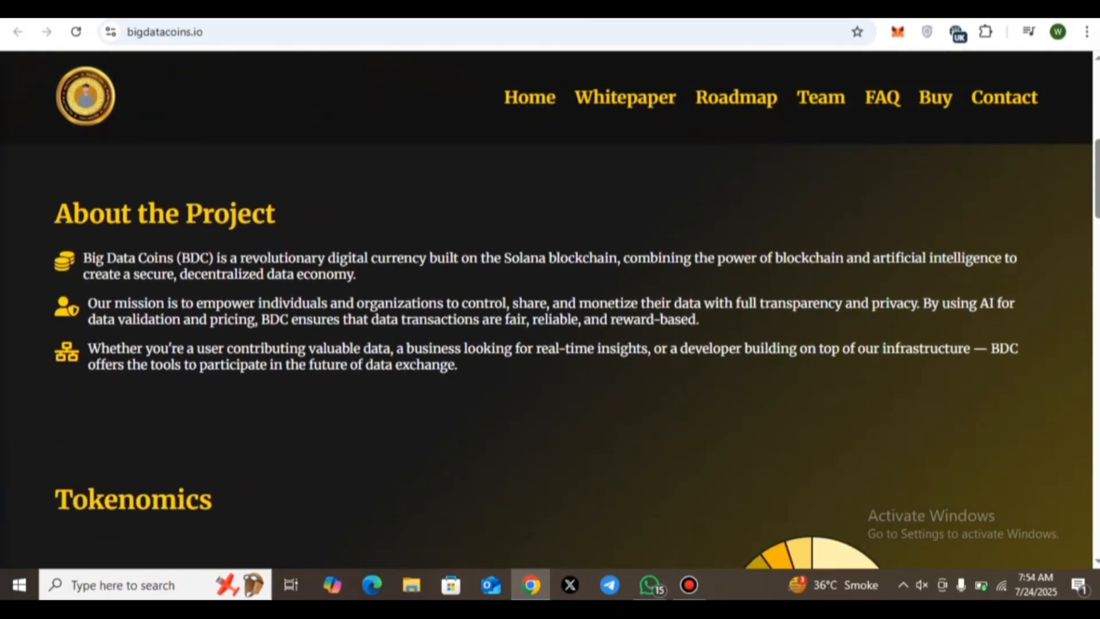
scroll("down", 3)
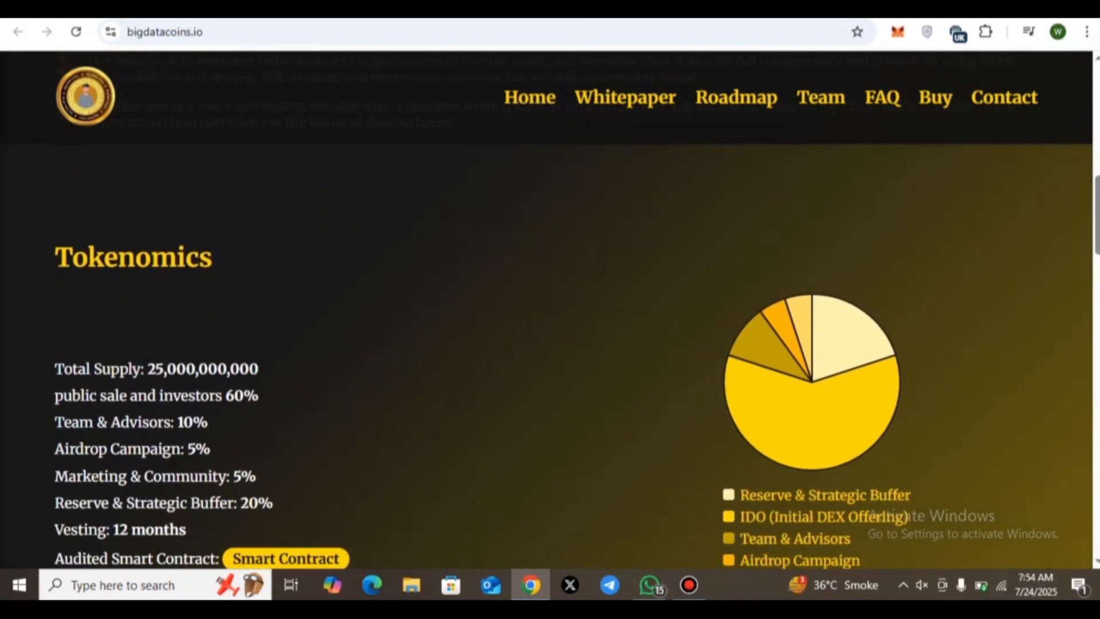
scroll("up", 3)
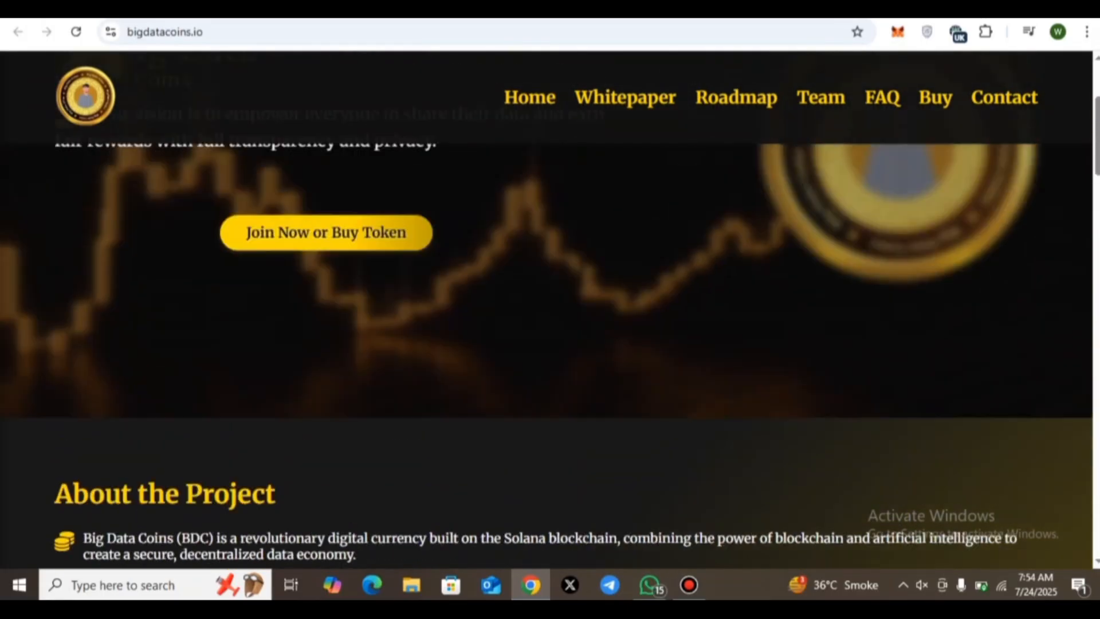
scroll("up", 3)
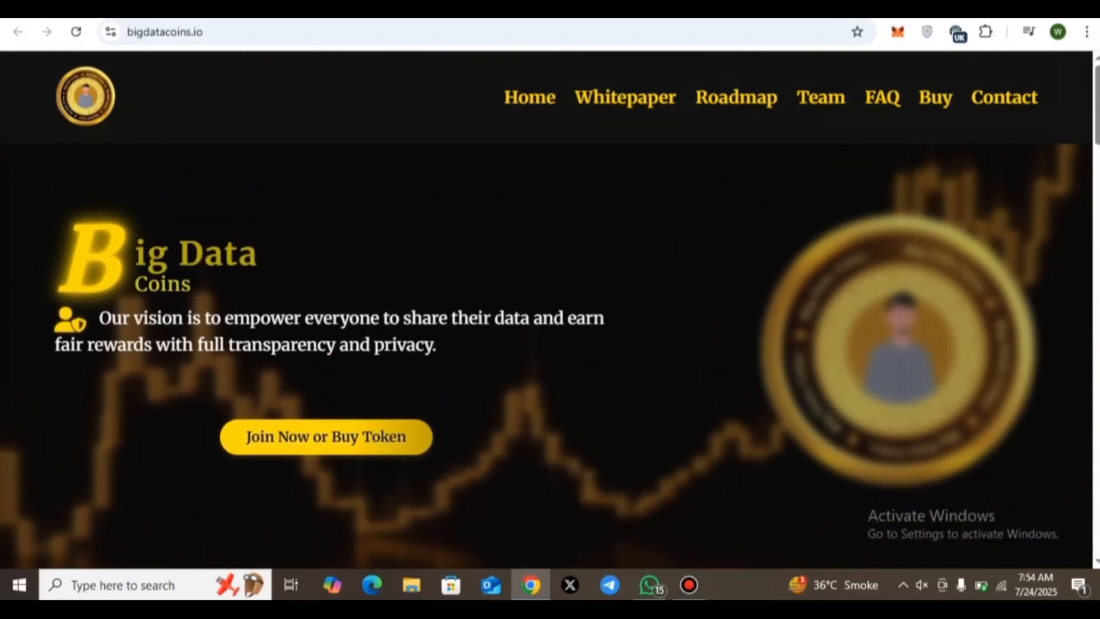
scroll("down", 3)
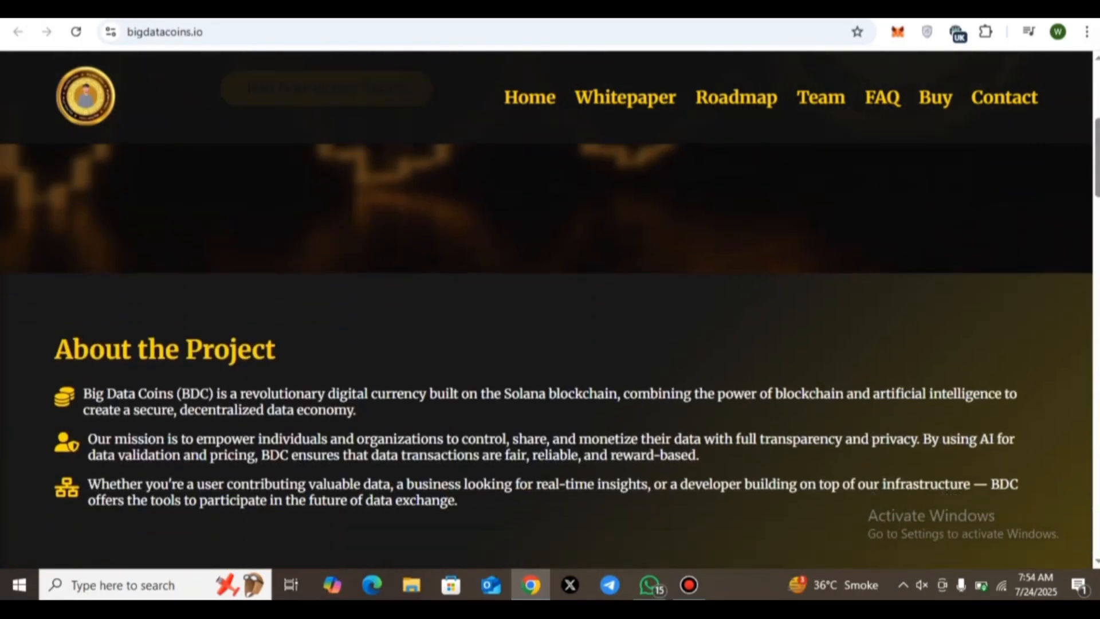
scroll("down", 3)
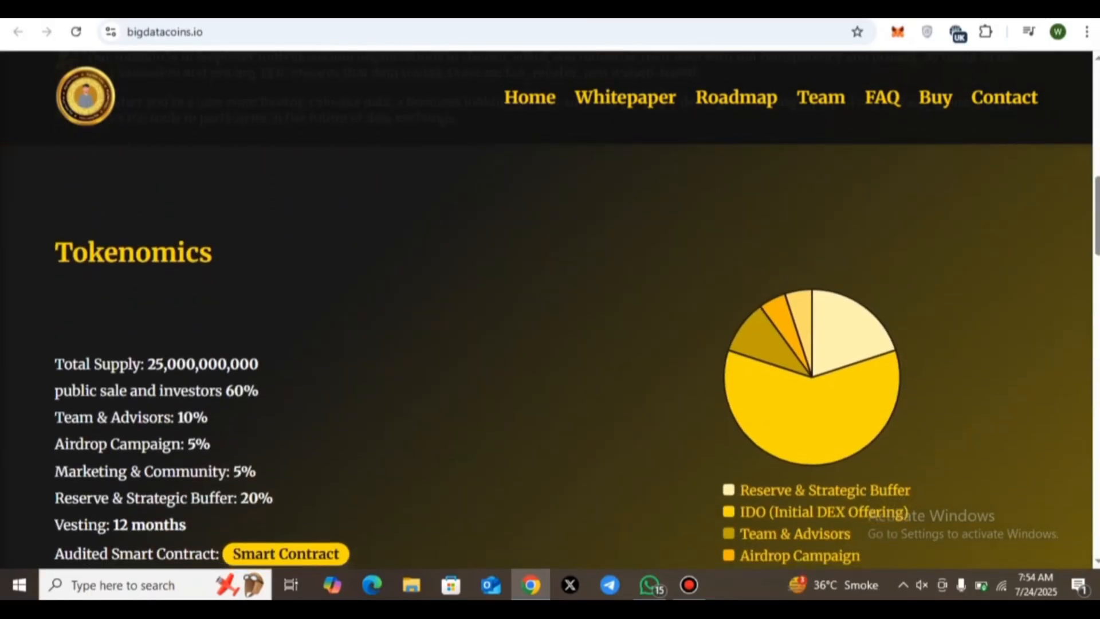
scroll("down", 3)
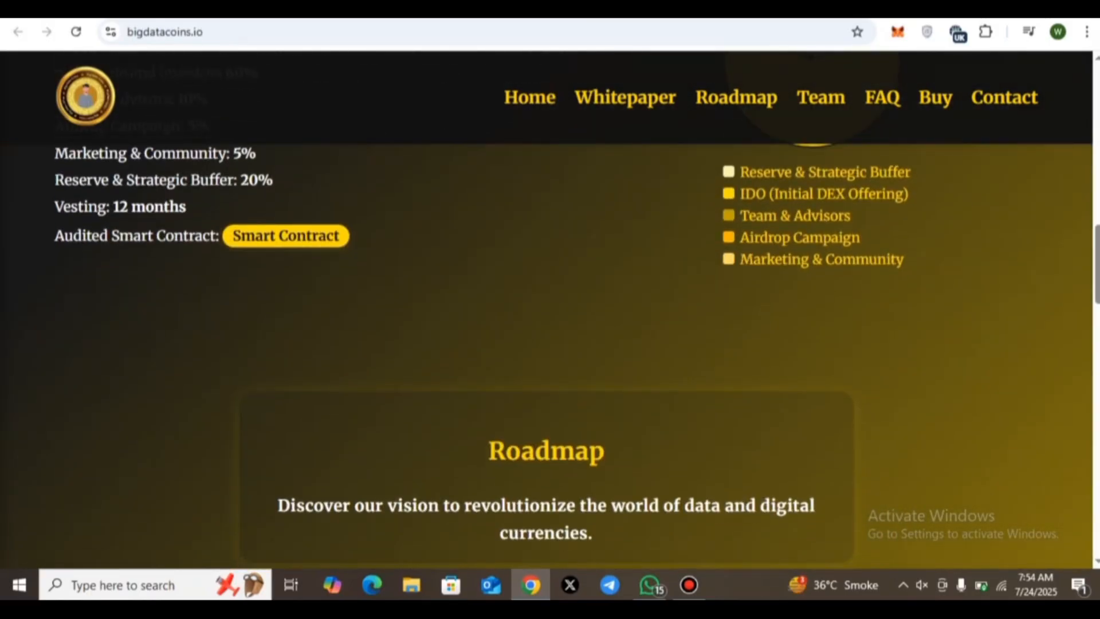
scroll("down", 3)
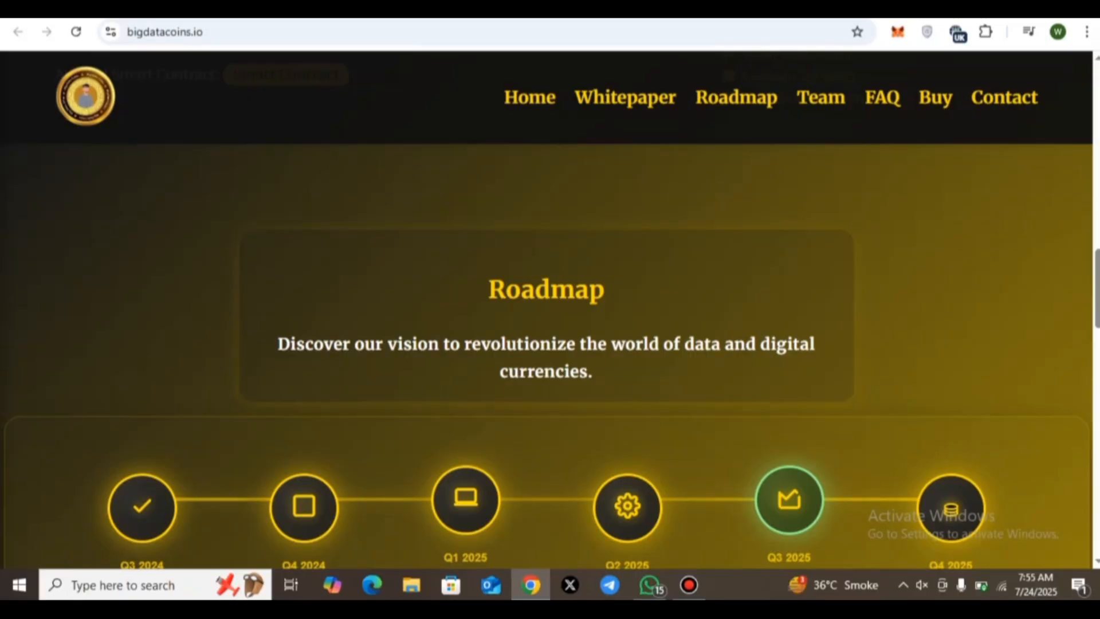
scroll("down", 3)
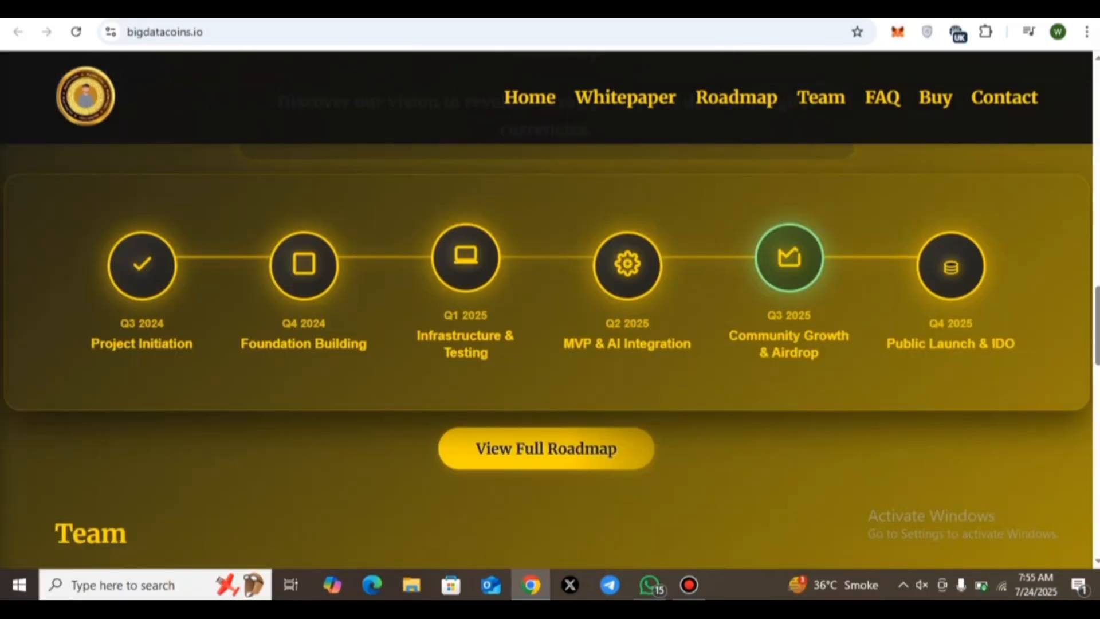
scroll("down", 3)
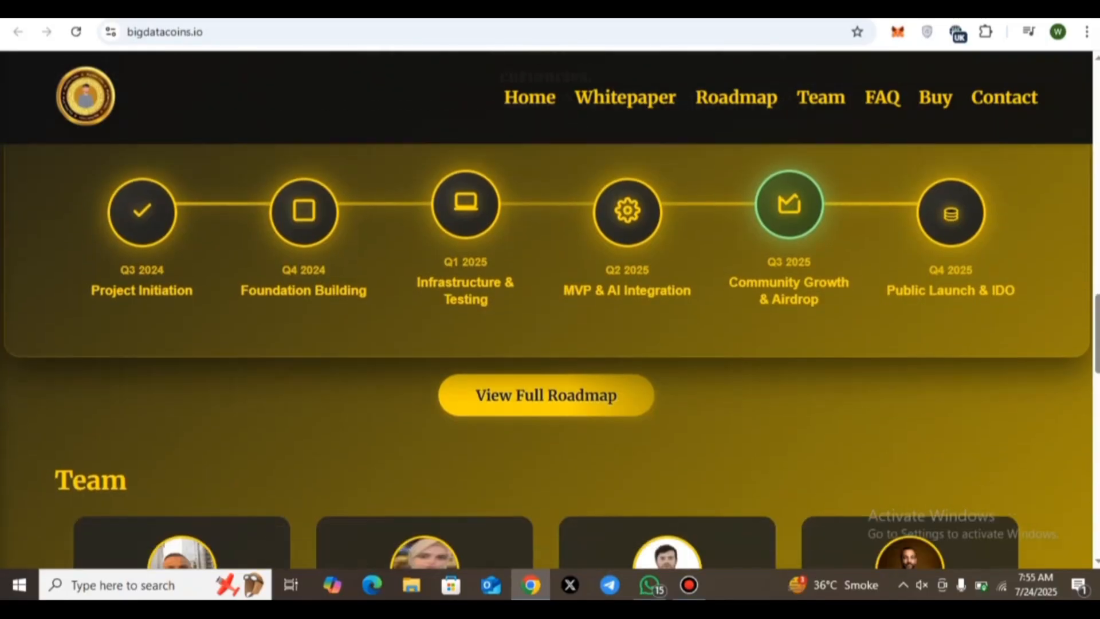
scroll("down", 3)
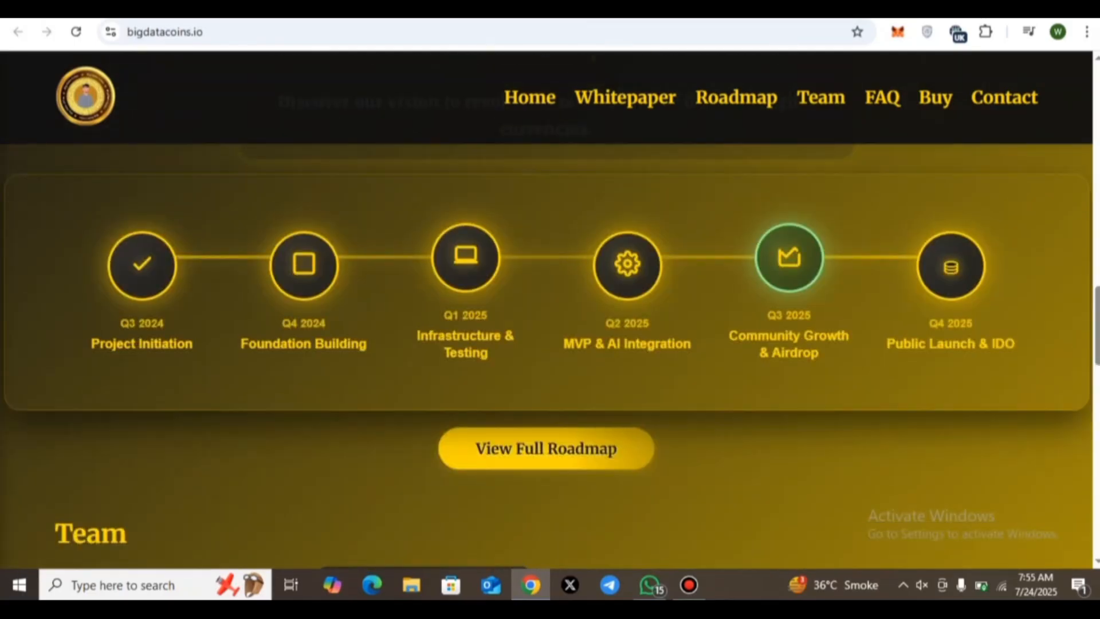
scroll("up", 3)
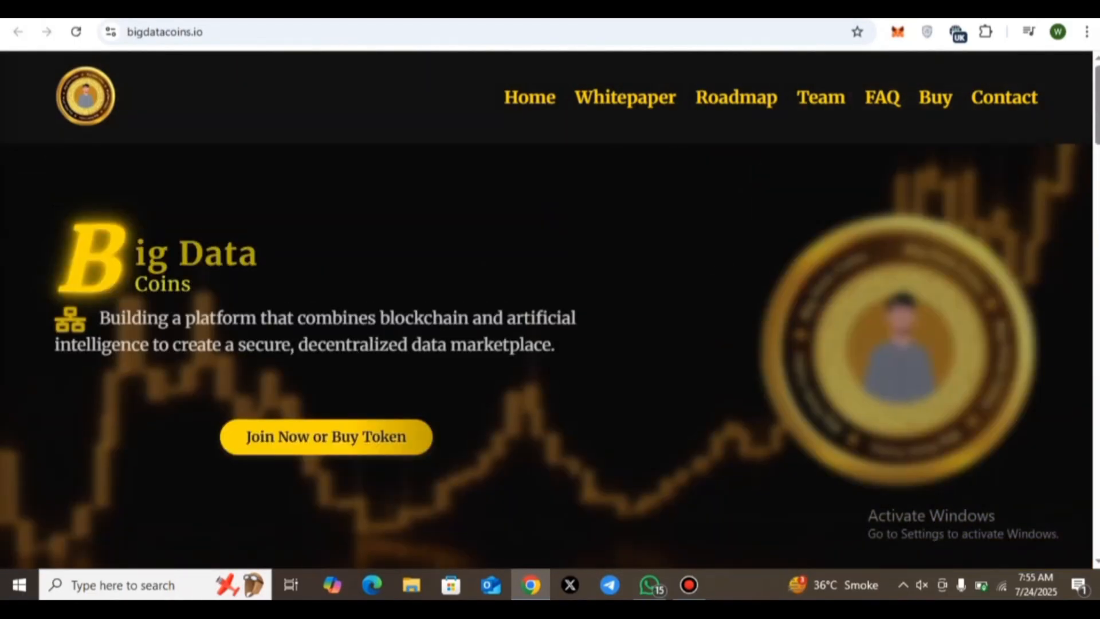